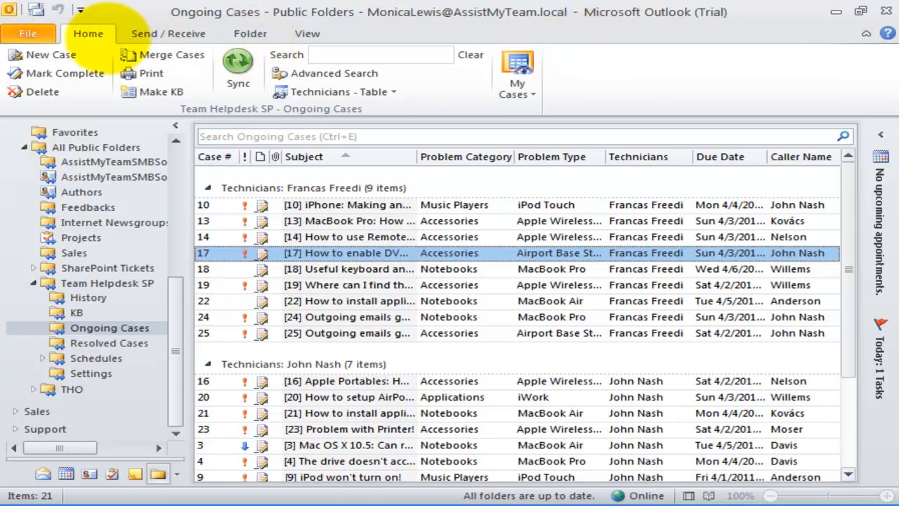
- Reach Advanced Options in the Team Helpdesk Manager SP managerial settings
{"action": "left_click", "coordinate": [28, 33]}
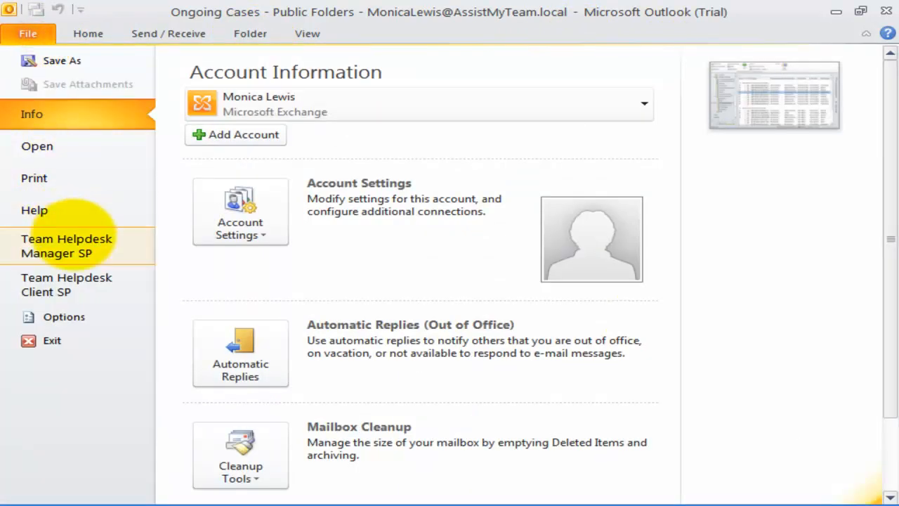
{"action": "left_click", "coordinate": [67, 244]}
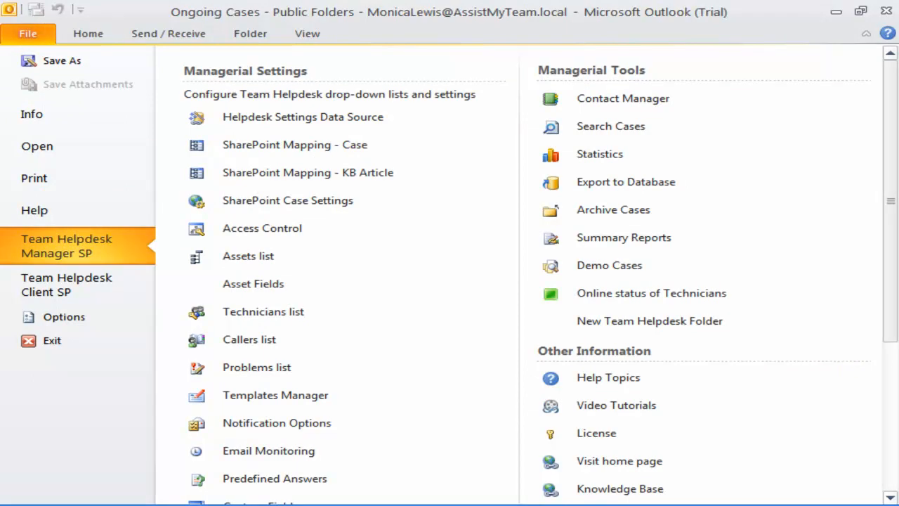
{"action": "scroll", "scroll_direction": "down", "scroll_amount": 3}
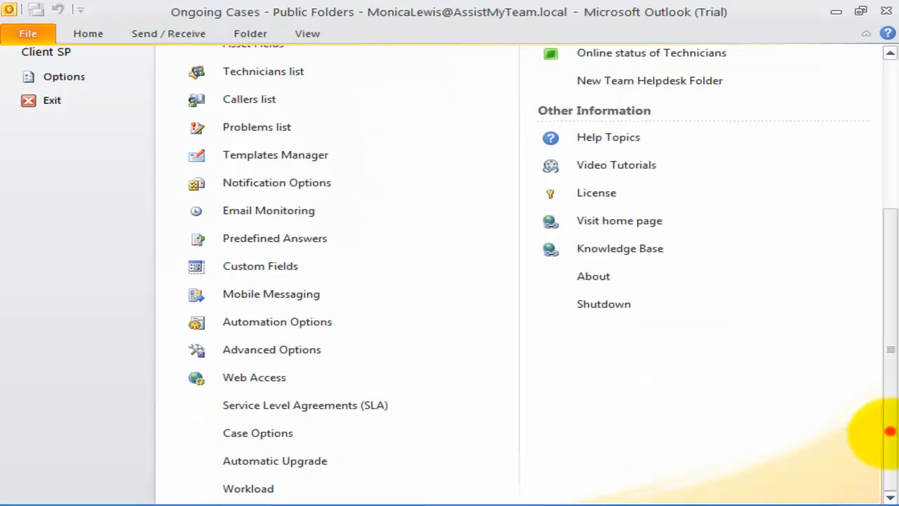
{"action": "left_click", "coordinate": [272, 348]}
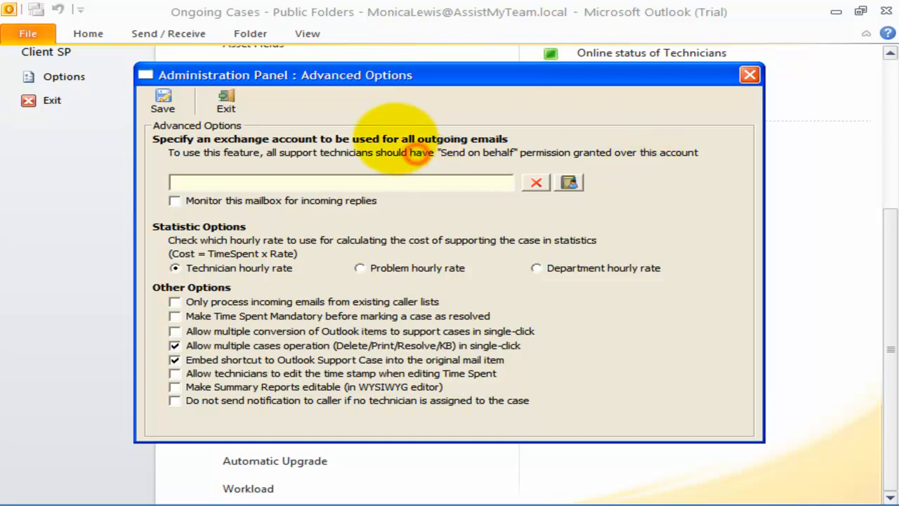
{"action": "mouse_move", "coordinate": [281, 147]}
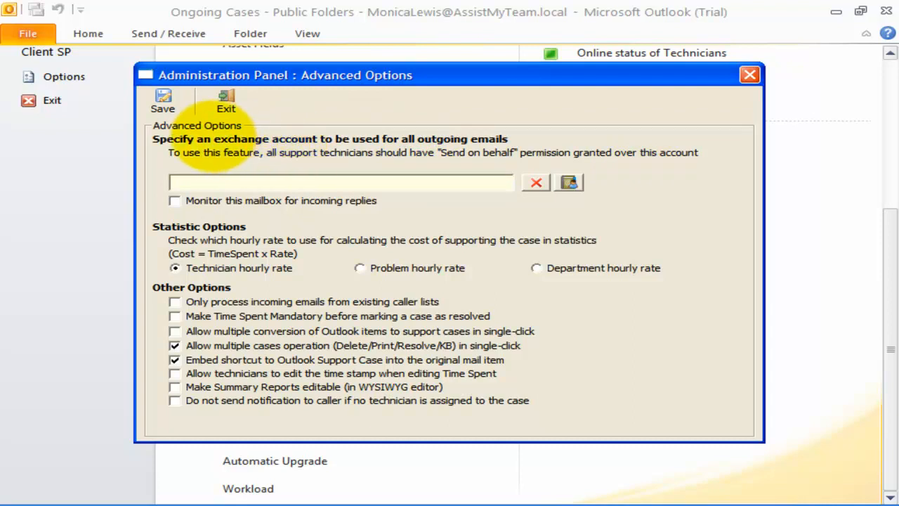
{"action": "mouse_move", "coordinate": [449, 141]}
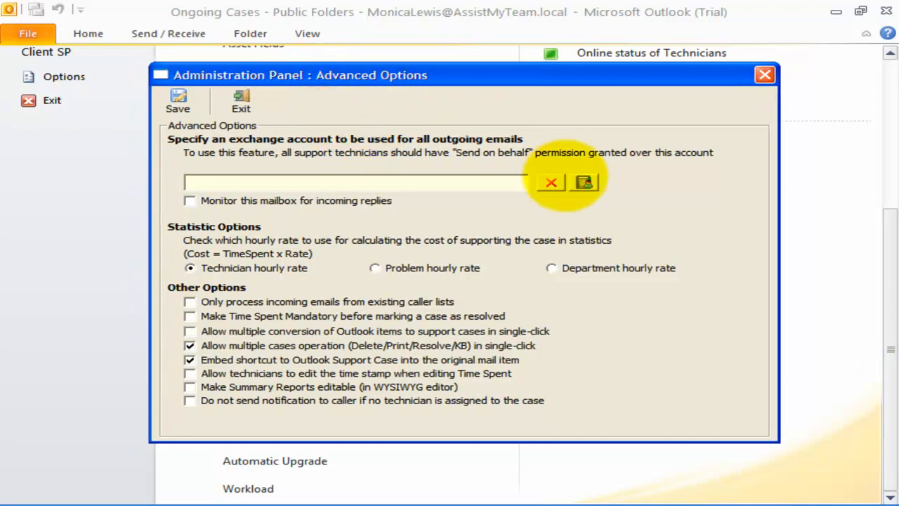
- Pick the Support mailbox from the address book as the outgoing email account
{"action": "left_click", "coordinate": [585, 183]}
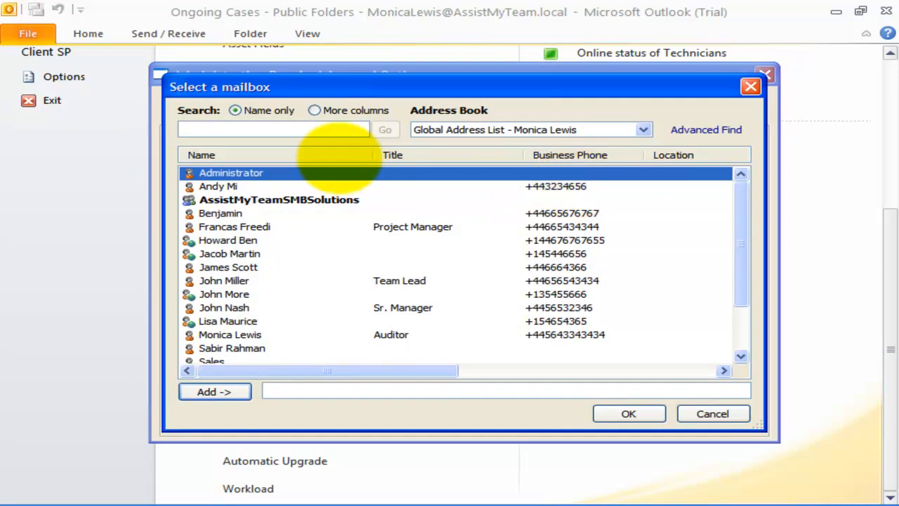
{"action": "type", "text": "Supp"}
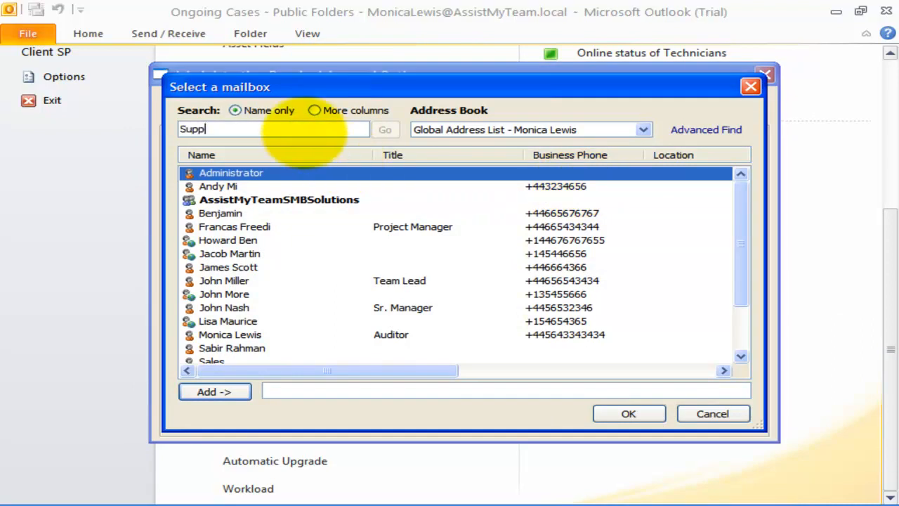
{"action": "left_click", "coordinate": [214, 391]}
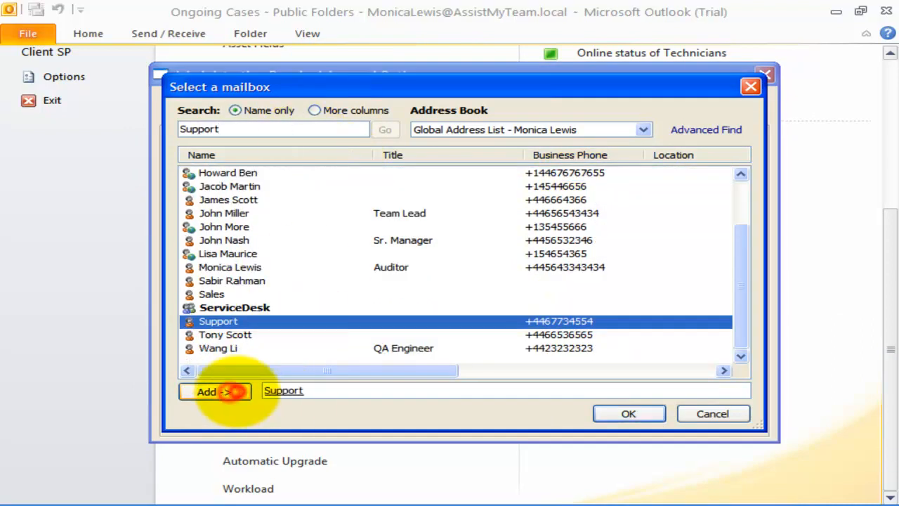
{"action": "left_click", "coordinate": [627, 413]}
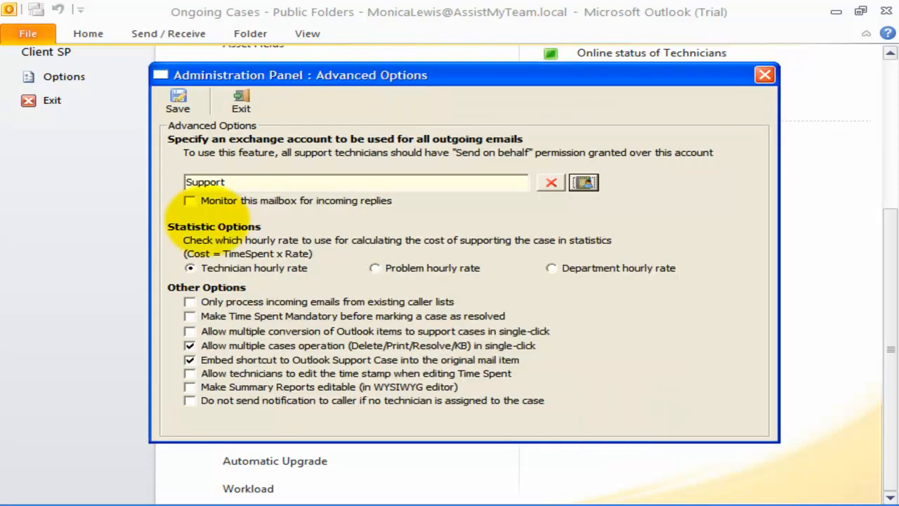
{"action": "left_click", "coordinate": [354, 183]}
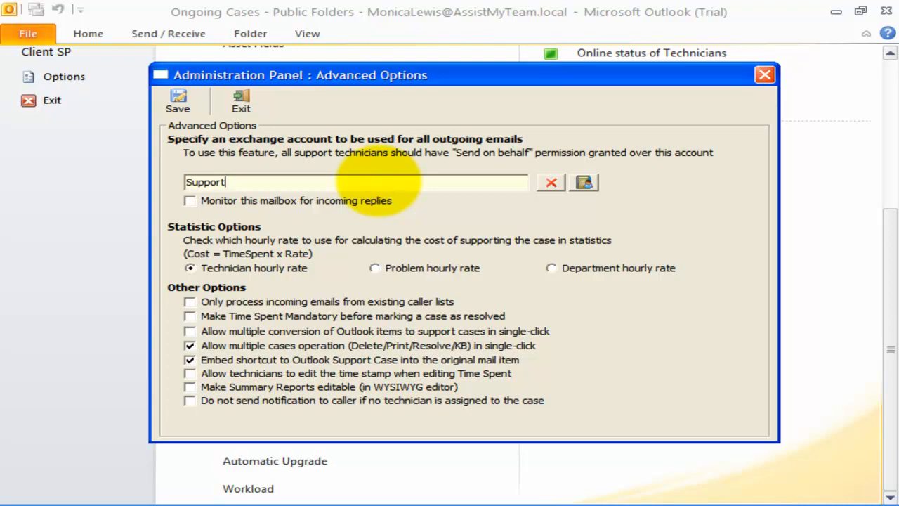
{"action": "left_click", "coordinate": [232, 495]}
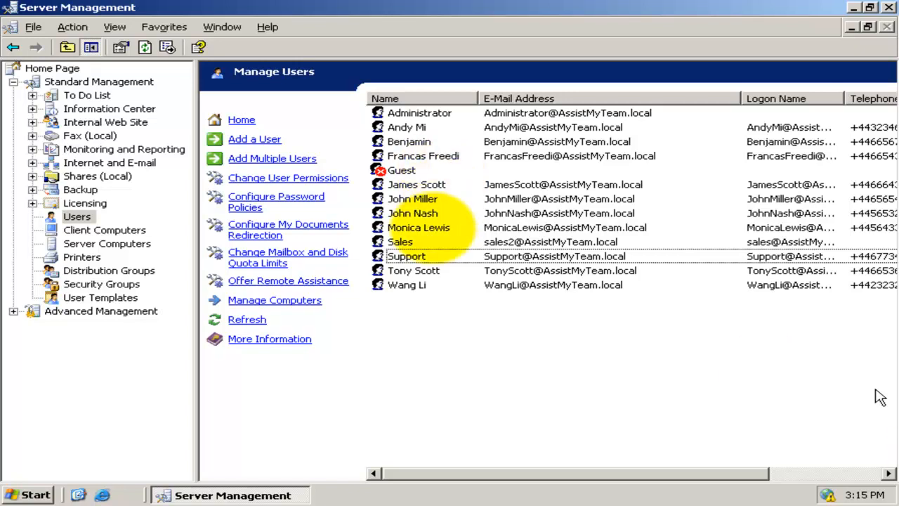
- Reach the Support user's Exchange delivery options via its Properties
{"action": "right_click", "coordinate": [406, 256]}
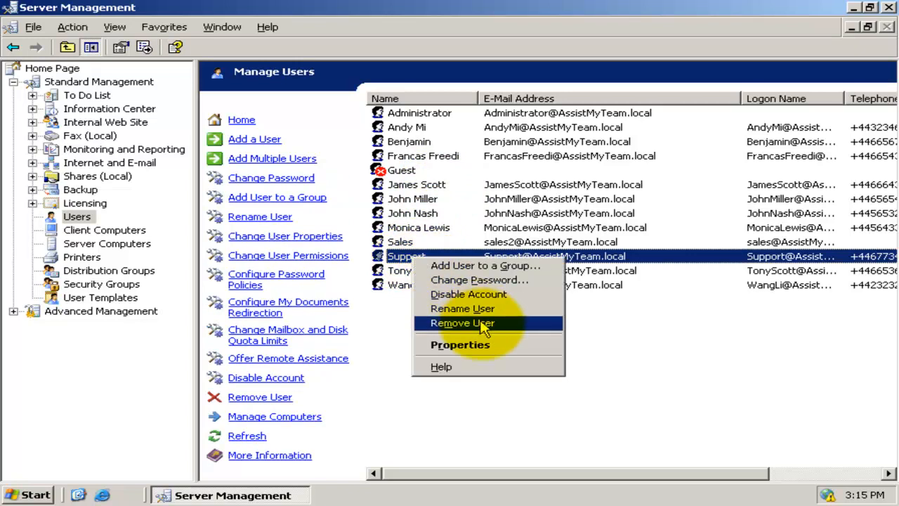
{"action": "left_click", "coordinate": [460, 344]}
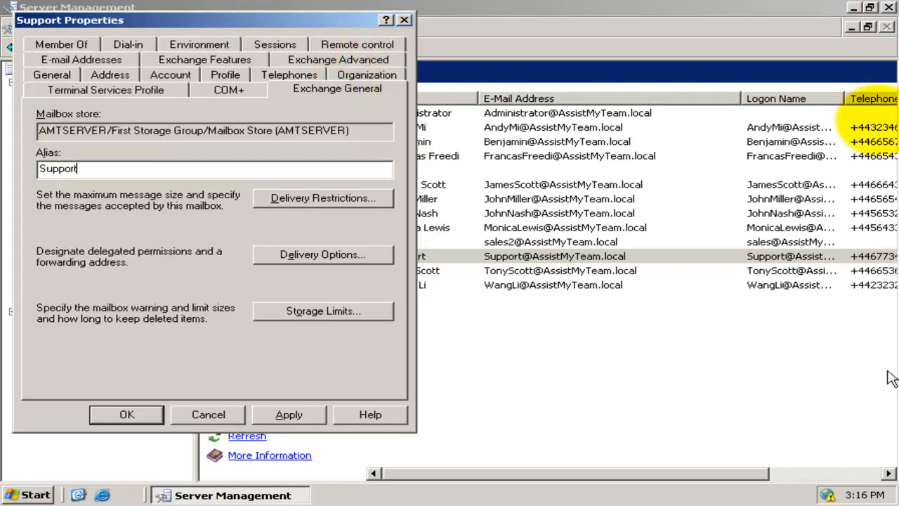
{"action": "left_click", "coordinate": [322, 255]}
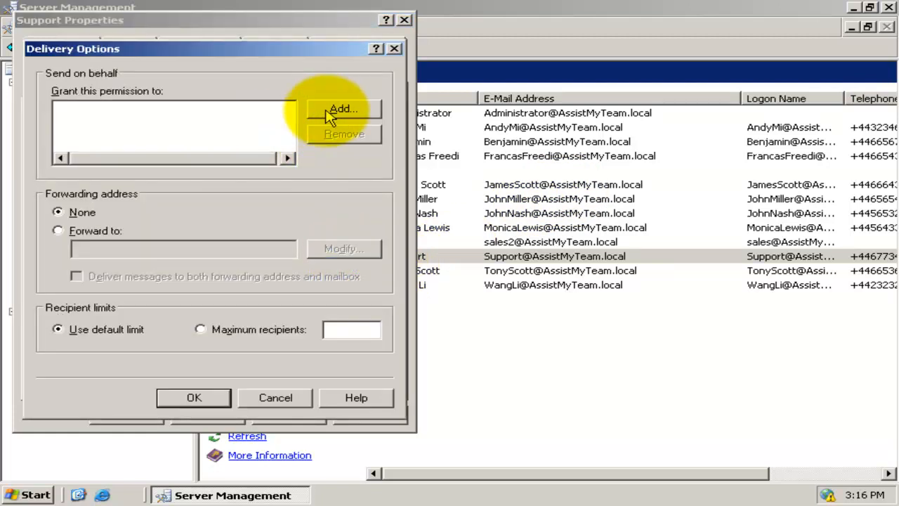
{"action": "left_click", "coordinate": [343, 109]}
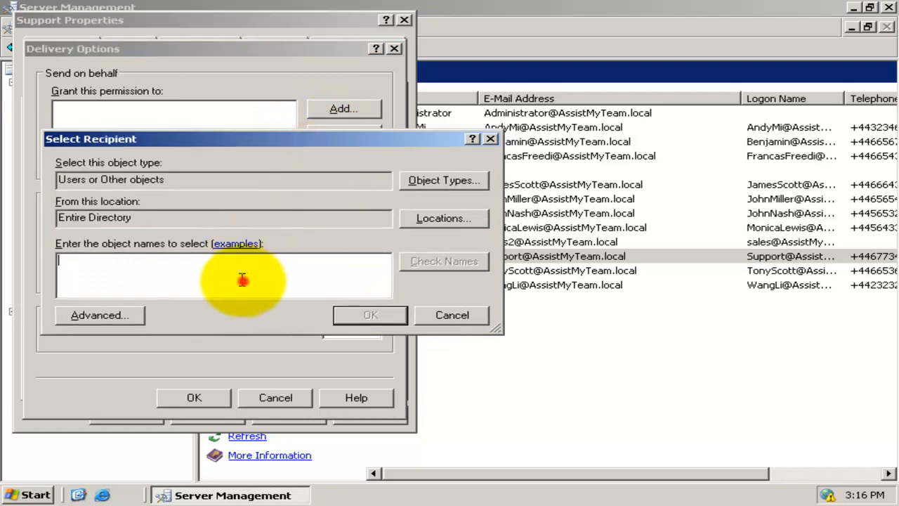
{"action": "type", "text": "Monica"}
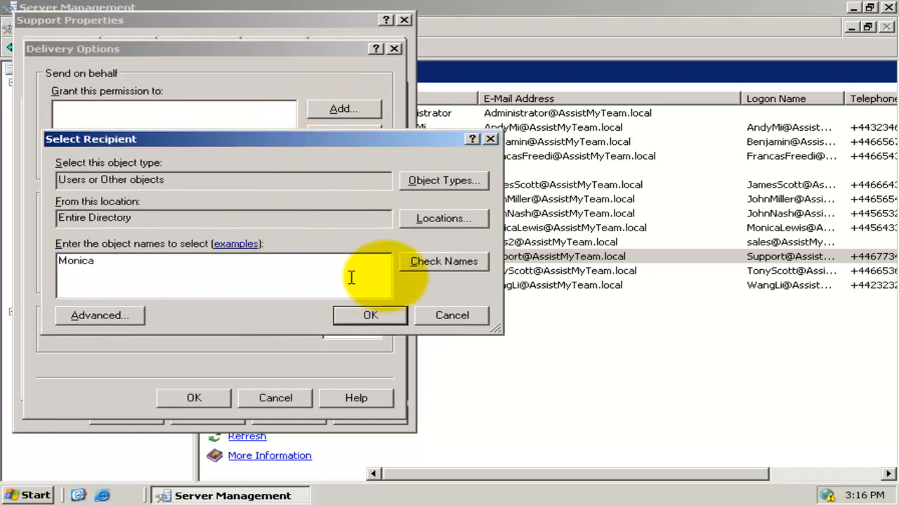
{"action": "left_click", "coordinate": [370, 315]}
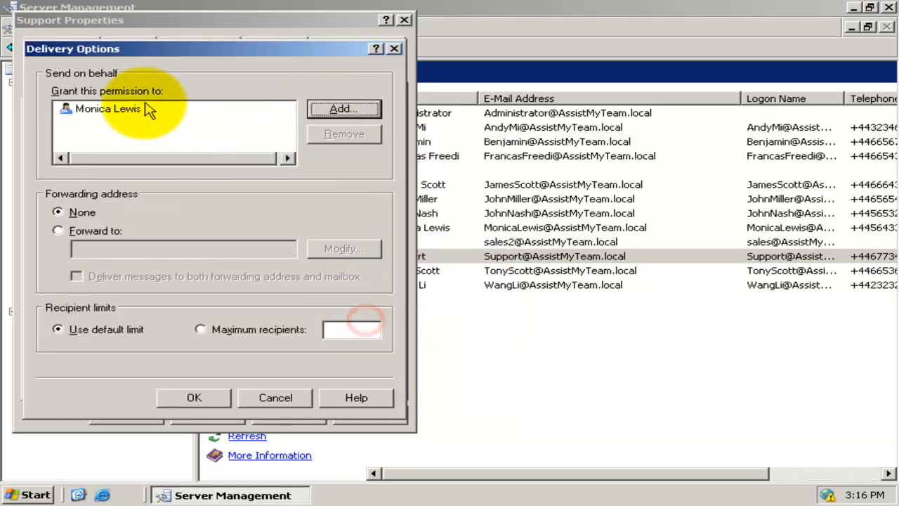
{"action": "left_click", "coordinate": [106, 108]}
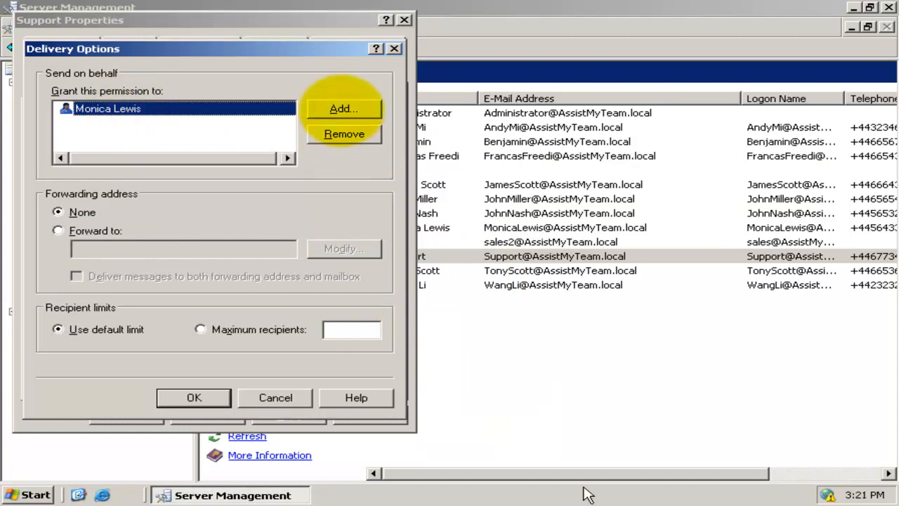
{"action": "left_click", "coordinate": [343, 108]}
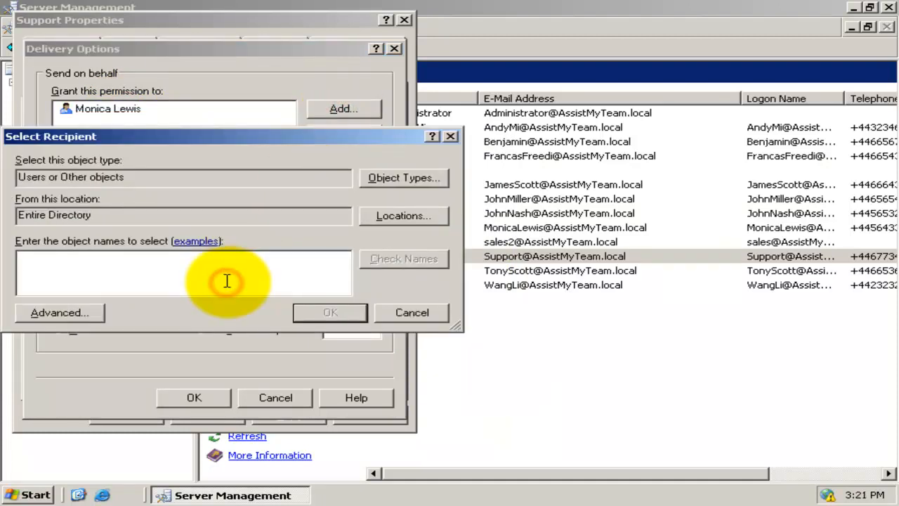
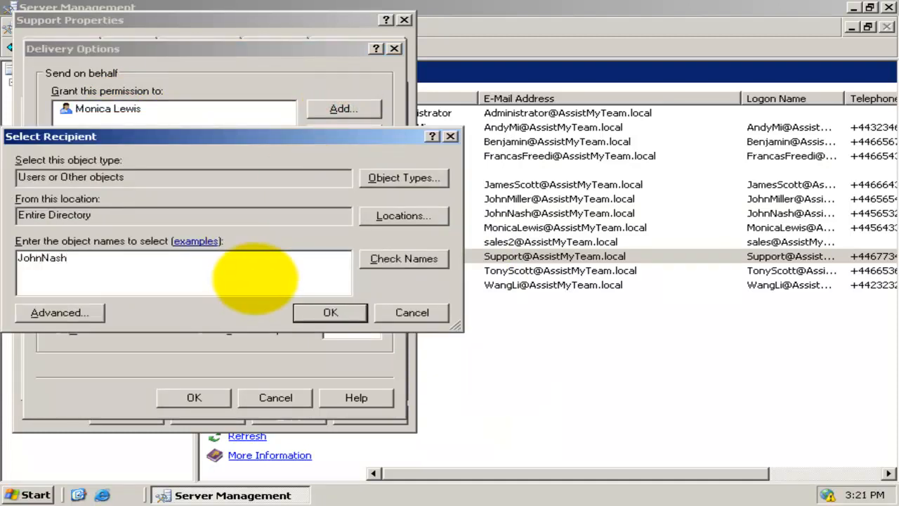
{"action": "left_click", "coordinate": [330, 312]}
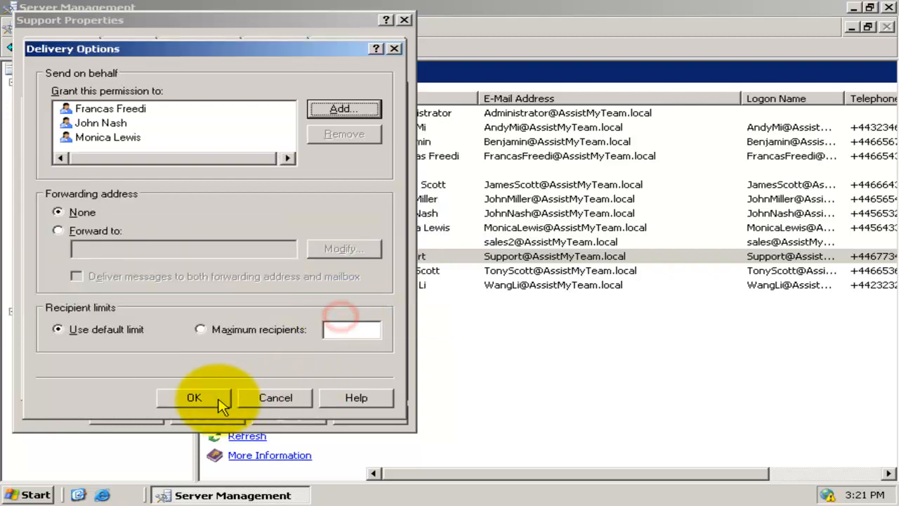
{"action": "left_click", "coordinate": [193, 396]}
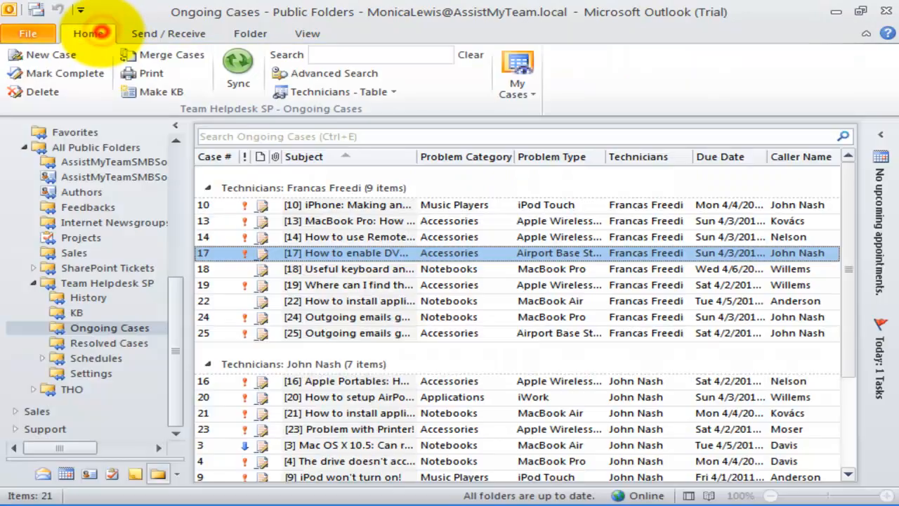
{"action": "double_click", "coordinate": [347, 332]}
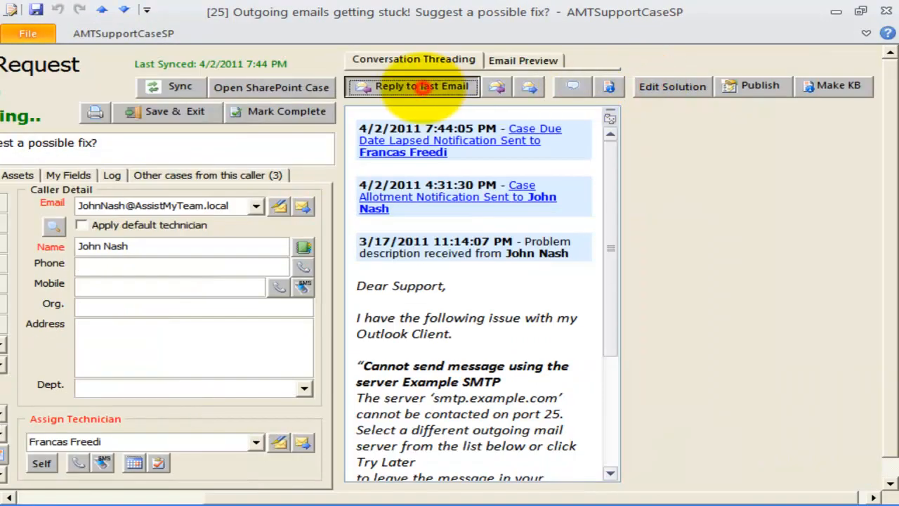
{"action": "left_click", "coordinate": [411, 85]}
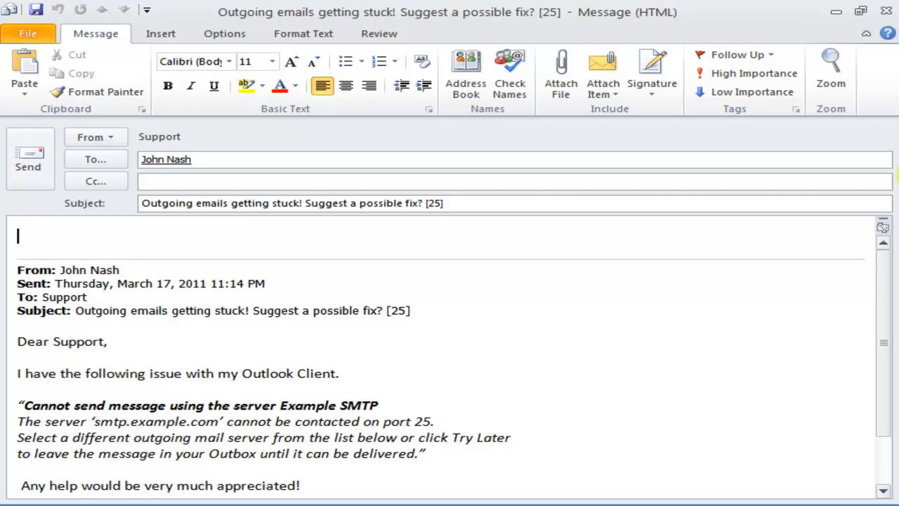
{"action": "left_click", "coordinate": [885, 11]}
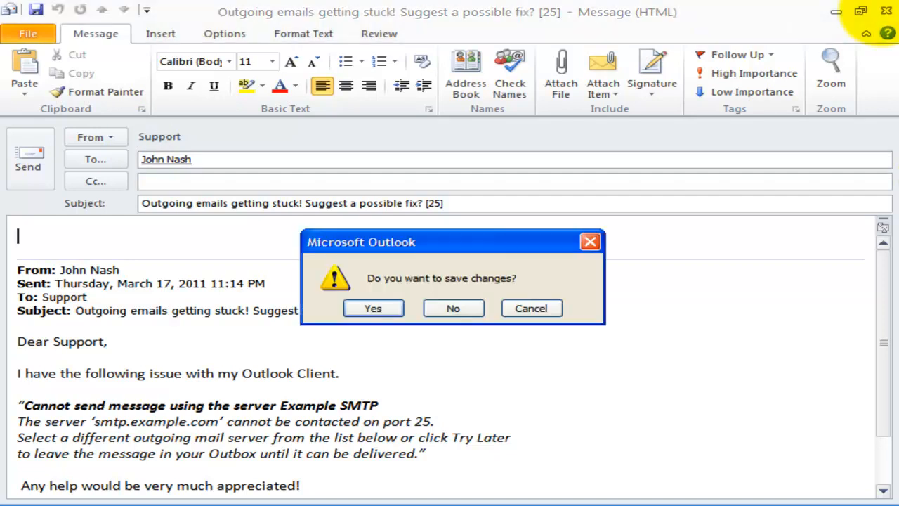
{"action": "left_click", "coordinate": [452, 308]}
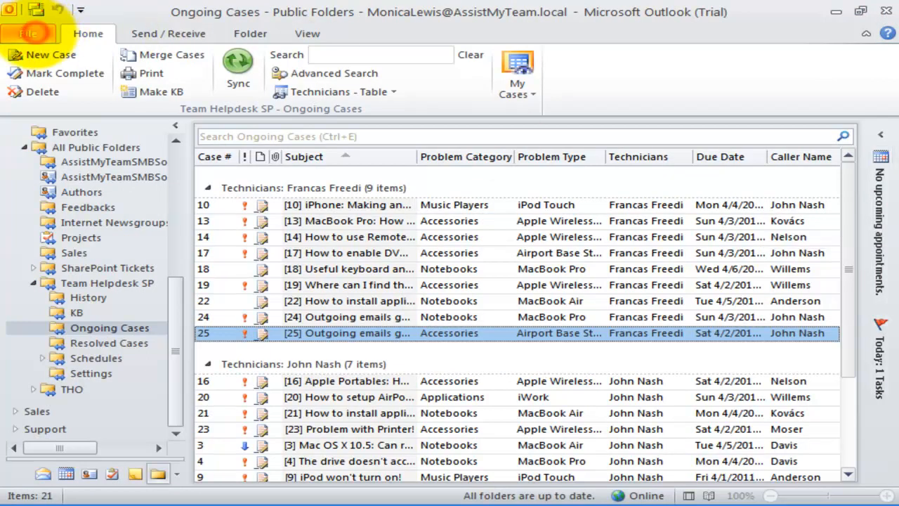
- Reach Email Monitoring settings and choose the Exchange Mailbox monitoring type
{"action": "left_click", "coordinate": [29, 33]}
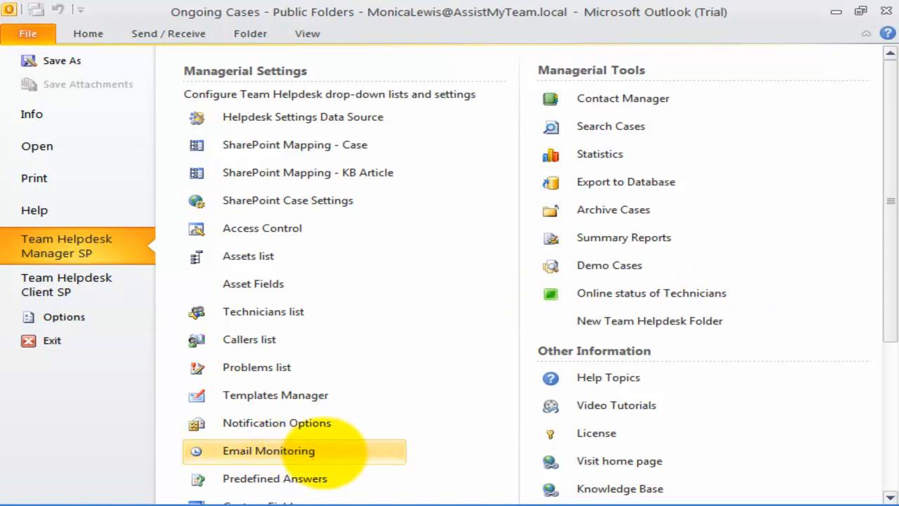
{"action": "left_click", "coordinate": [268, 449]}
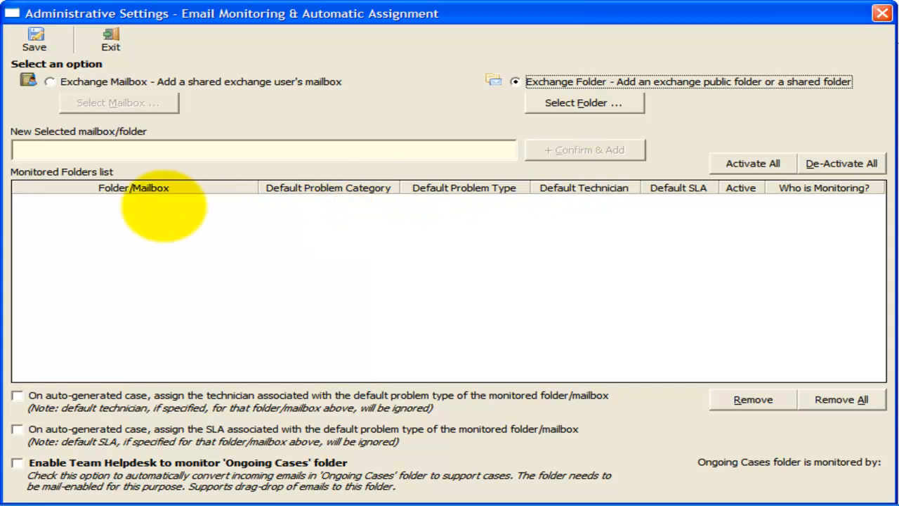
{"action": "mouse_move", "coordinate": [607, 211]}
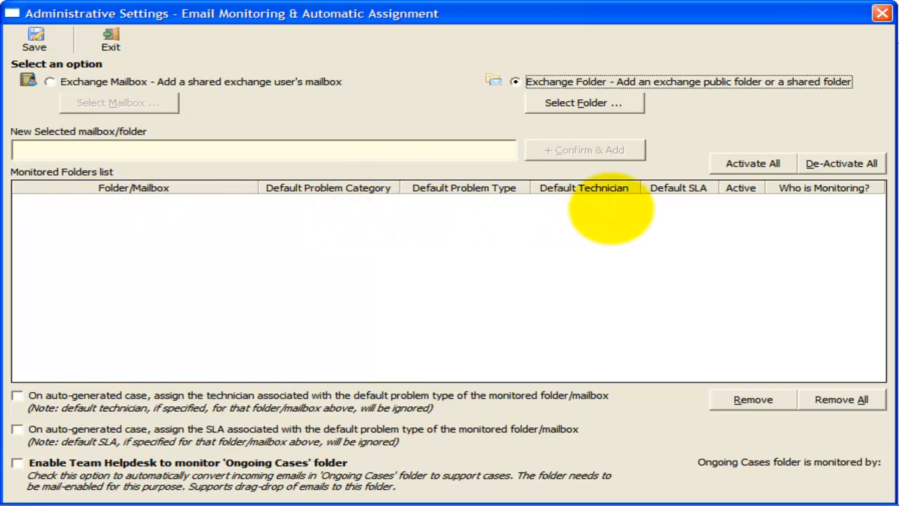
{"action": "left_click", "coordinate": [50, 82]}
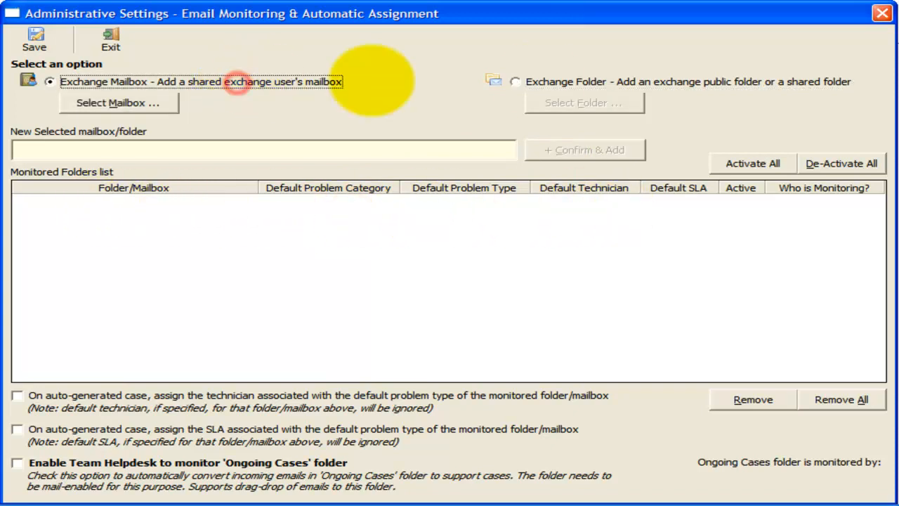
{"action": "left_click", "coordinate": [516, 81]}
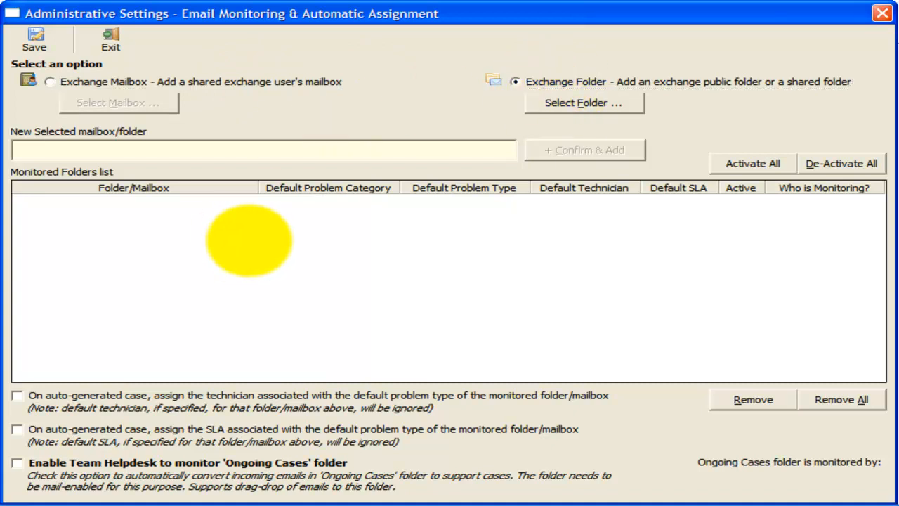
{"action": "left_click", "coordinate": [49, 82]}
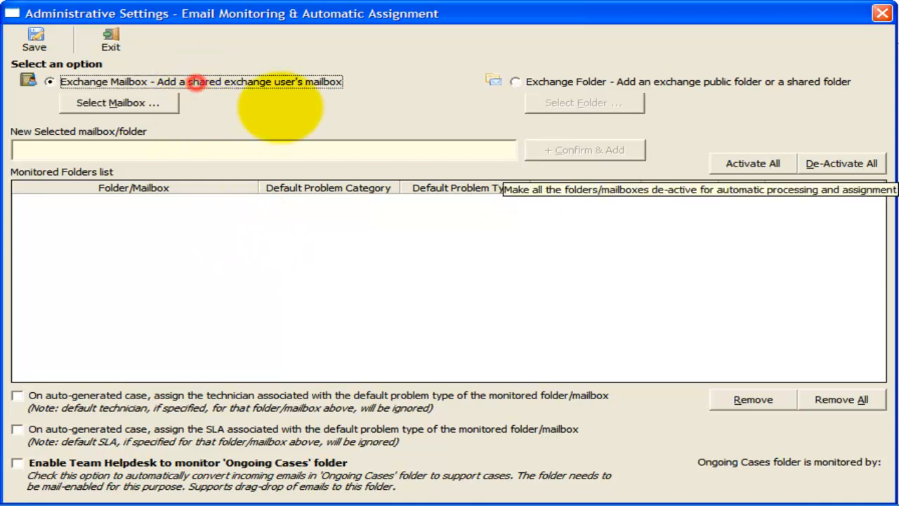
- Select the Support mailbox from the address list and add it to monitored folders
{"action": "left_click", "coordinate": [118, 102]}
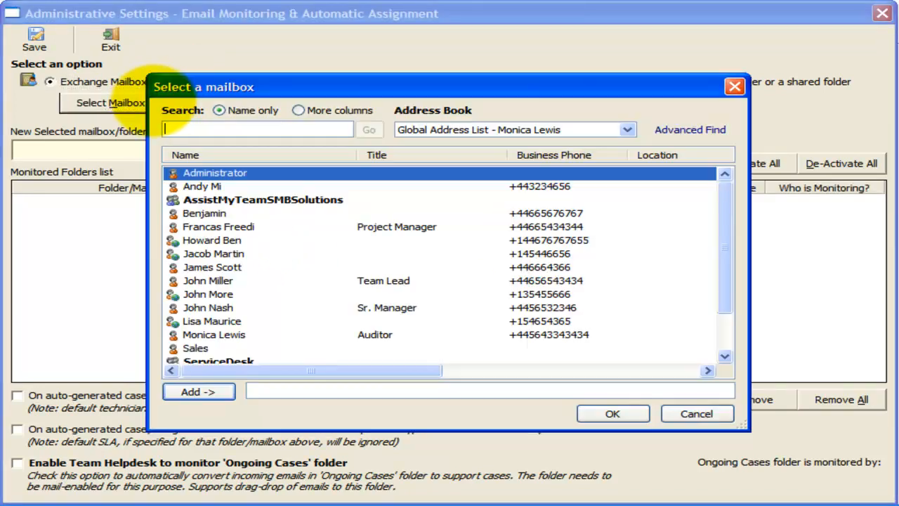
{"action": "type", "text": "upp"}
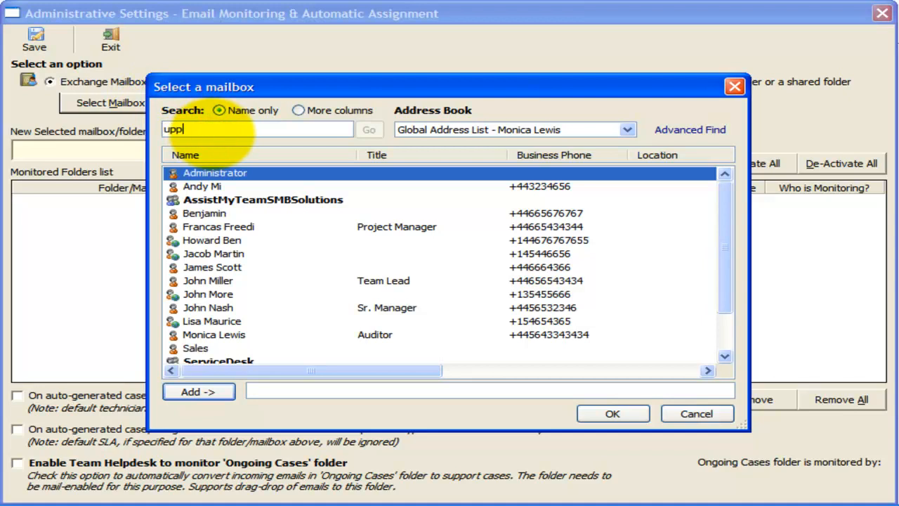
{"action": "type", "text": "Supp"}
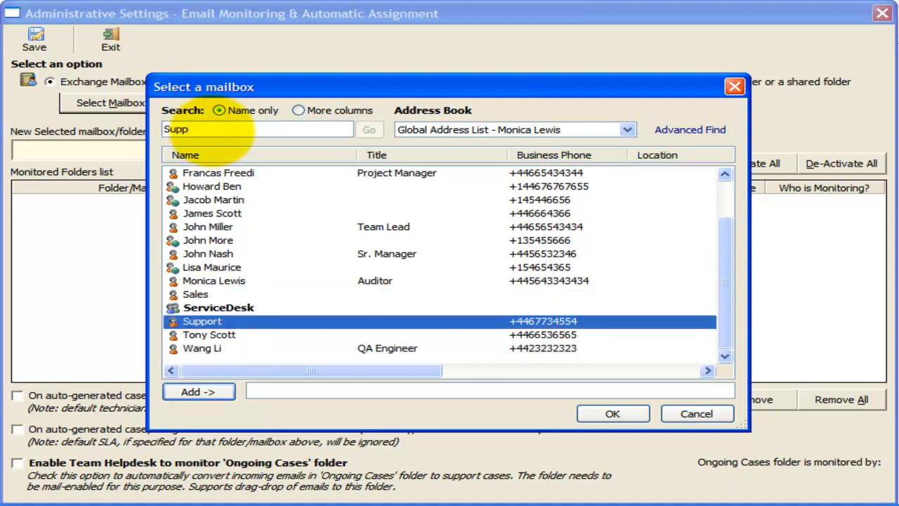
{"action": "type", "text": "ort"}
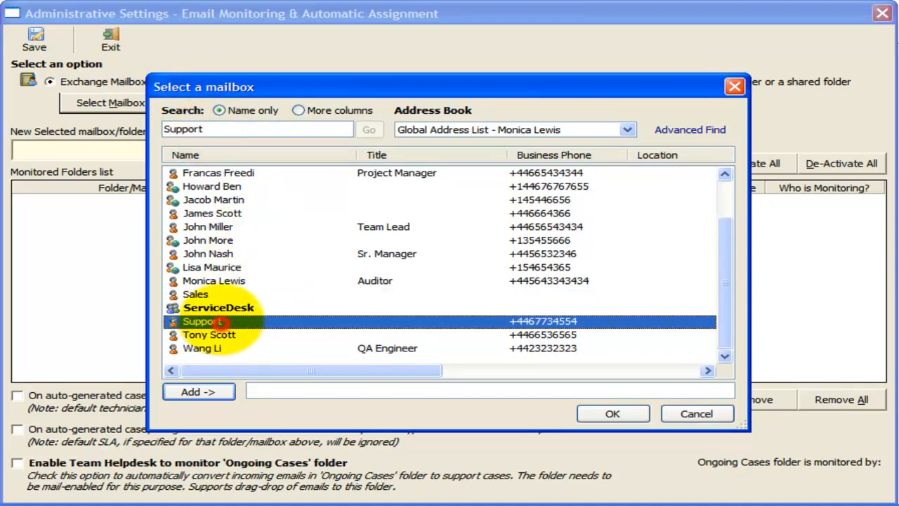
{"action": "left_click", "coordinate": [200, 390]}
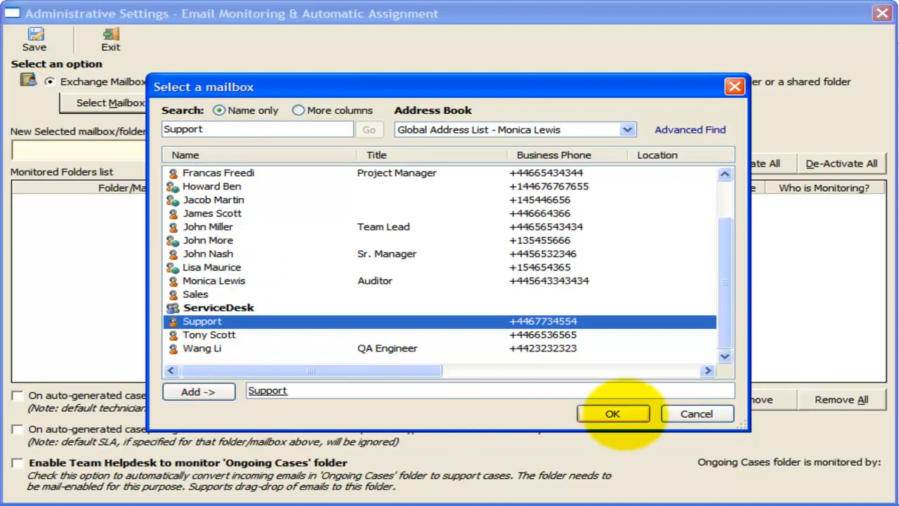
{"action": "left_click", "coordinate": [612, 413]}
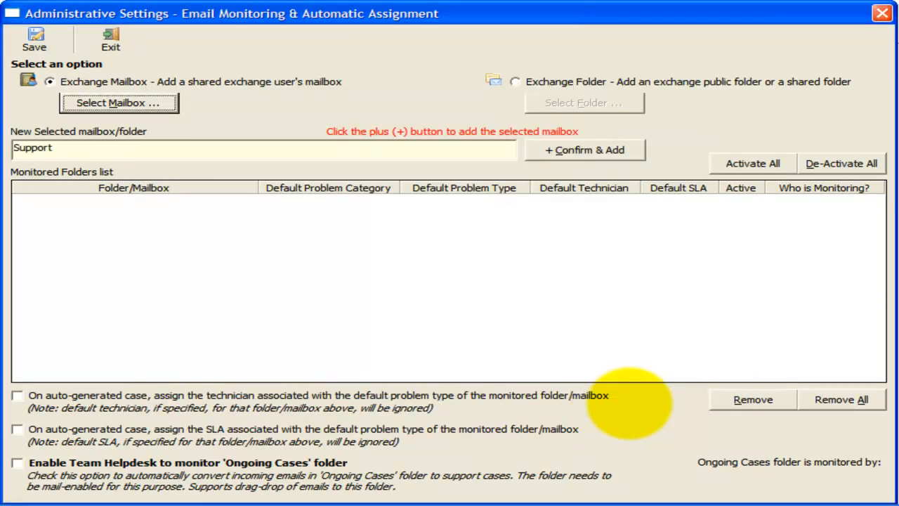
{"action": "left_click", "coordinate": [584, 149]}
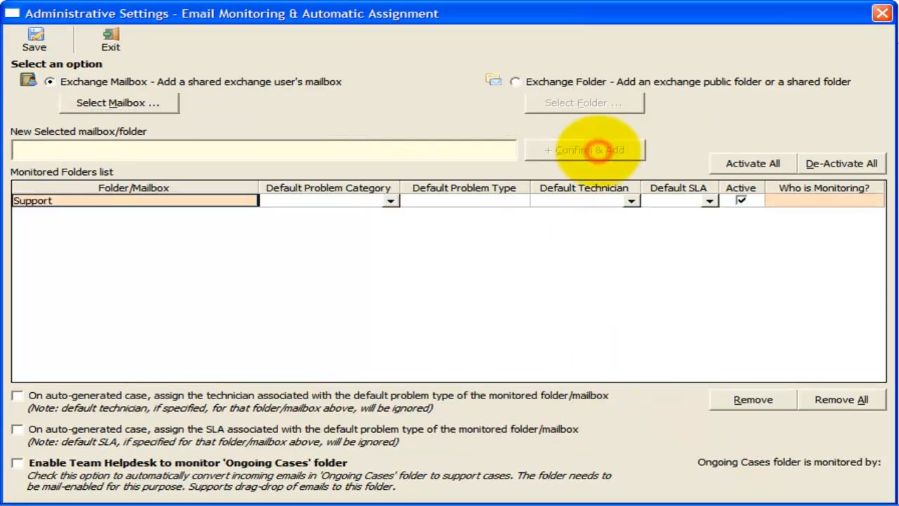
{"action": "mouse_move", "coordinate": [141, 222]}
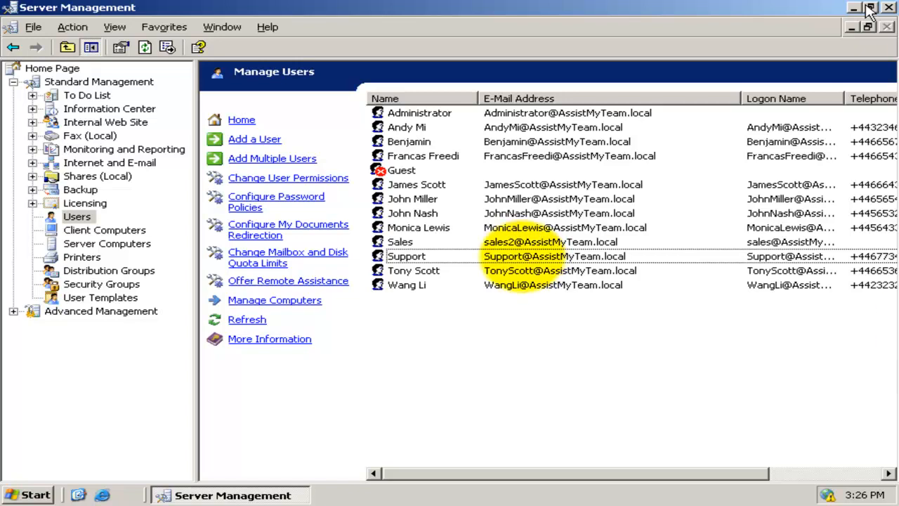
- Reach Mailbox Rights for Support under Exchange Advanced in its Properties
{"action": "left_click", "coordinate": [406, 256]}
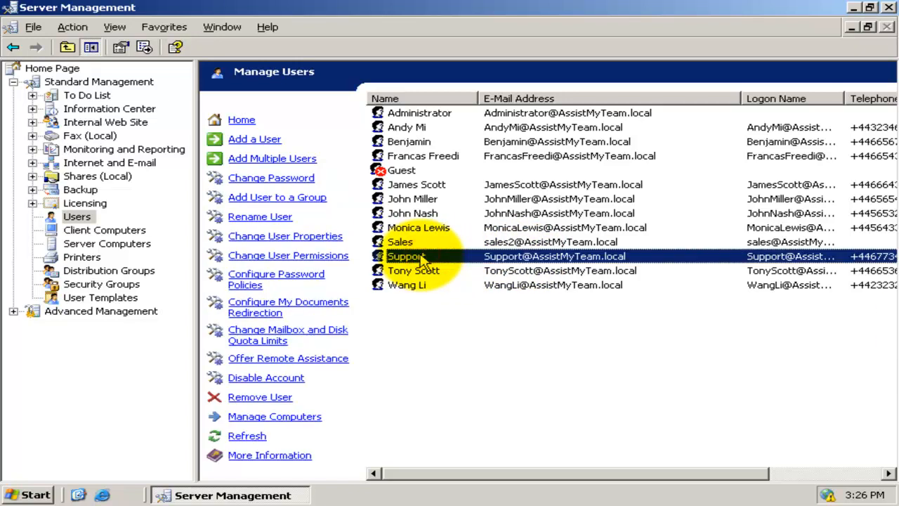
{"action": "double_click", "coordinate": [406, 256]}
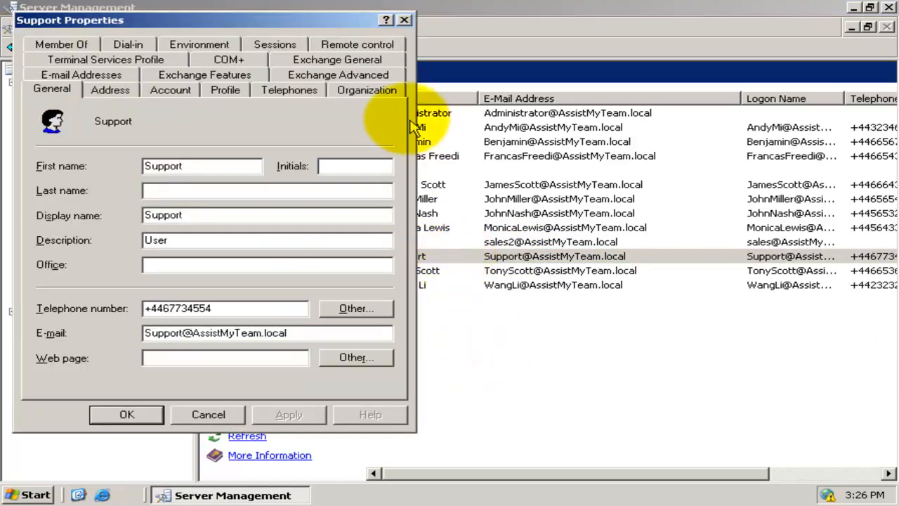
{"action": "left_click", "coordinate": [337, 75]}
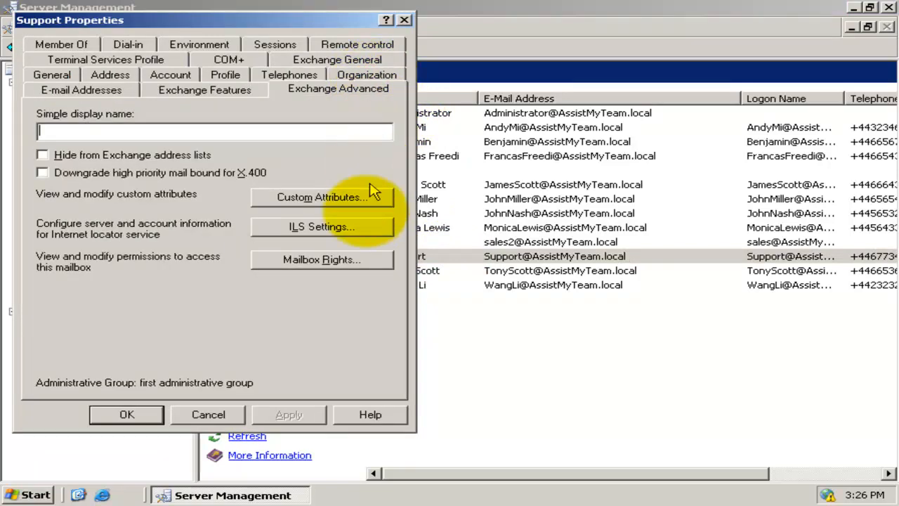
{"action": "left_click", "coordinate": [322, 258]}
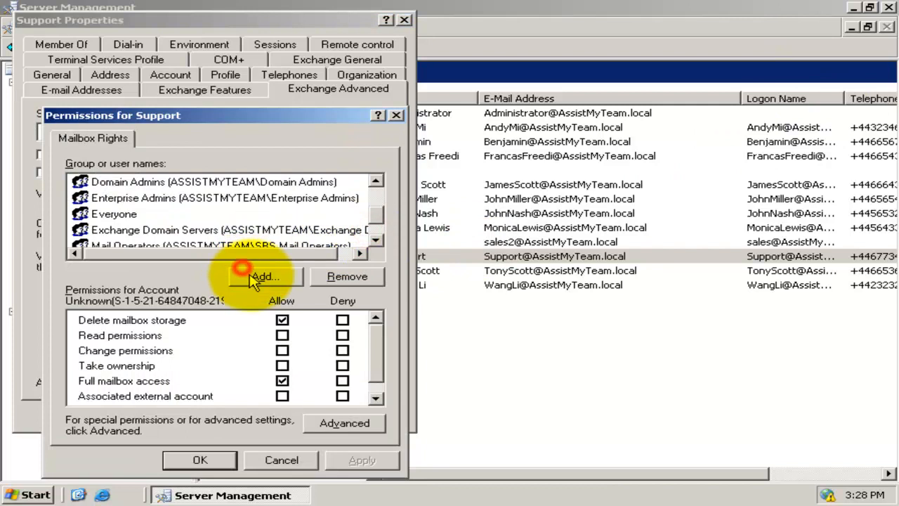
- Add the resolved directory user with Full mailbox access
{"action": "left_click", "coordinate": [264, 276]}
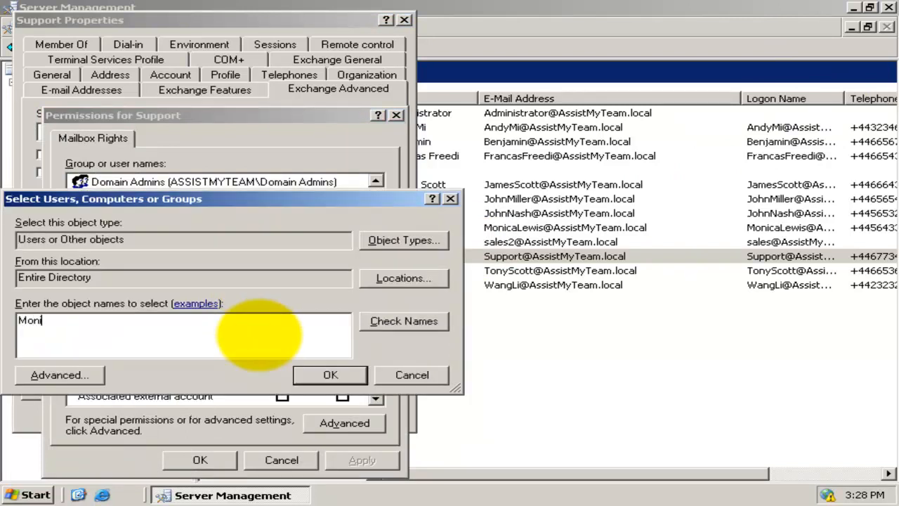
{"action": "left_click", "coordinate": [403, 320]}
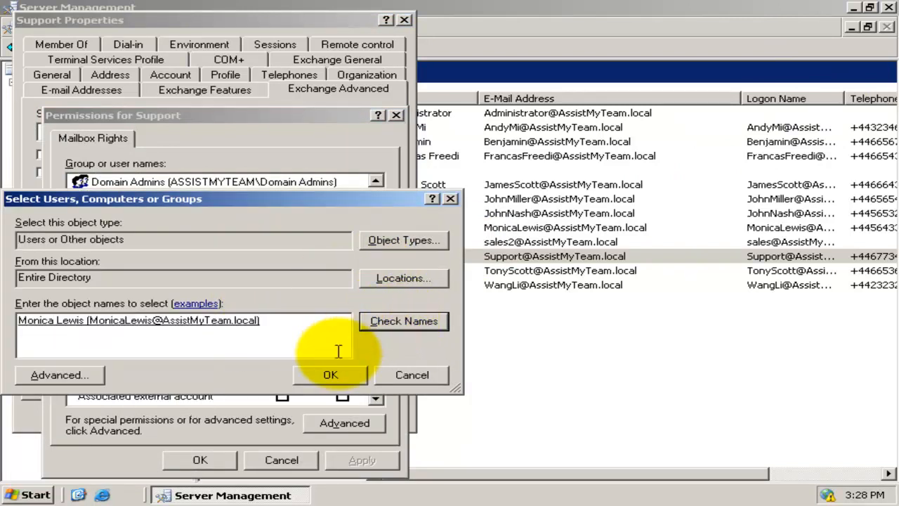
{"action": "left_click", "coordinate": [330, 374]}
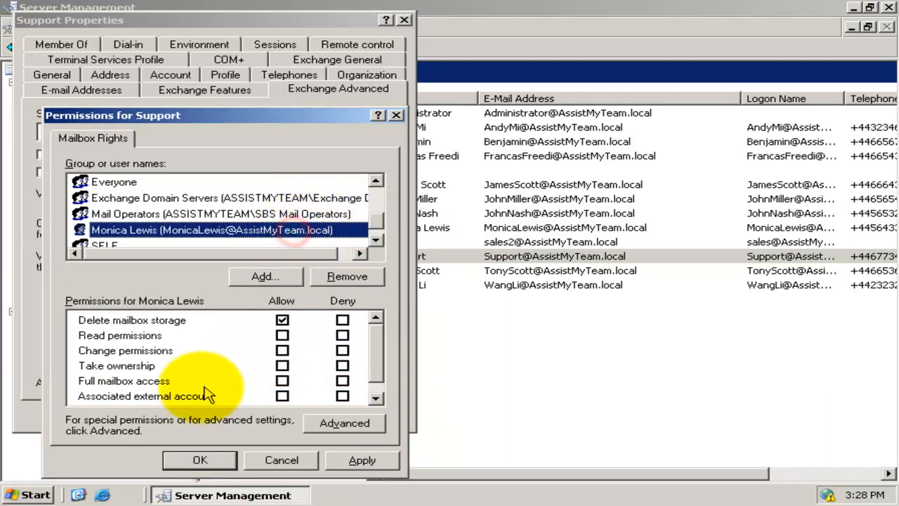
{"action": "left_click", "coordinate": [281, 379]}
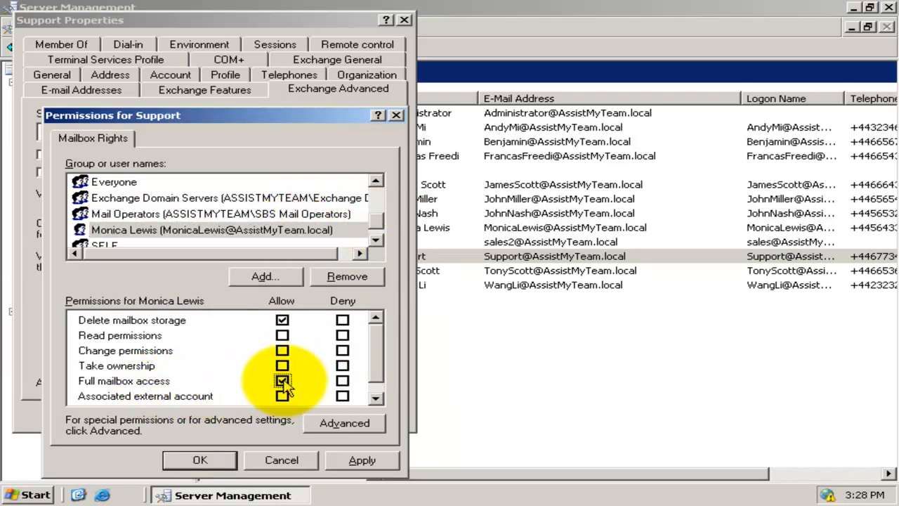
{"action": "mouse_move", "coordinate": [199, 288]}
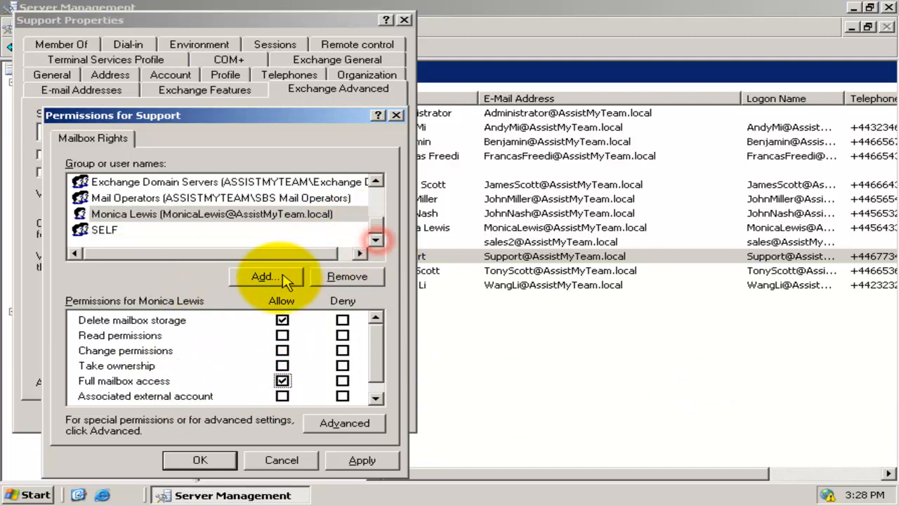
- Add the ServiceDesk group with Full mailbox access, apply and close the rights
{"action": "left_click", "coordinate": [266, 275]}
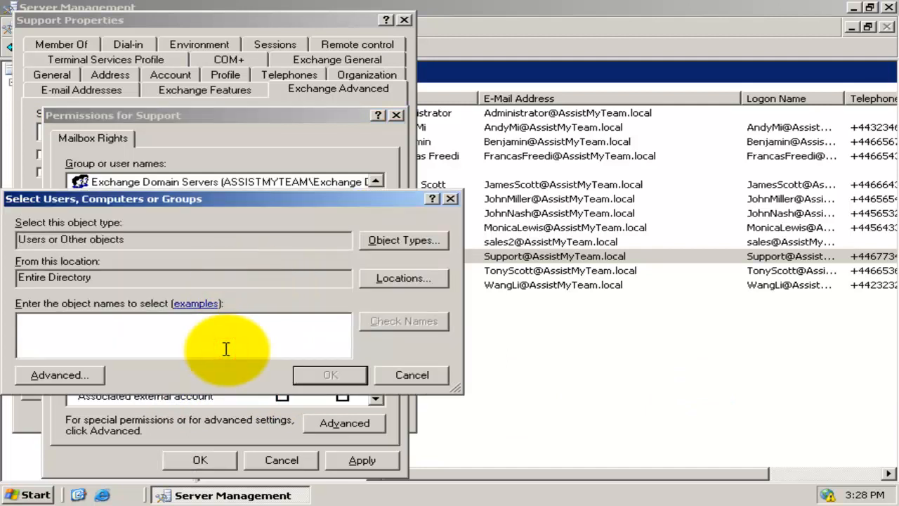
{"action": "type", "text": "Service"}
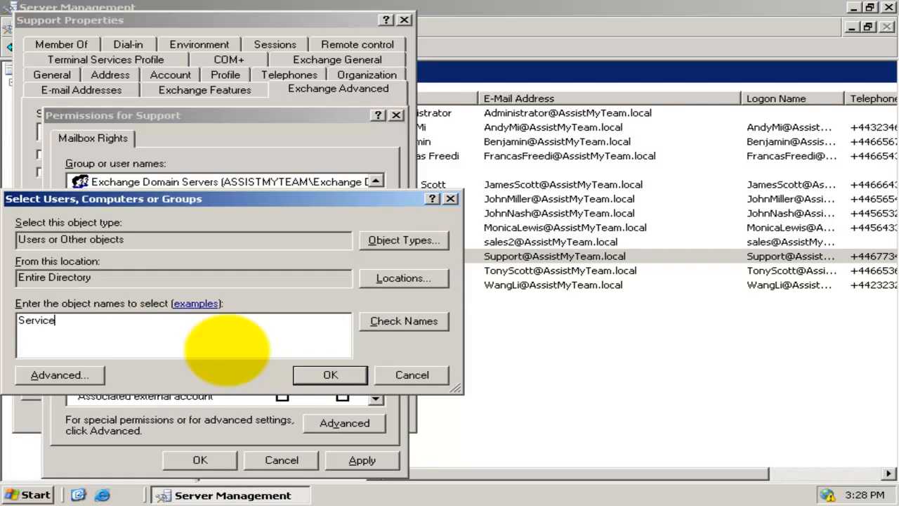
{"action": "type", "text": "Desk"}
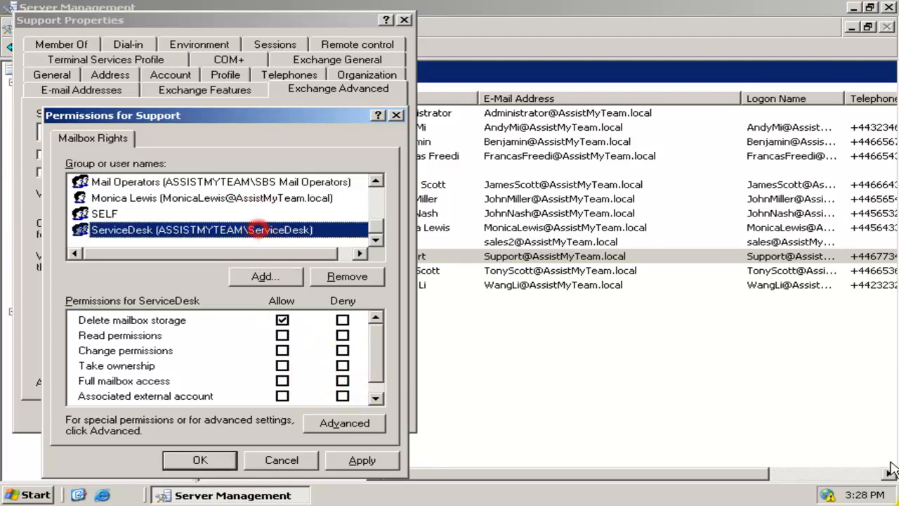
{"action": "mouse_move", "coordinate": [180, 232]}
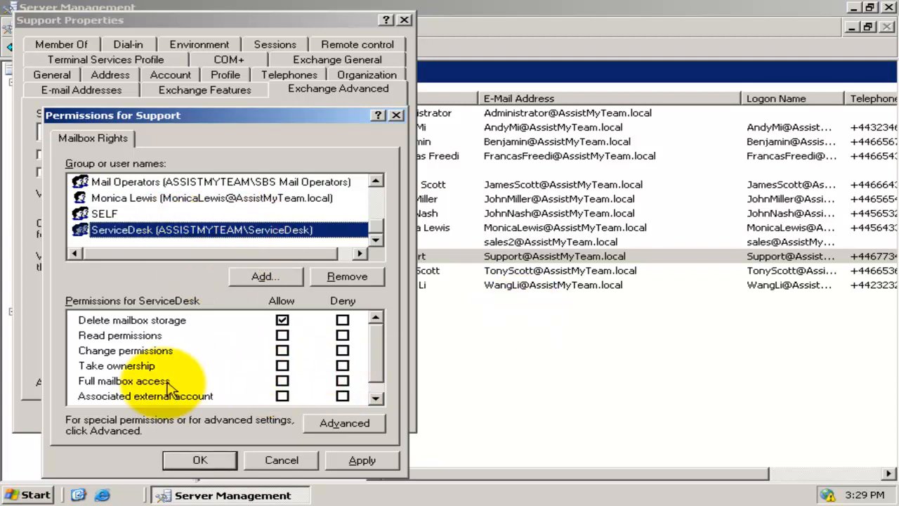
{"action": "left_click", "coordinate": [281, 379]}
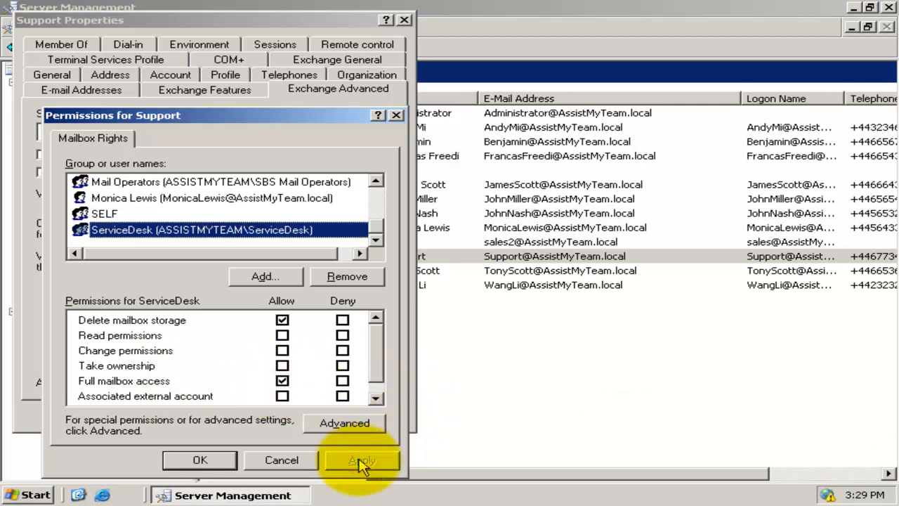
{"action": "left_click", "coordinate": [363, 461]}
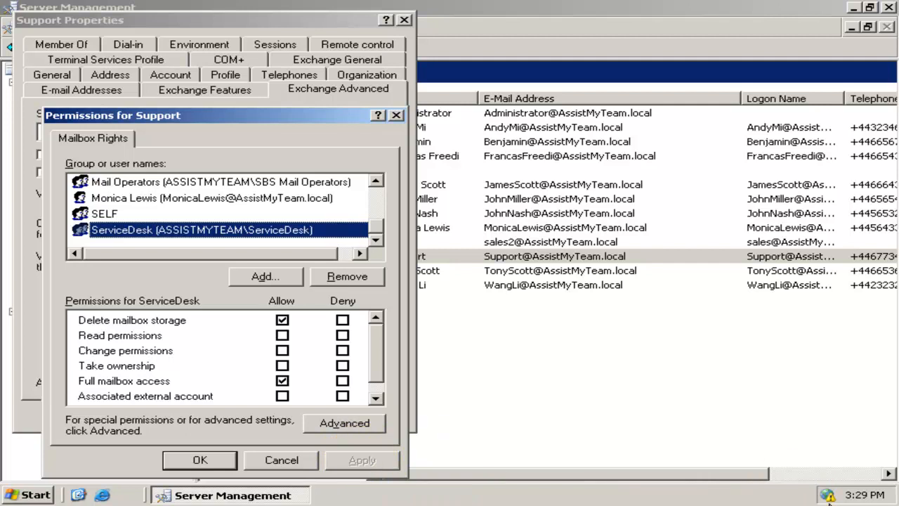
{"action": "left_click", "coordinate": [278, 461]}
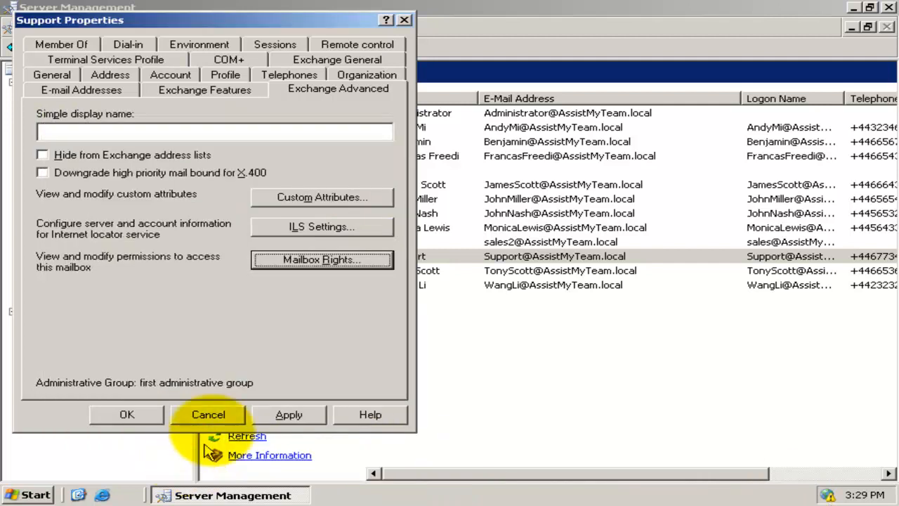
- Choose the Feedbacks folder under All Public Folders as a monitored folder
{"action": "left_click", "coordinate": [208, 414]}
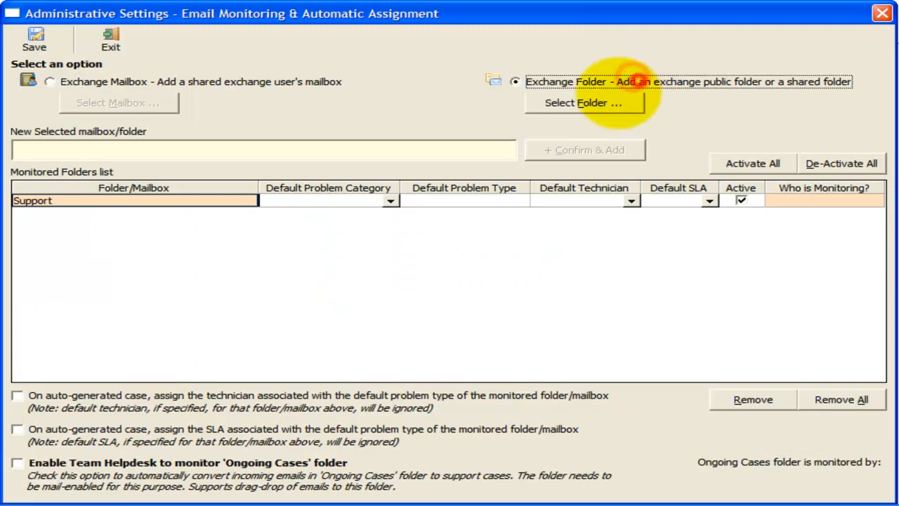
{"action": "left_click", "coordinate": [585, 103]}
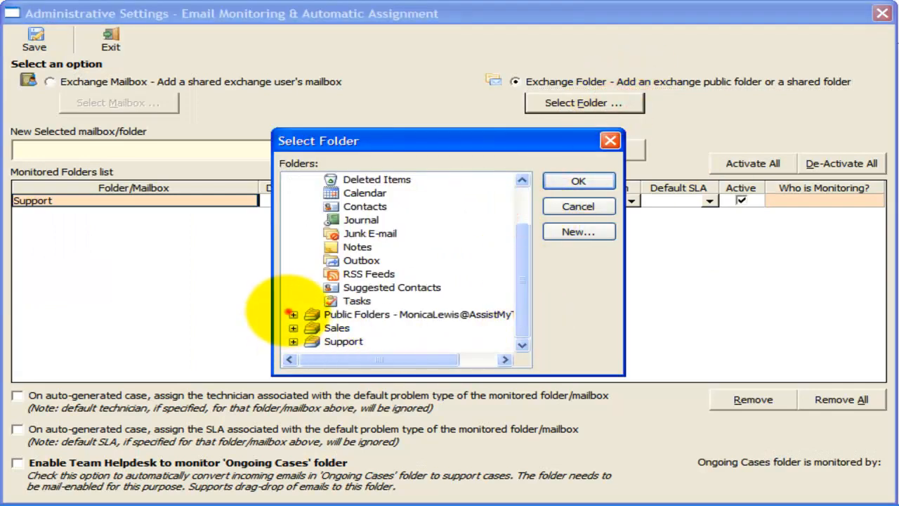
{"action": "left_click", "coordinate": [292, 315]}
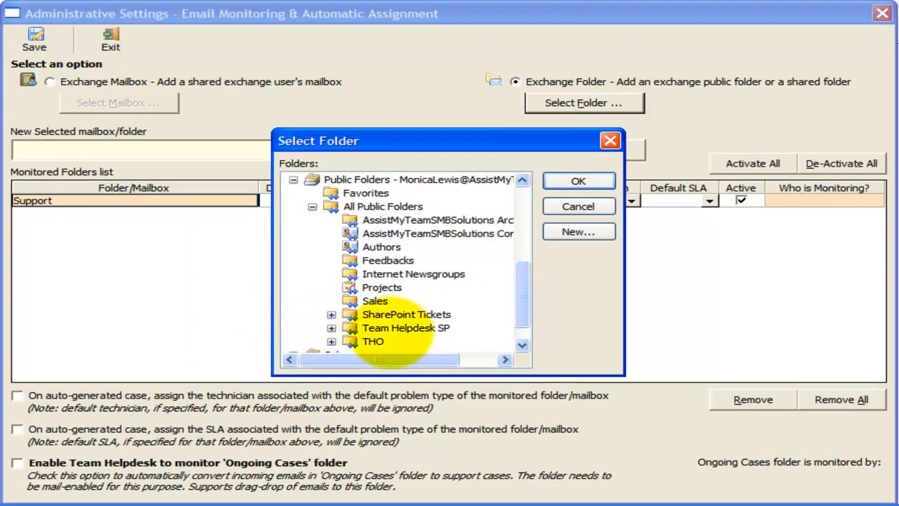
{"action": "left_click", "coordinate": [387, 260]}
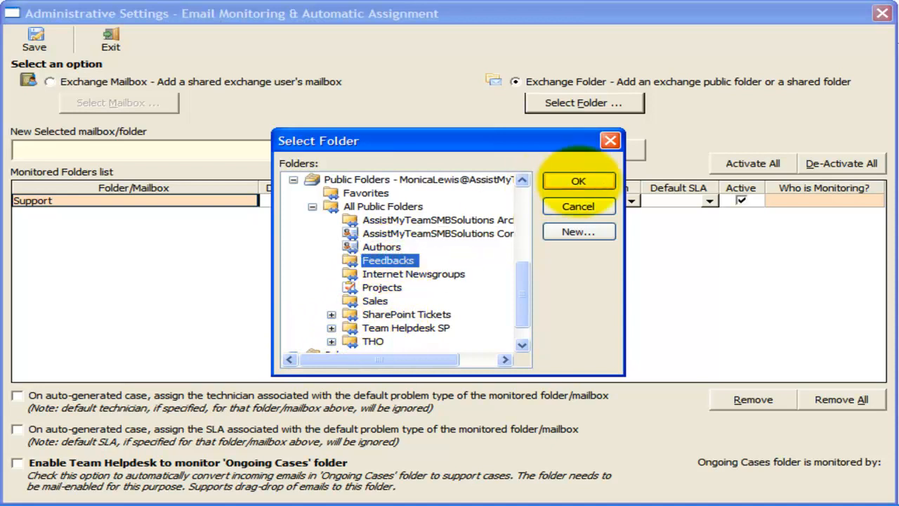
{"action": "left_click", "coordinate": [579, 179]}
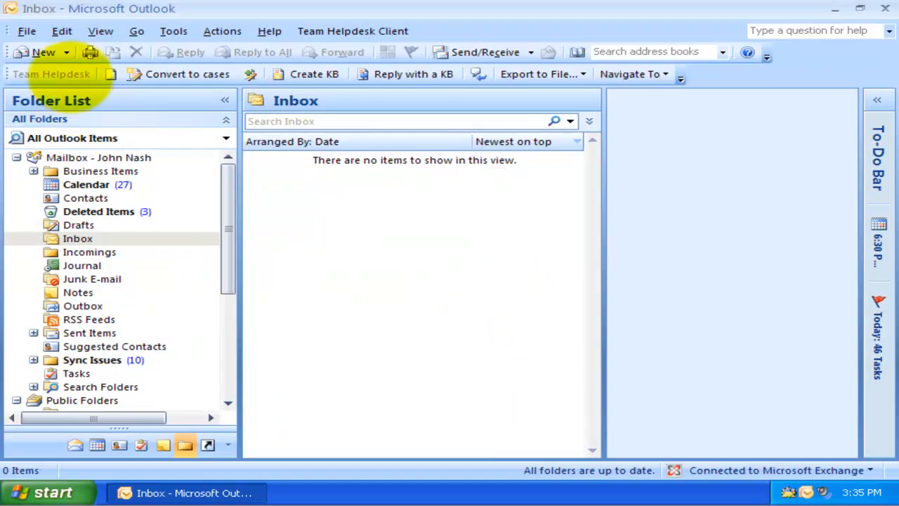
{"action": "left_click", "coordinate": [42, 52]}
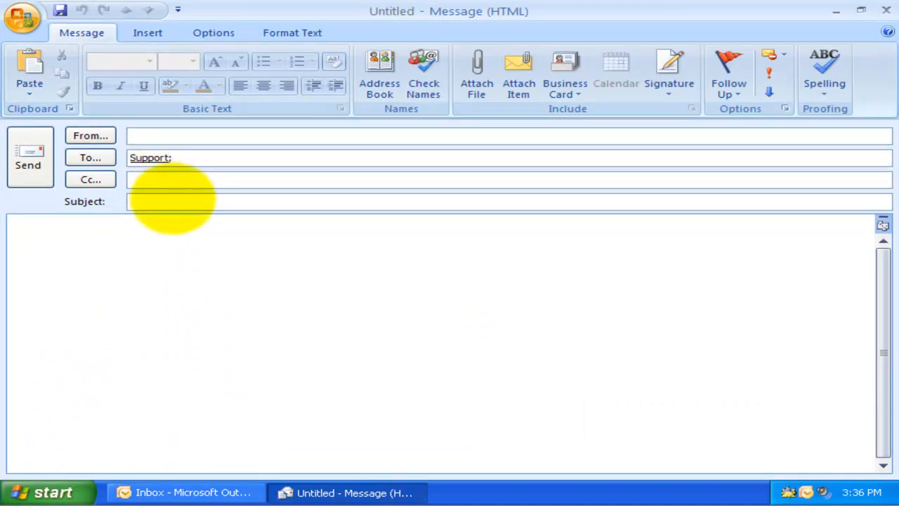
{"action": "type", "text": "Hi, Problem with my Printer!"}
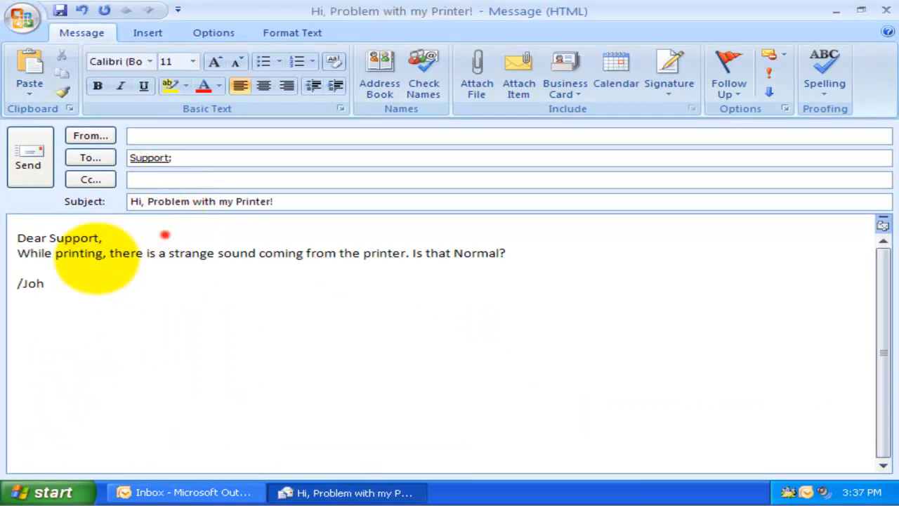
{"action": "type", "text": "n Nash"}
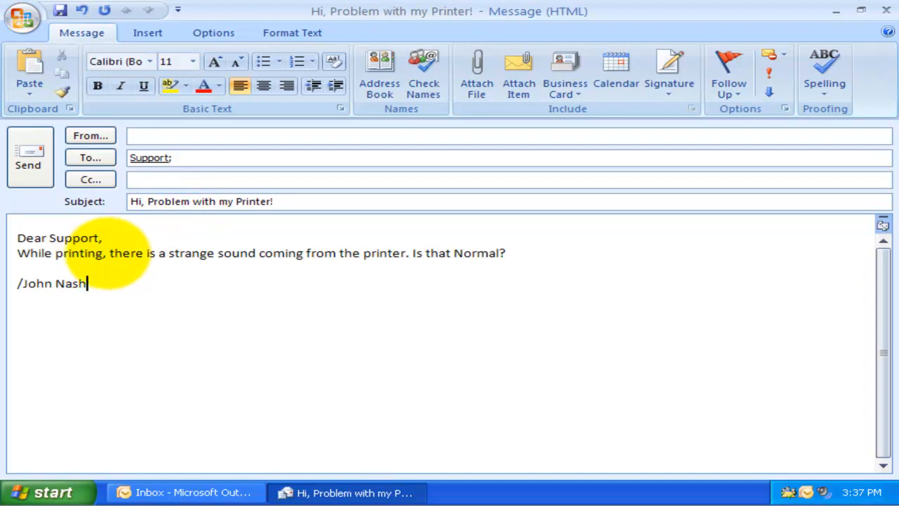
{"action": "left_click", "coordinate": [28, 157]}
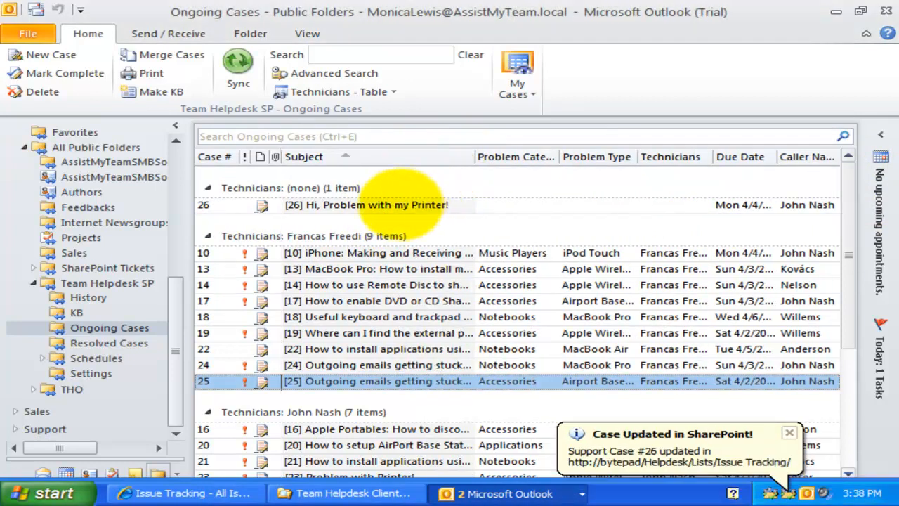
{"action": "left_click", "coordinate": [365, 205]}
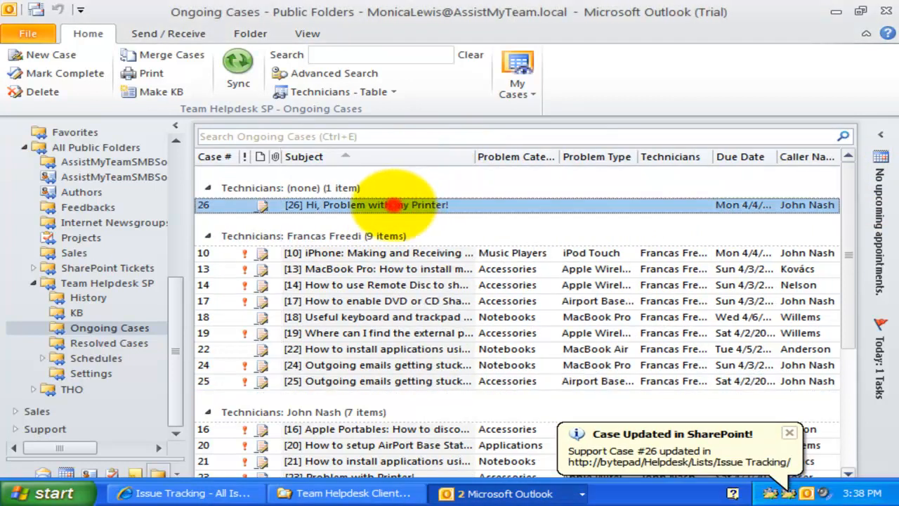
{"action": "double_click", "coordinate": [368, 205]}
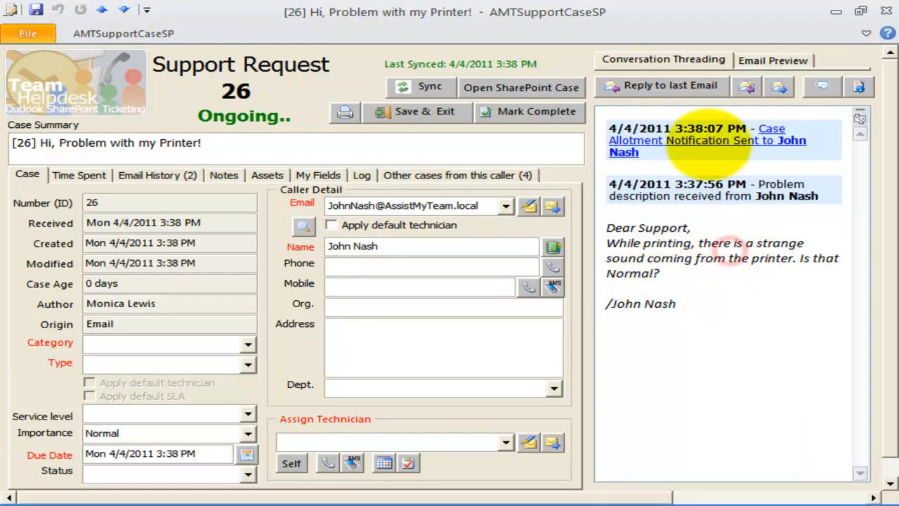
{"action": "mouse_move", "coordinate": [702, 141]}
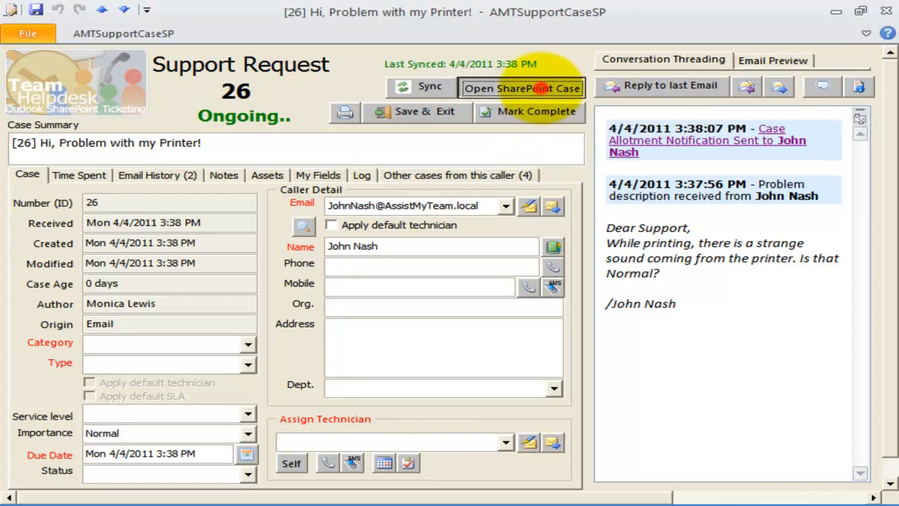
{"action": "left_click", "coordinate": [523, 87]}
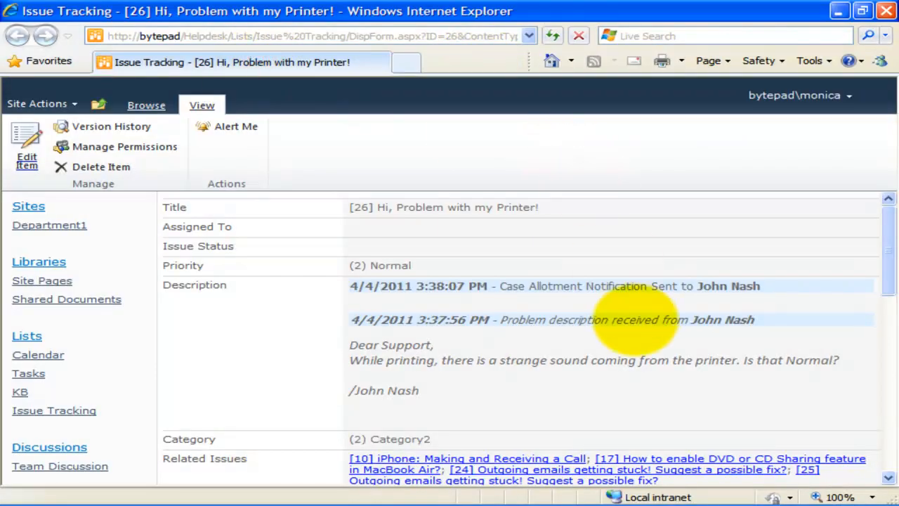
{"action": "scroll", "scroll_direction": "down", "scroll_amount": 3}
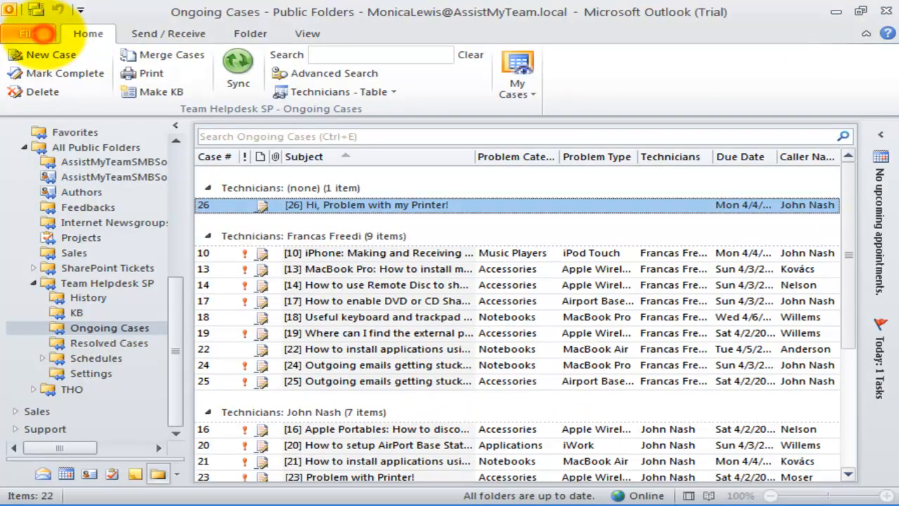
- Tick 'Enable Team Helpdesk to monitor Ongoing Cases folder' in Email Monitoring
{"action": "left_click", "coordinate": [28, 33]}
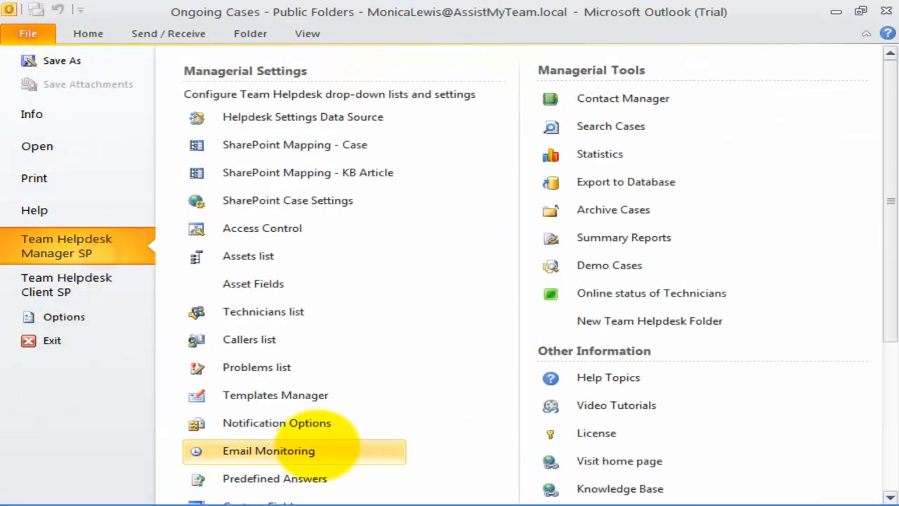
{"action": "scroll", "scroll_direction": "down", "scroll_amount": 3}
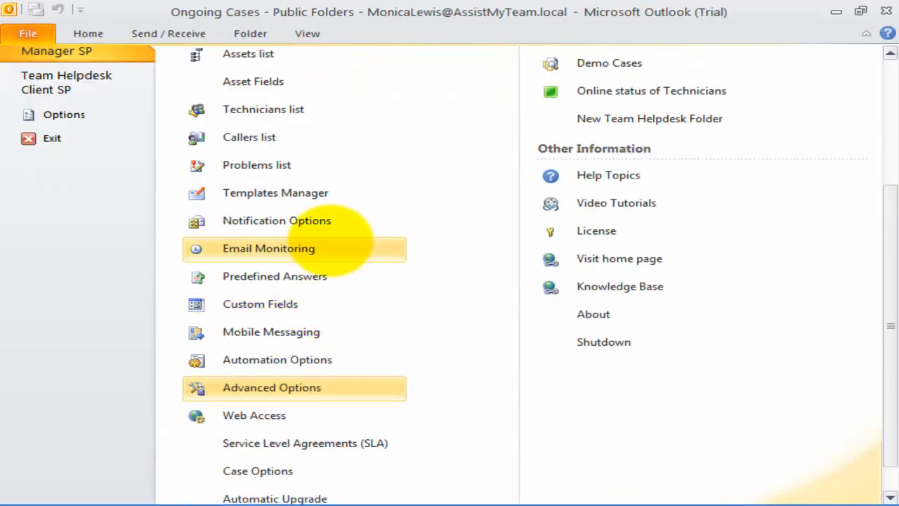
{"action": "left_click", "coordinate": [269, 247]}
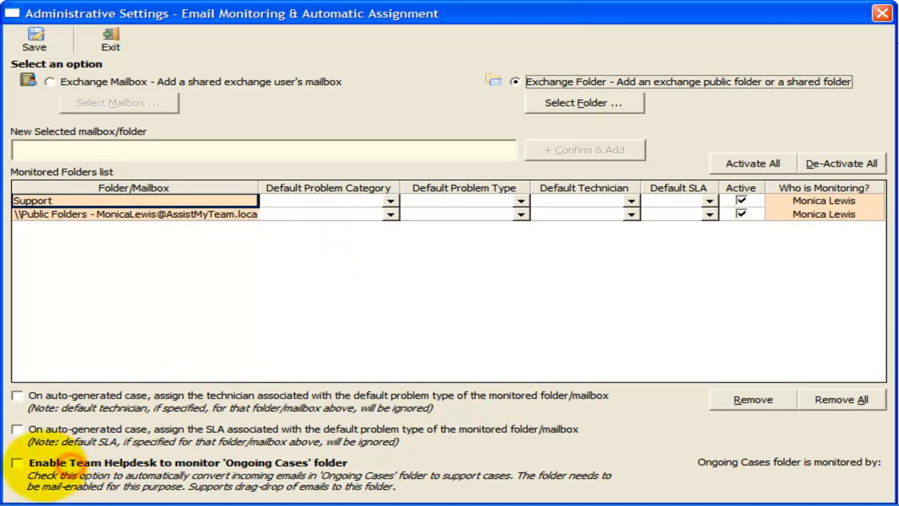
{"action": "left_click", "coordinate": [17, 462]}
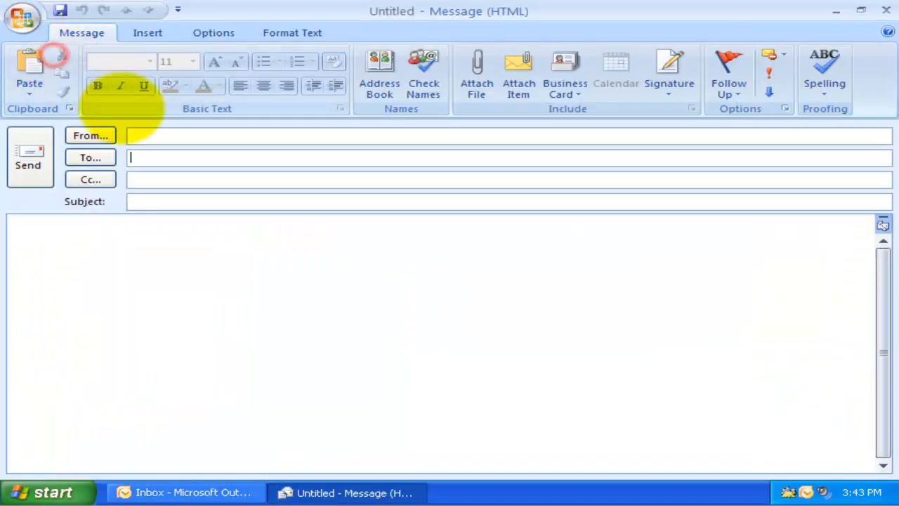
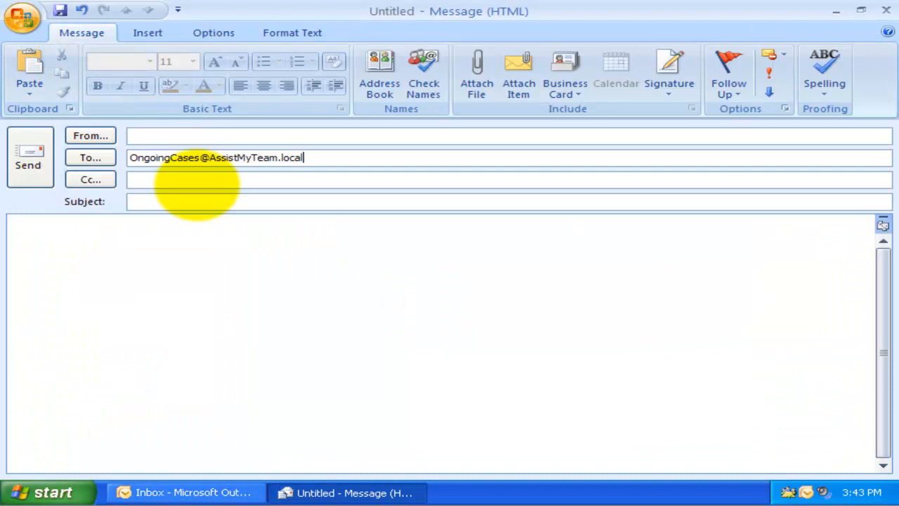
{"action": "type", "text": "Test Auto Case from Ongoing Cases folder"}
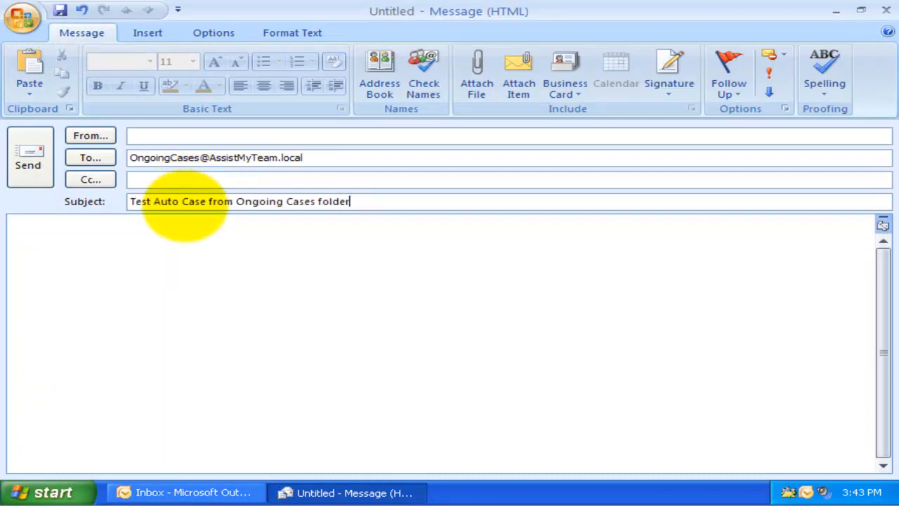
{"action": "type", "text": "Just a tes"}
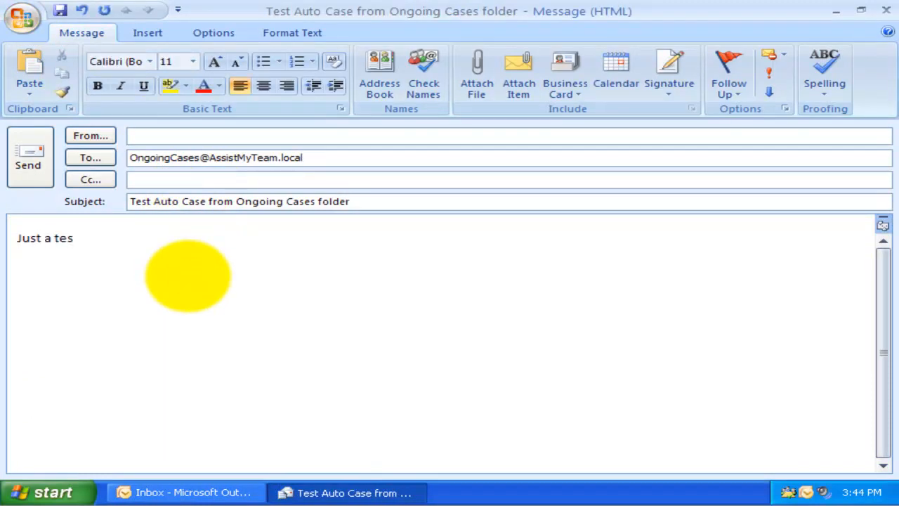
{"action": "type", "text": "t!"}
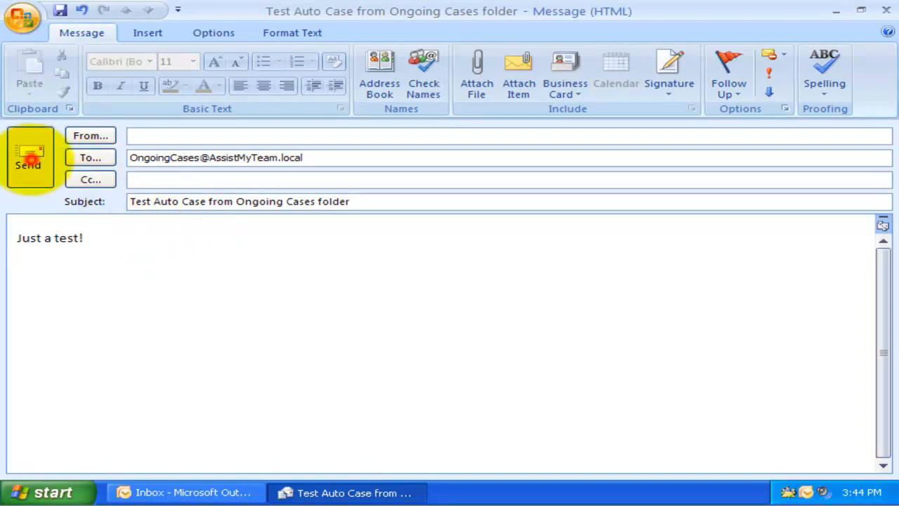
{"action": "left_click", "coordinate": [28, 158]}
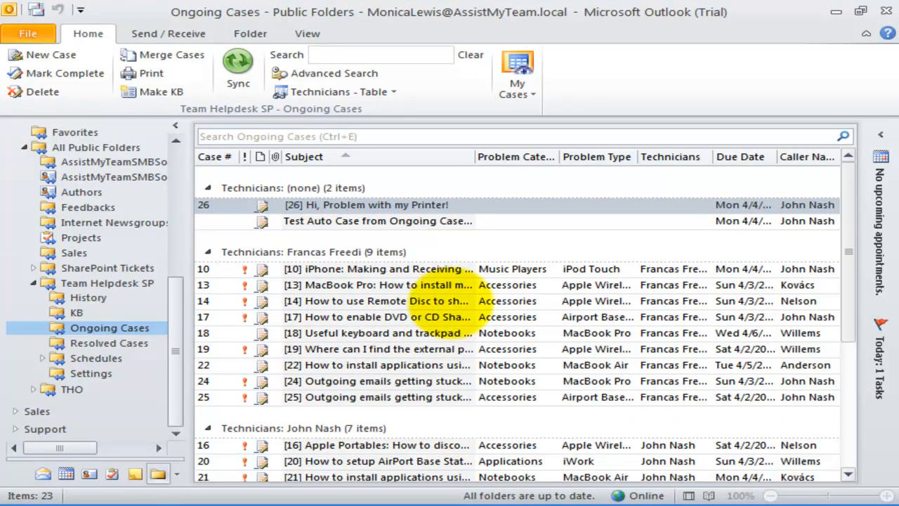
- Open the new case 27 in the Ongoing Cases folder to inspect it
{"action": "left_click", "coordinate": [379, 301]}
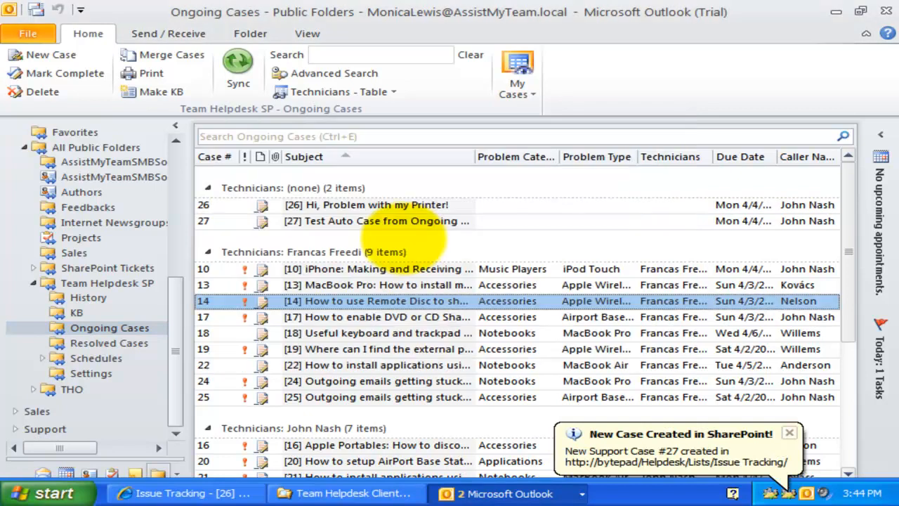
{"action": "left_click", "coordinate": [379, 220]}
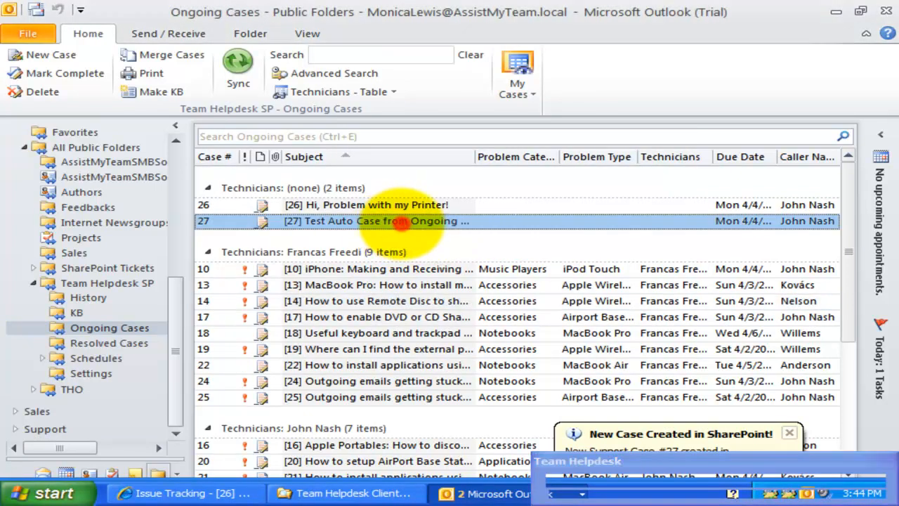
{"action": "double_click", "coordinate": [377, 221]}
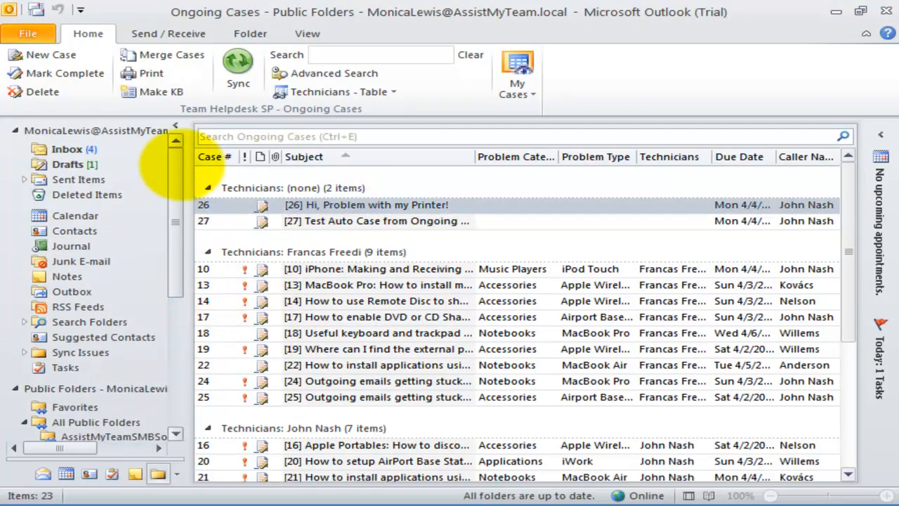
{"action": "left_click", "coordinate": [67, 149]}
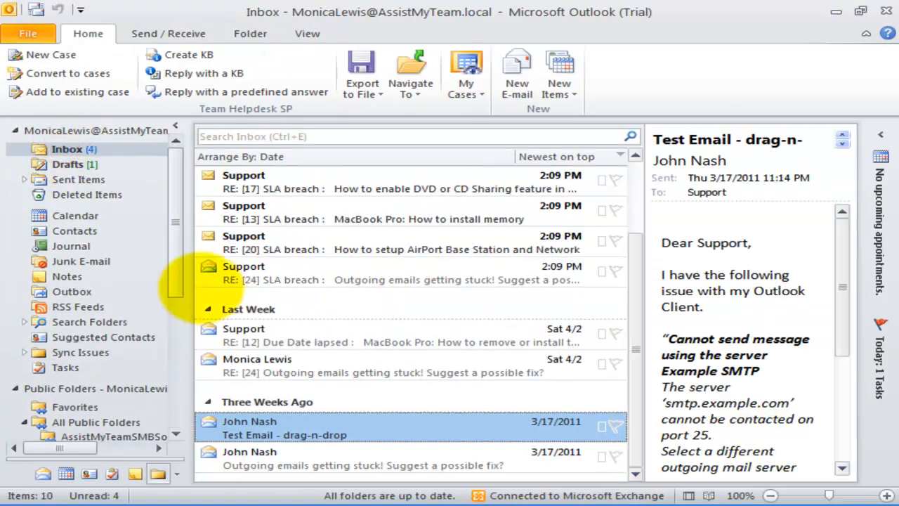
{"action": "scroll", "scroll_direction": "down", "scroll_amount": 3}
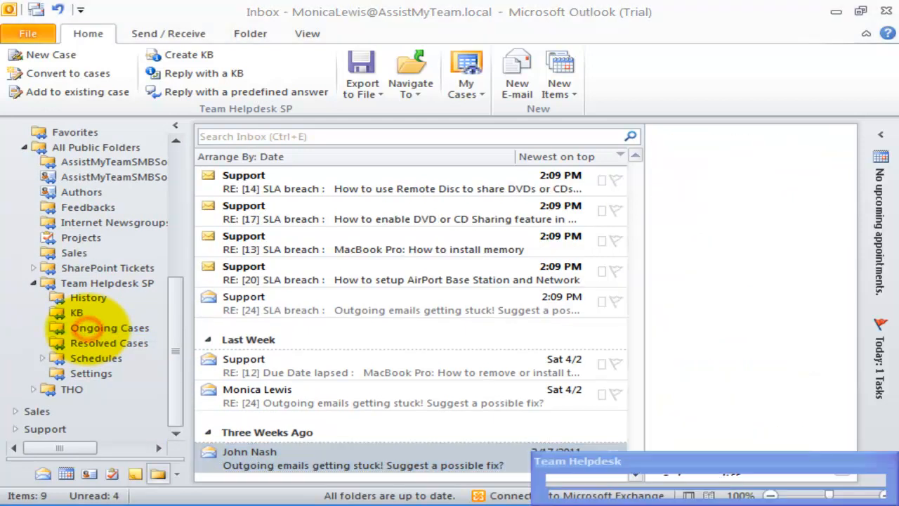
{"action": "left_click", "coordinate": [110, 327]}
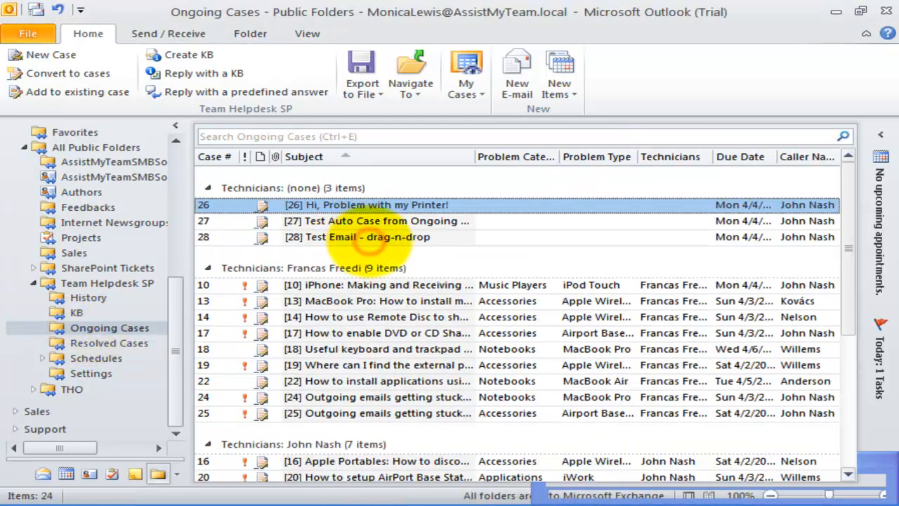
{"action": "left_click", "coordinate": [357, 236]}
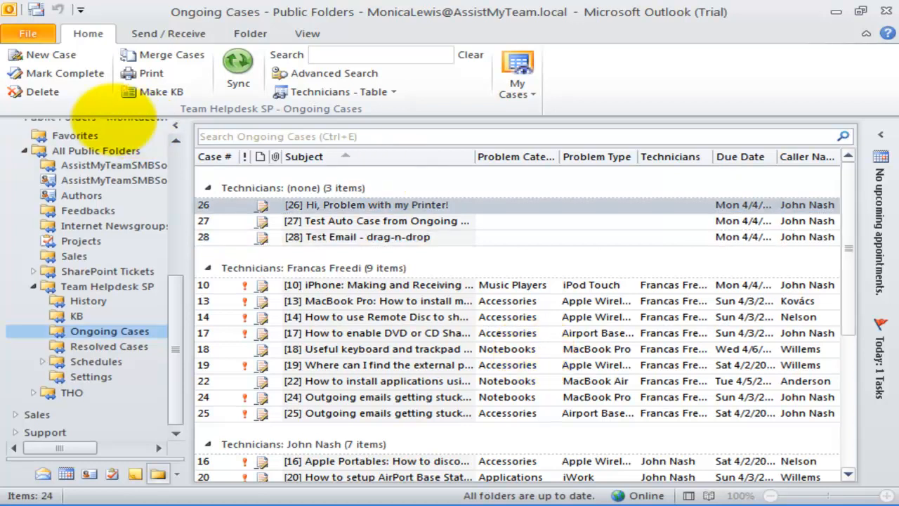
{"action": "left_click", "coordinate": [29, 34]}
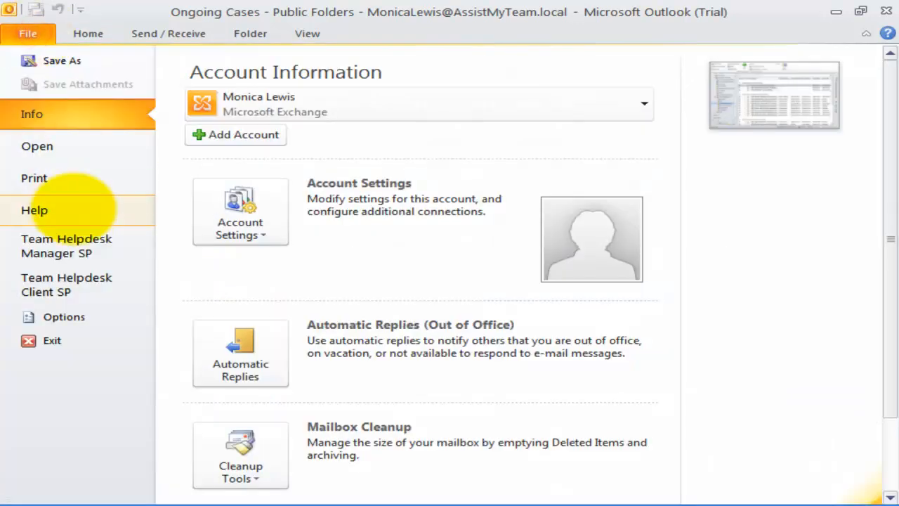
{"action": "left_click", "coordinate": [66, 245]}
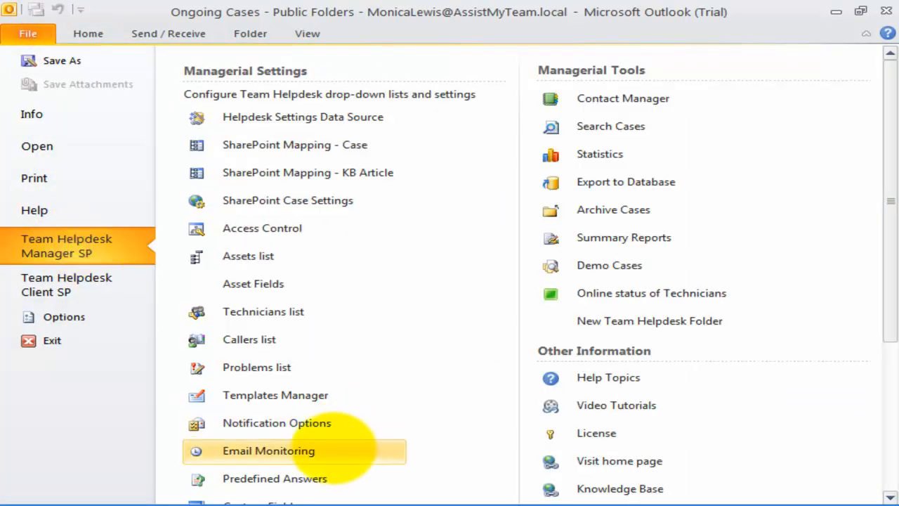
{"action": "left_click", "coordinate": [268, 449]}
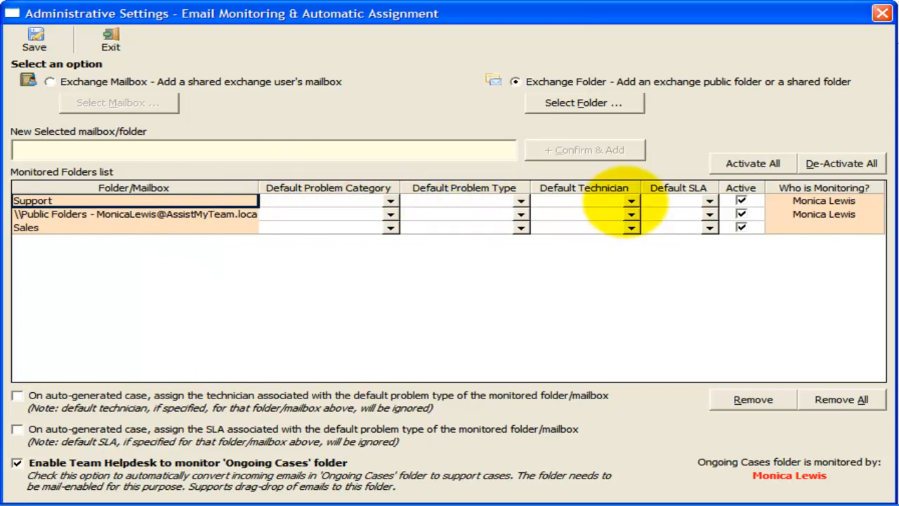
{"action": "left_click", "coordinate": [631, 199]}
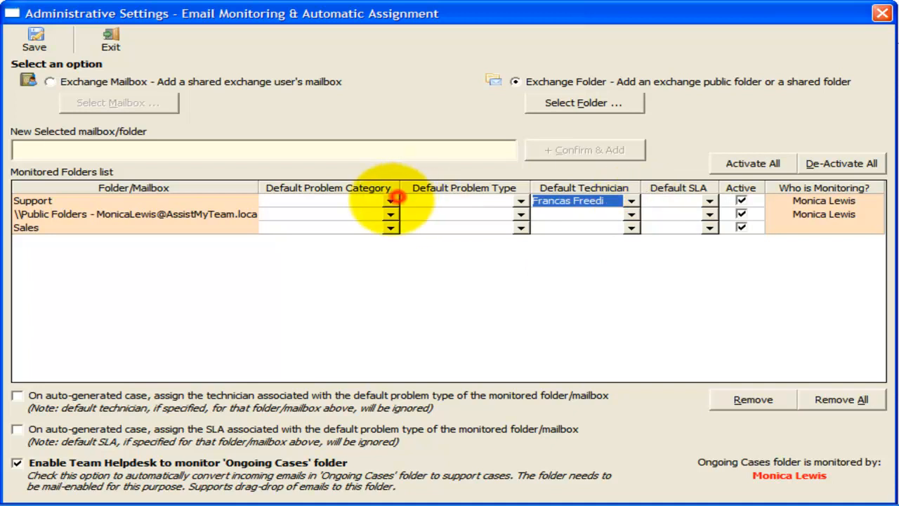
{"action": "left_click", "coordinate": [391, 200]}
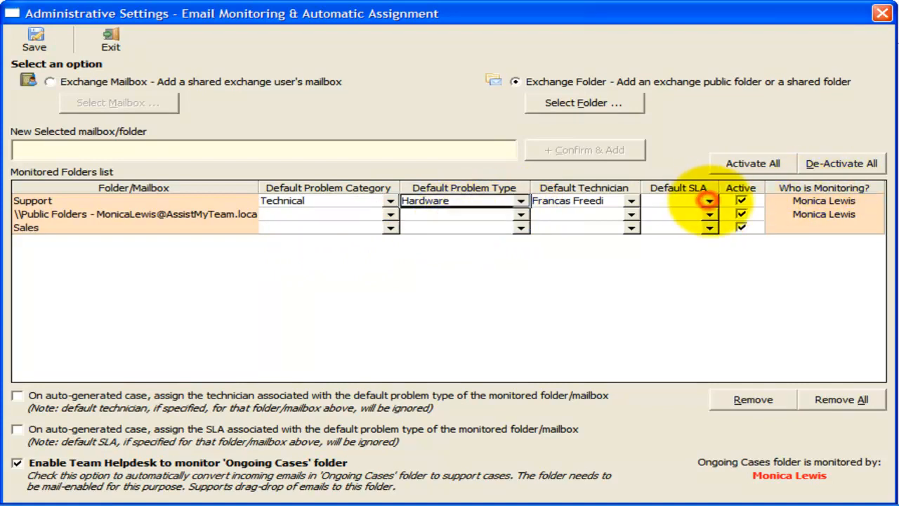
{"action": "left_click", "coordinate": [708, 201]}
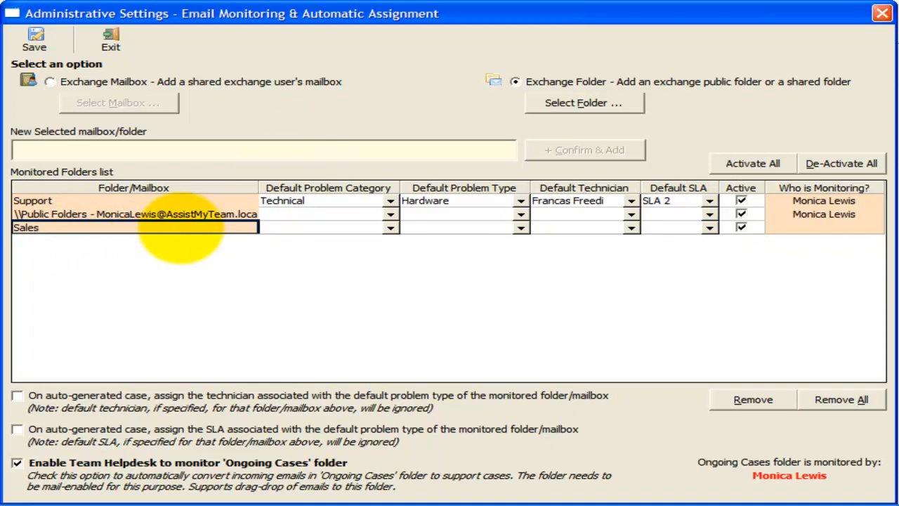
{"action": "mouse_move", "coordinate": [574, 217]}
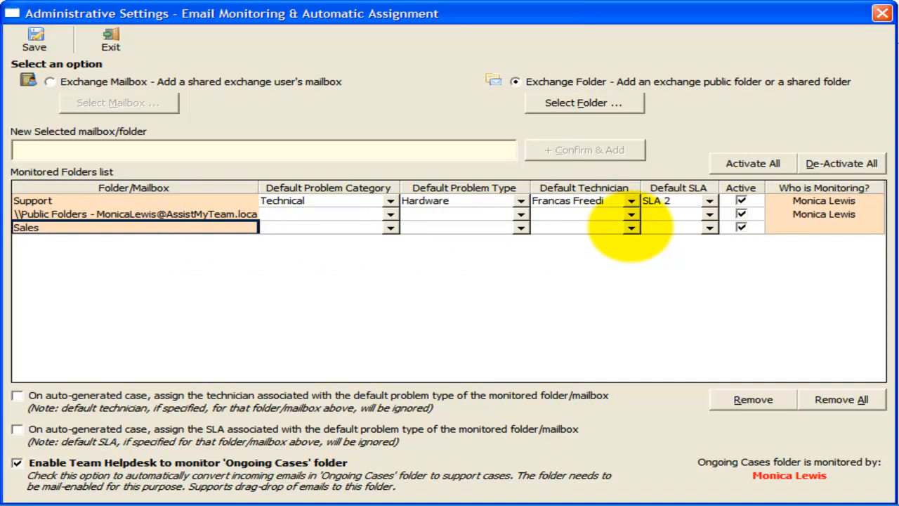
- Default the Sales row to a technician, category Sales, type General and an SLA level
{"action": "left_click", "coordinate": [629, 227]}
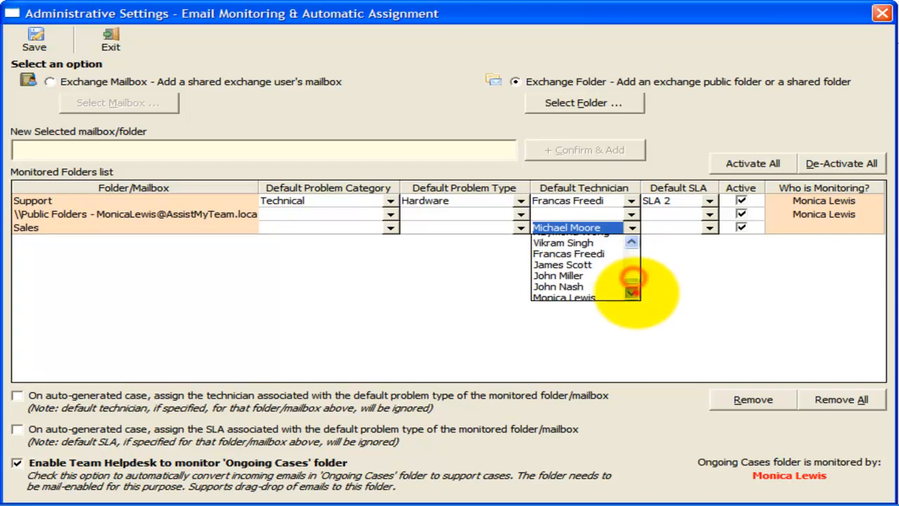
{"action": "left_click", "coordinate": [562, 296]}
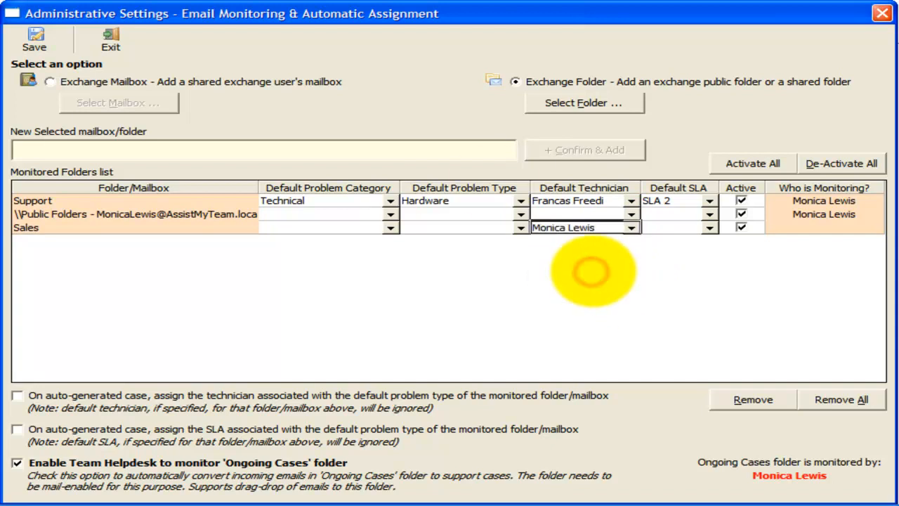
{"action": "left_click", "coordinate": [391, 228]}
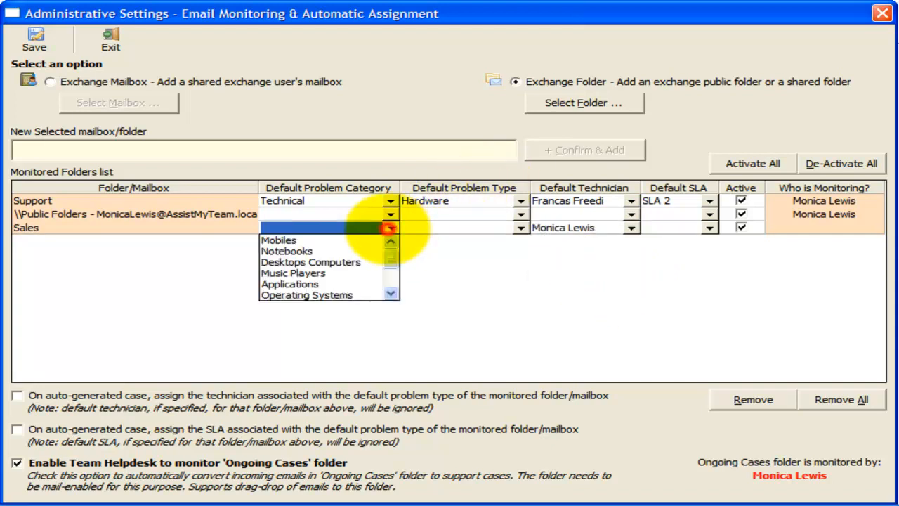
{"action": "left_click", "coordinate": [295, 227]}
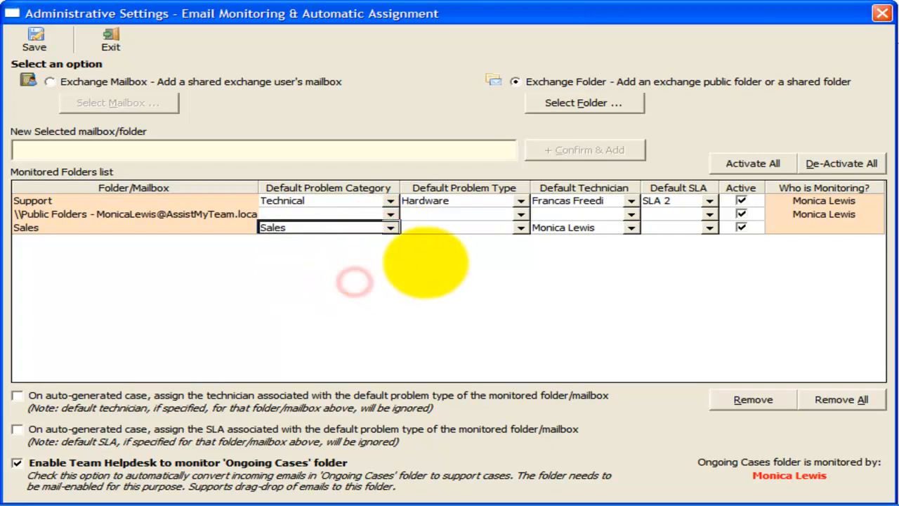
{"action": "left_click", "coordinate": [463, 227]}
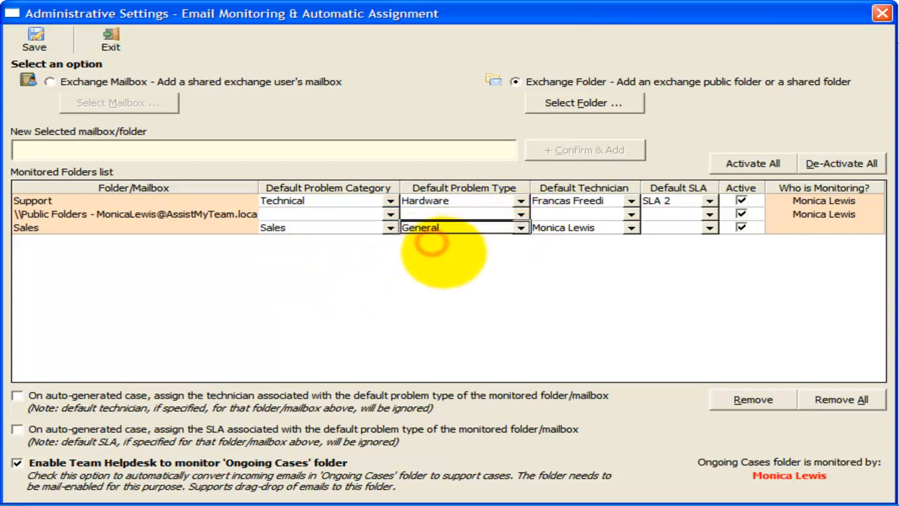
{"action": "left_click", "coordinate": [708, 227]}
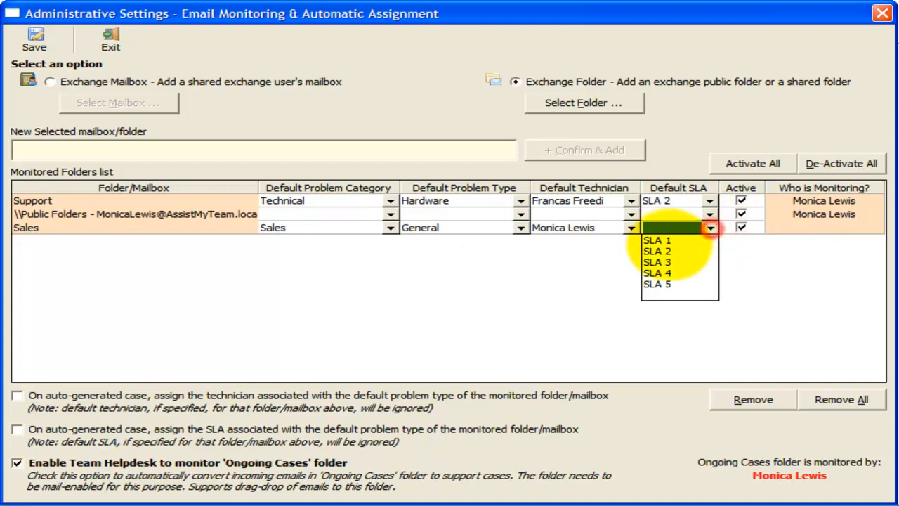
{"action": "left_click", "coordinate": [657, 239]}
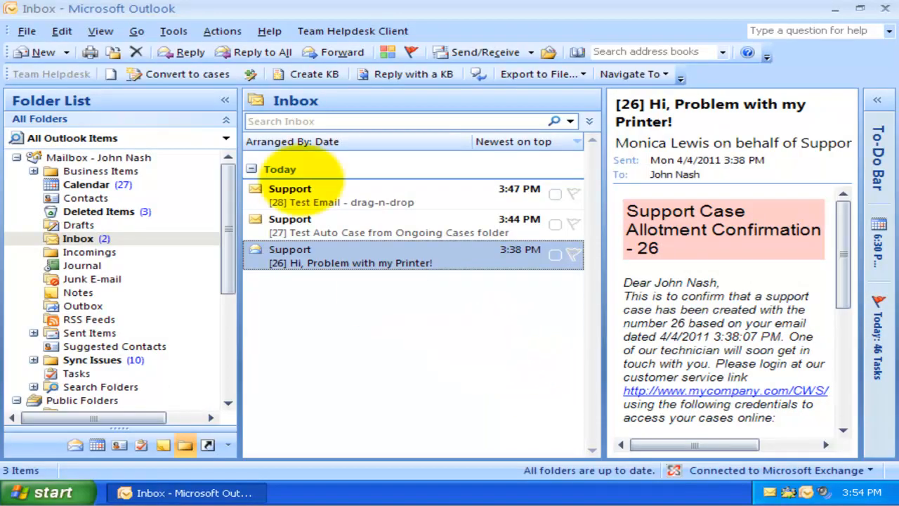
- Send Support a new email 'Credential won't authenticate' signed Nash
{"action": "left_click", "coordinate": [34, 51]}
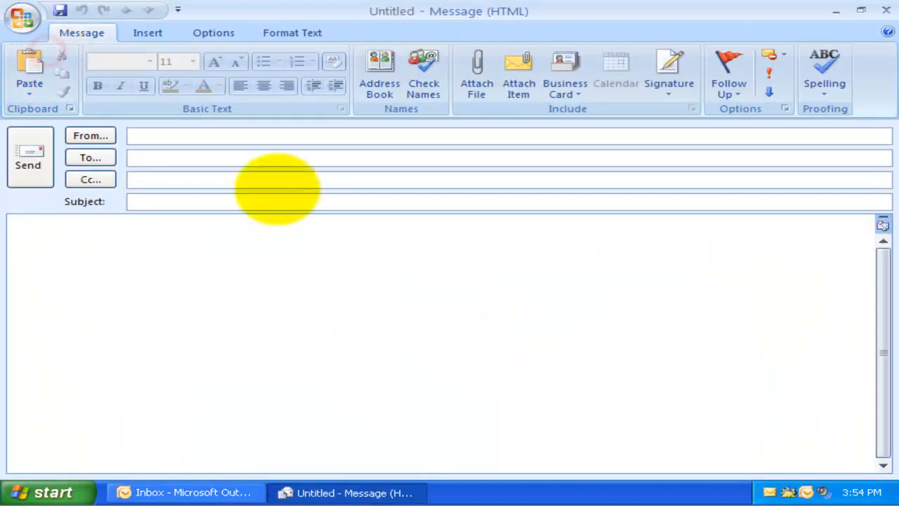
{"action": "type", "text": "Support;"}
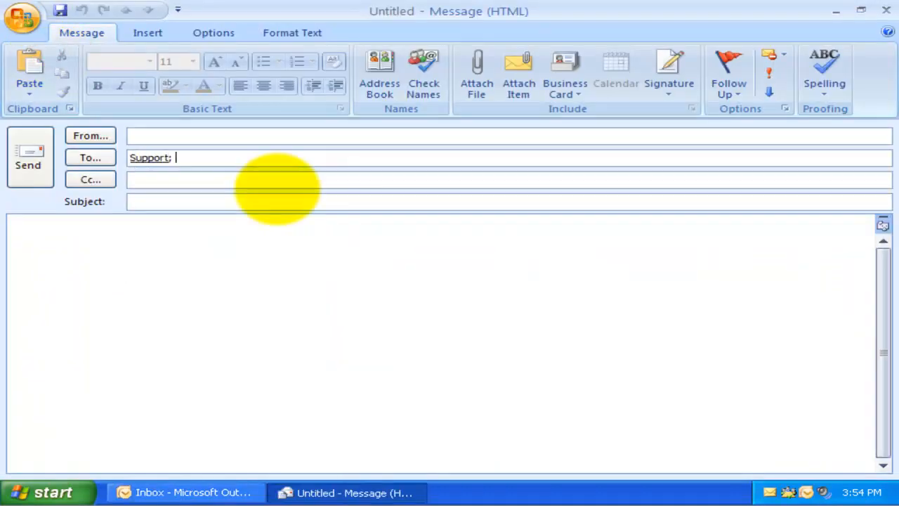
{"action": "type", "text": "Cr"}
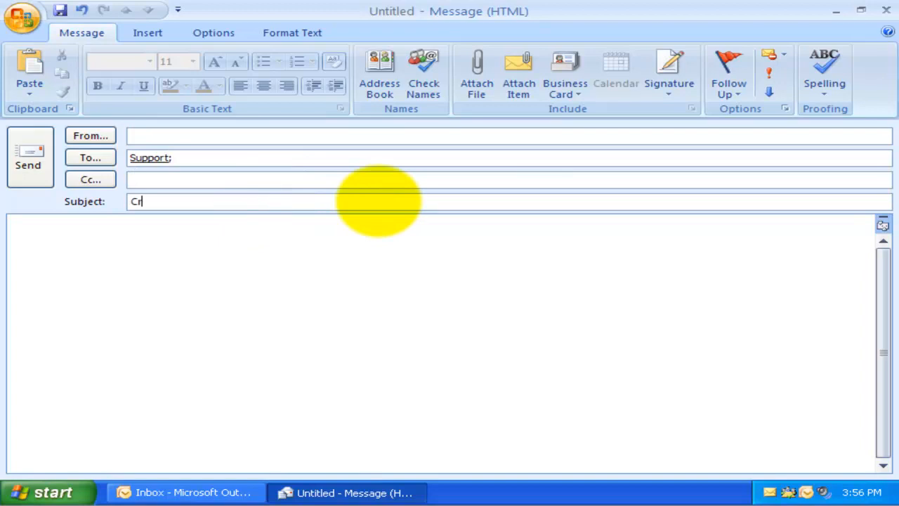
{"action": "type", "text": "Credential won't authenticate"}
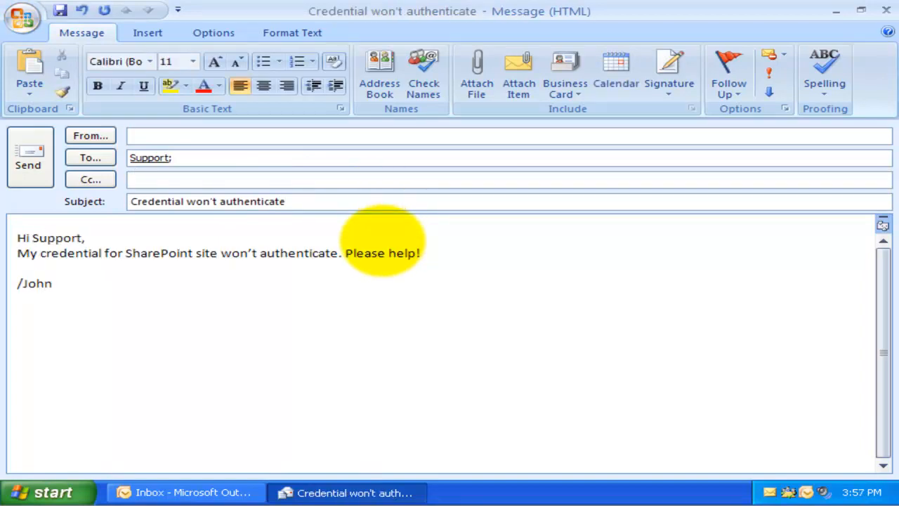
{"action": "type", "text": "Nash"}
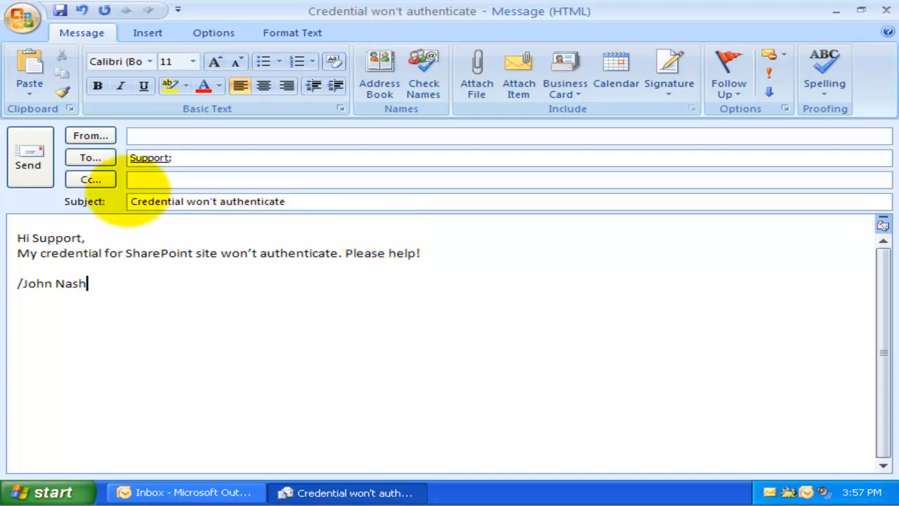
{"action": "left_click", "coordinate": [28, 158]}
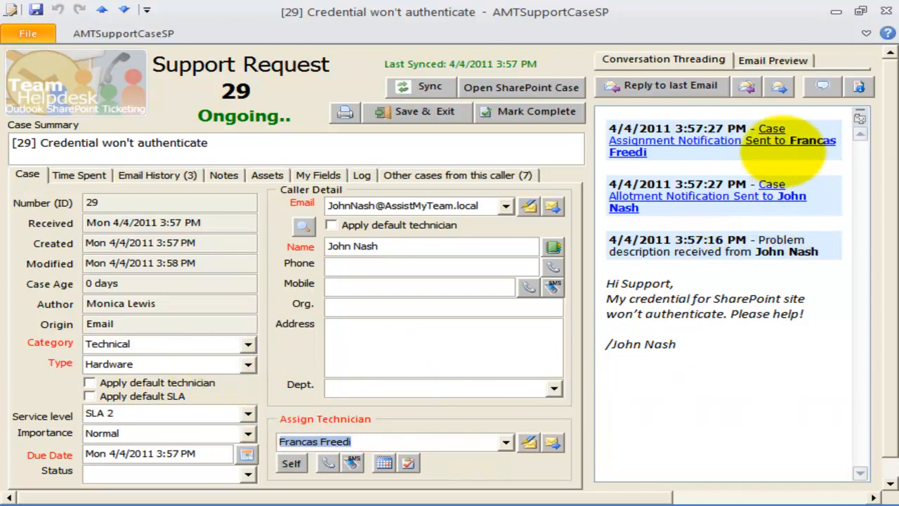
{"action": "mouse_move", "coordinate": [722, 141]}
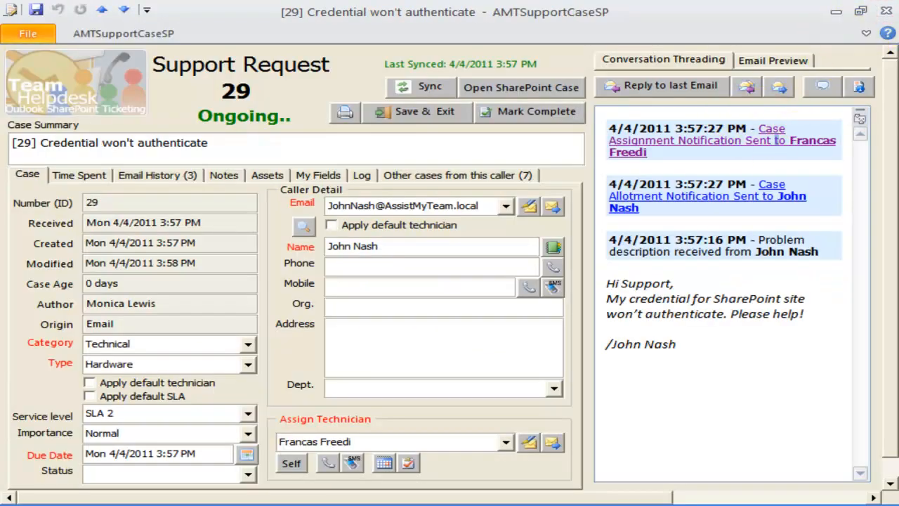
- Close the Support Request 29 form after reviewing its Support defaults and SLA 2
{"action": "left_click", "coordinate": [706, 195]}
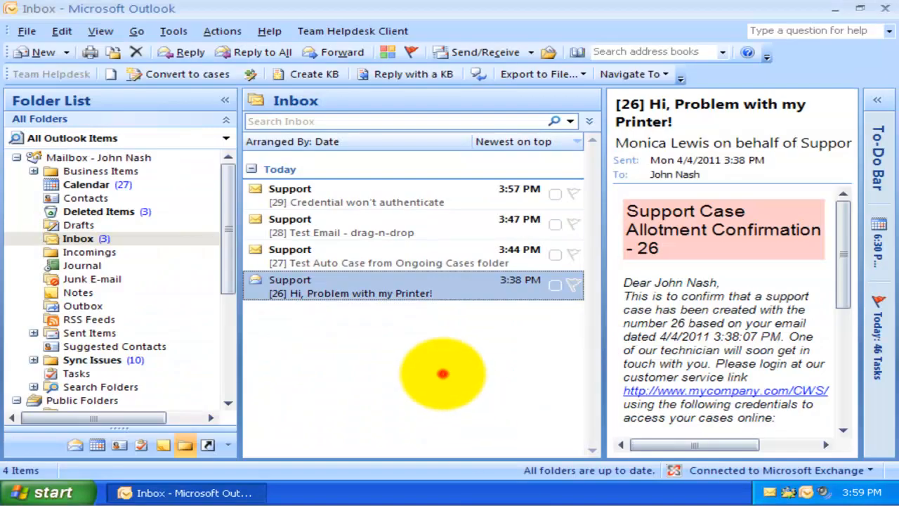
{"action": "left_click", "coordinate": [34, 52]}
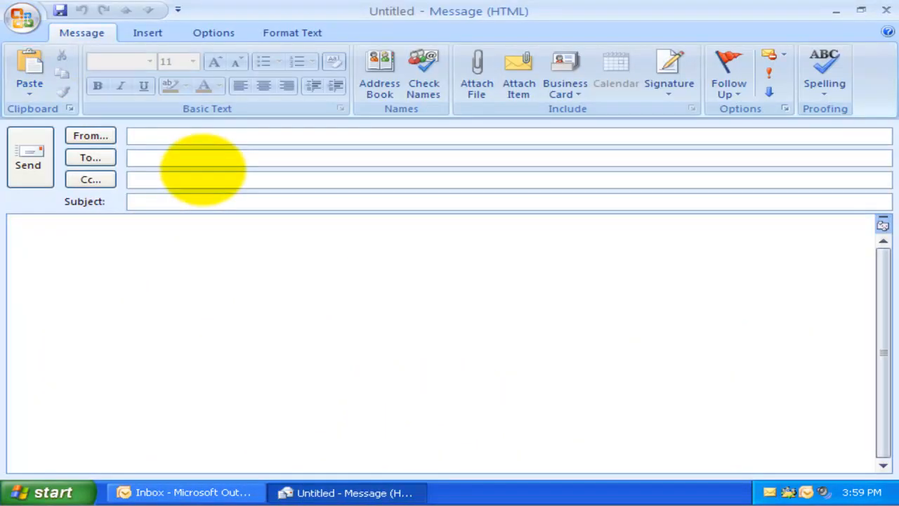
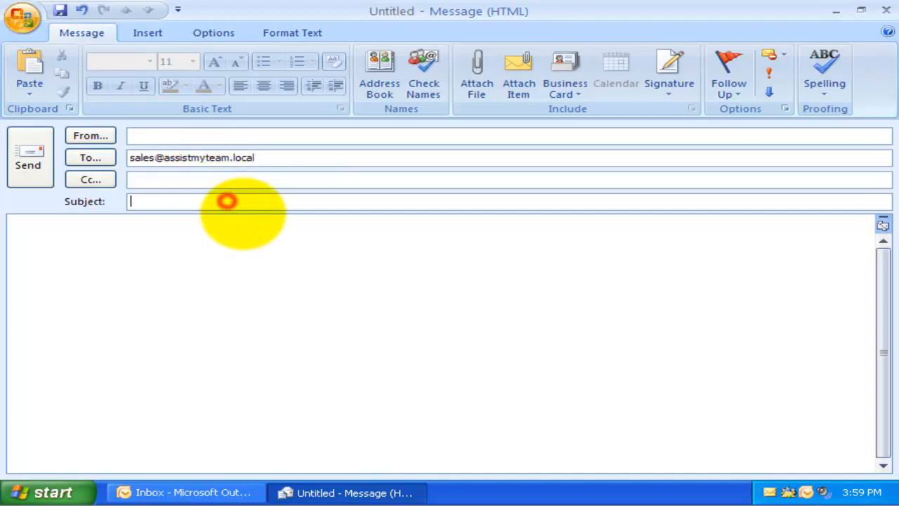
{"action": "type", "text": "Invoice Request"}
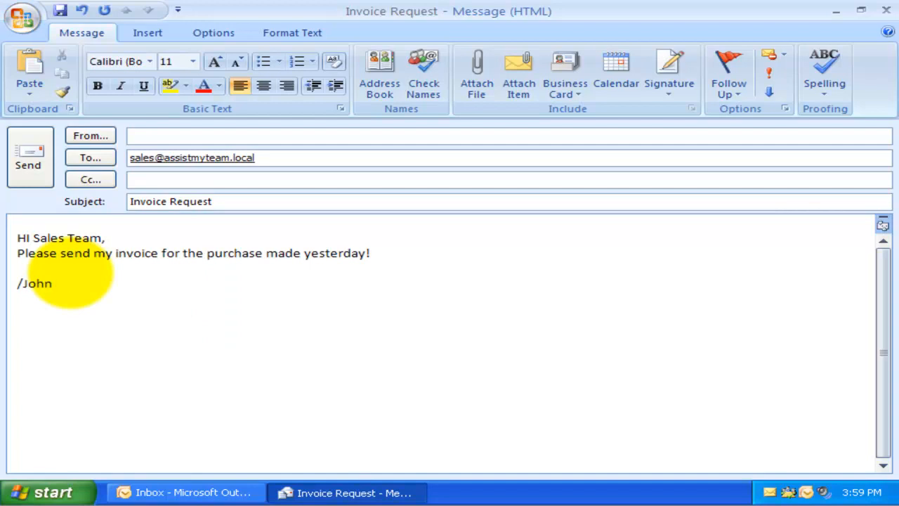
{"action": "type", "text": "Nash"}
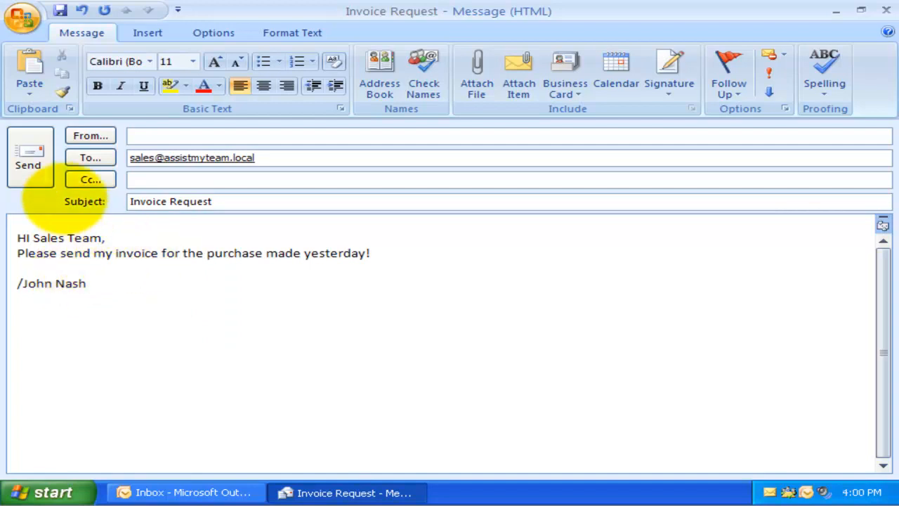
{"action": "left_click", "coordinate": [28, 154]}
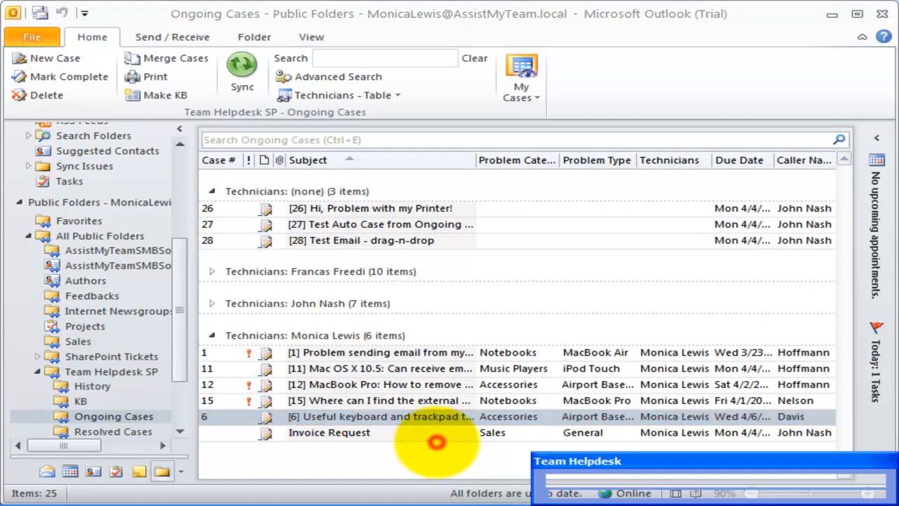
{"action": "left_click", "coordinate": [241, 69]}
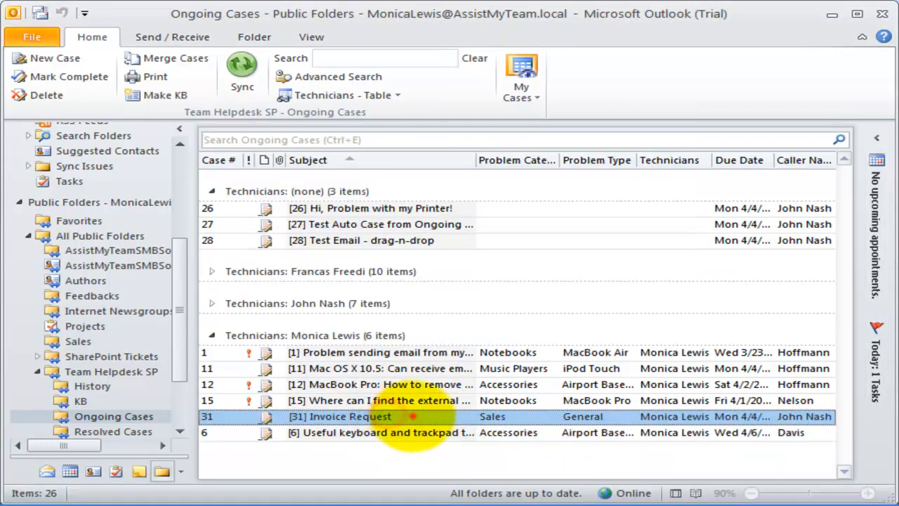
{"action": "double_click", "coordinate": [340, 416]}
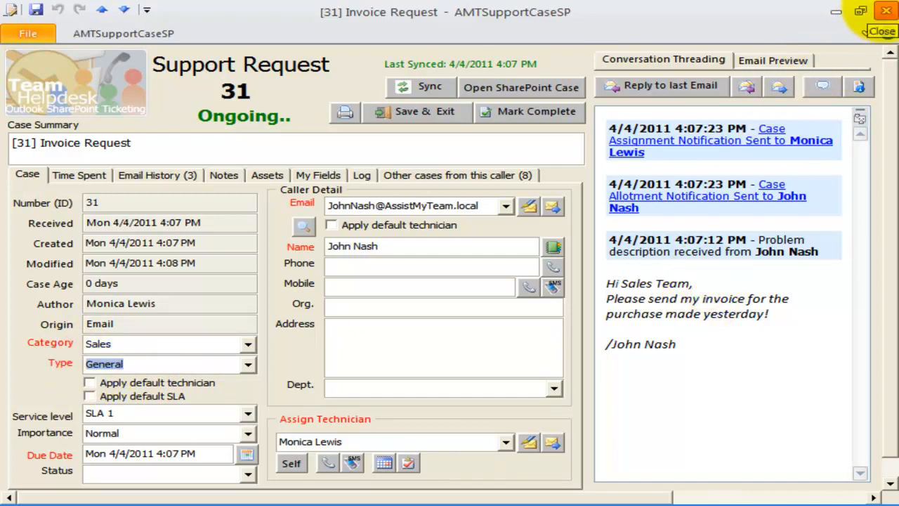
{"action": "left_click", "coordinate": [883, 31]}
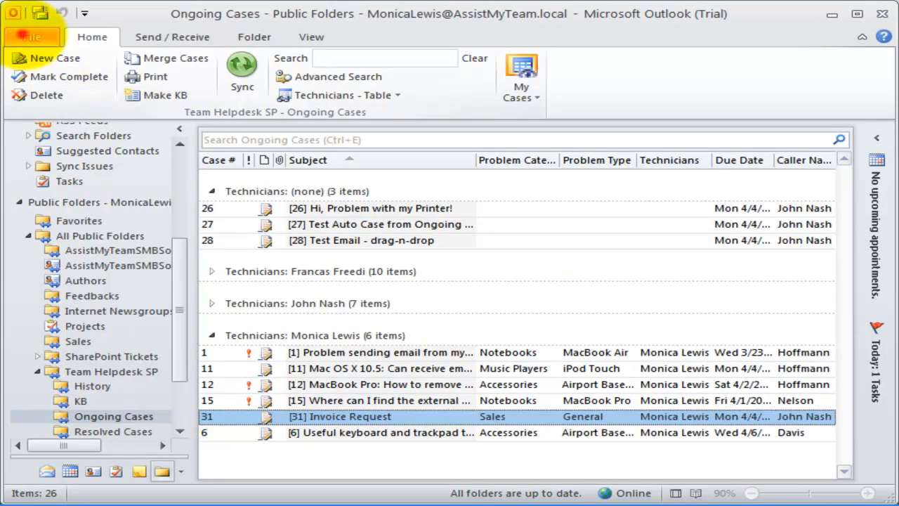
- In email monitoring settings, untick Active on the Sales and public folder rows, keeping Support monitored
{"action": "left_click", "coordinate": [31, 36]}
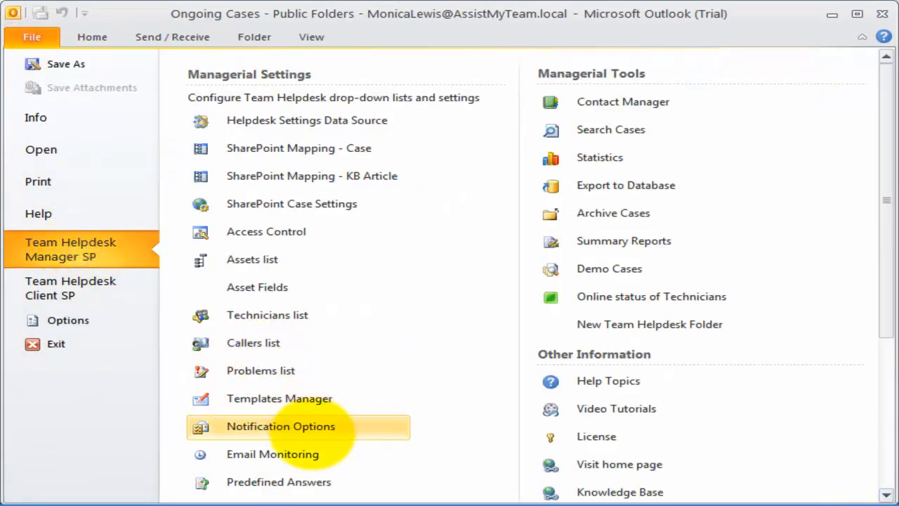
{"action": "left_click", "coordinate": [272, 453]}
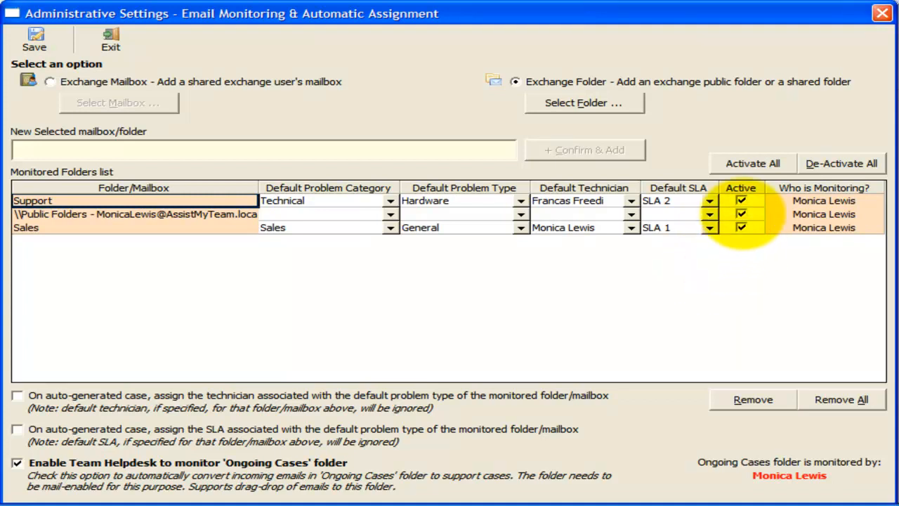
{"action": "left_click", "coordinate": [742, 213]}
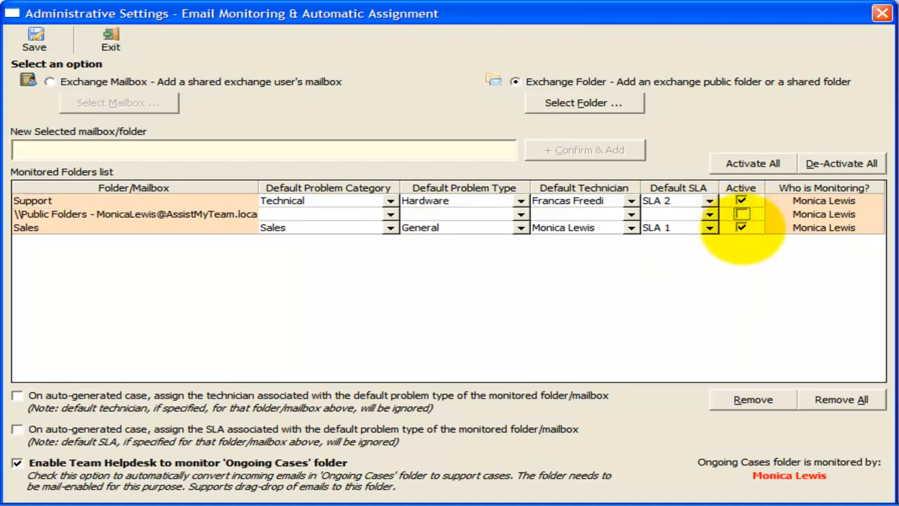
{"action": "left_click", "coordinate": [742, 227]}
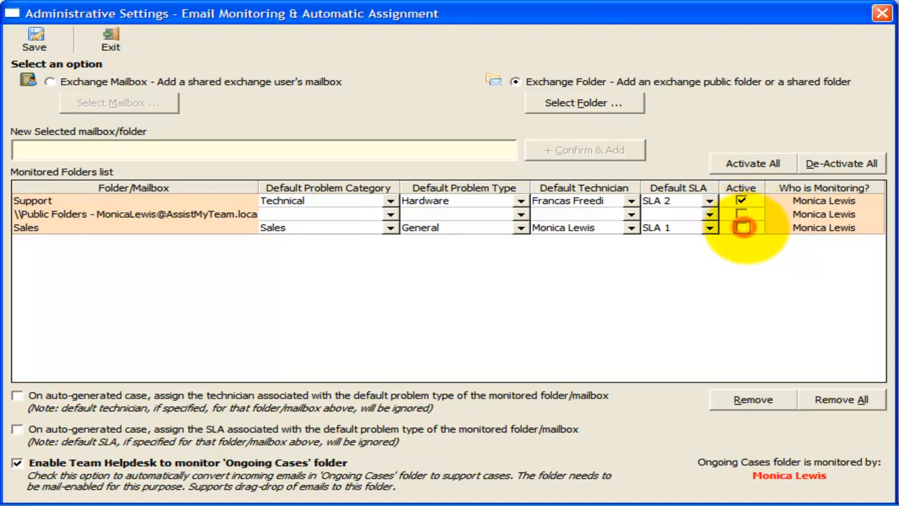
{"action": "left_click", "coordinate": [742, 227]}
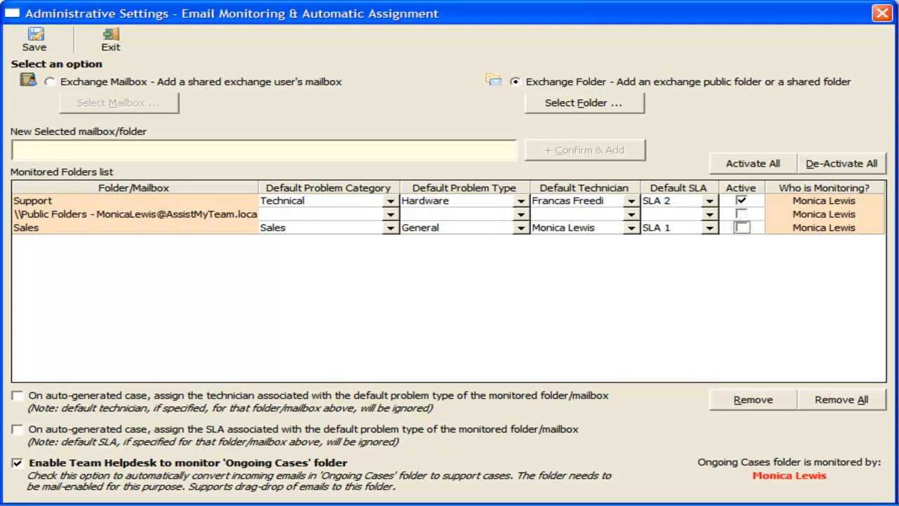
{"action": "left_click", "coordinate": [823, 228]}
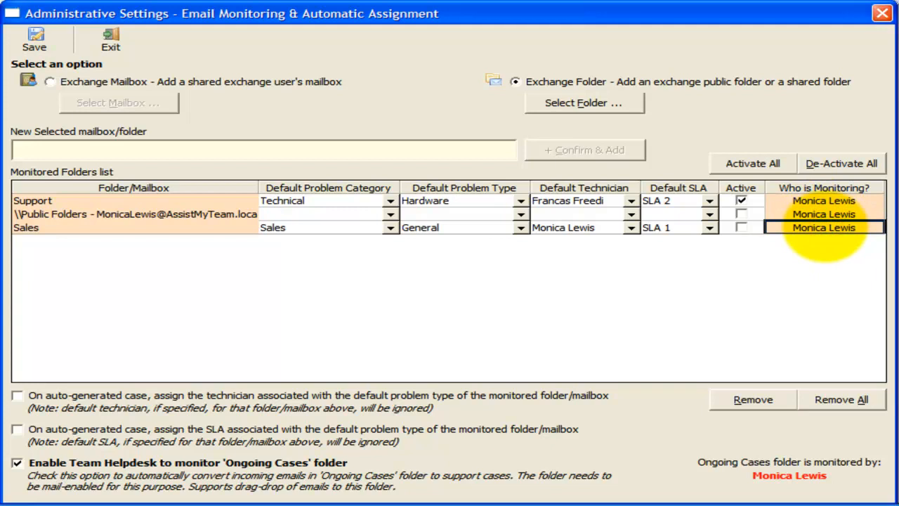
{"action": "left_click", "coordinate": [824, 199]}
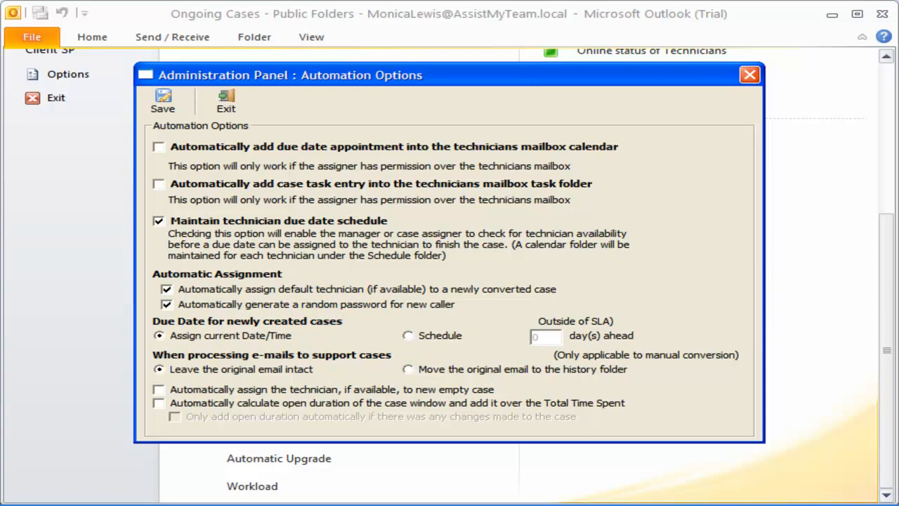
- Exit the Automation Options panel back to the Ongoing Cases list of 26 items
{"action": "left_click", "coordinate": [157, 146]}
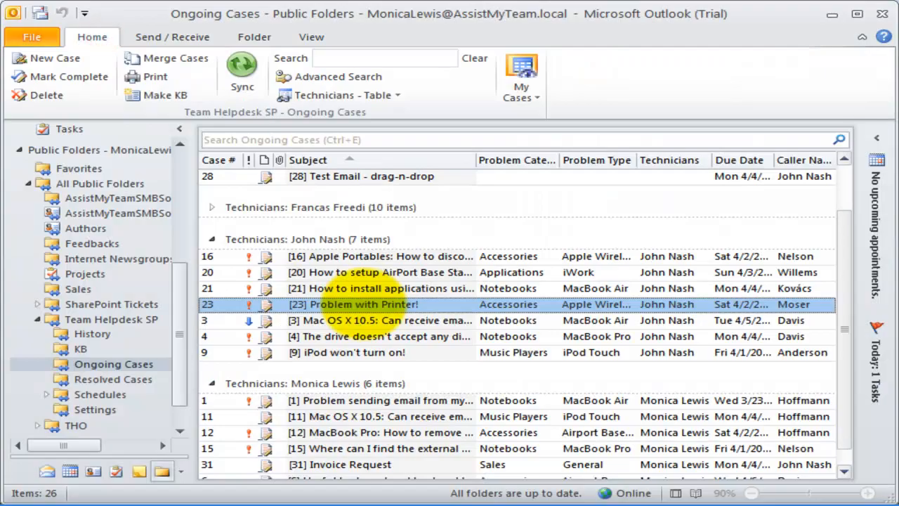
- Give case 23 'Problem with Printer!' a due date of 4/4/2011 5:00 PM and save it
{"action": "double_click", "coordinate": [362, 303]}
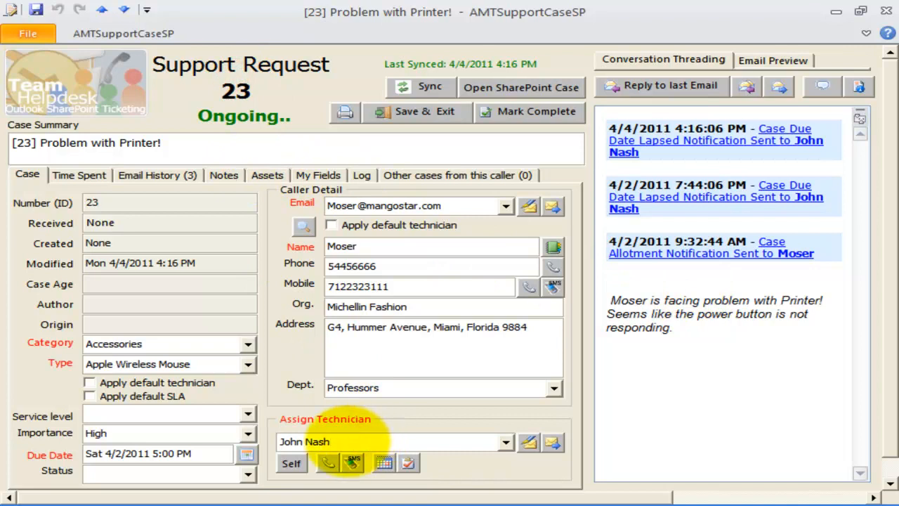
{"action": "left_click", "coordinate": [247, 453]}
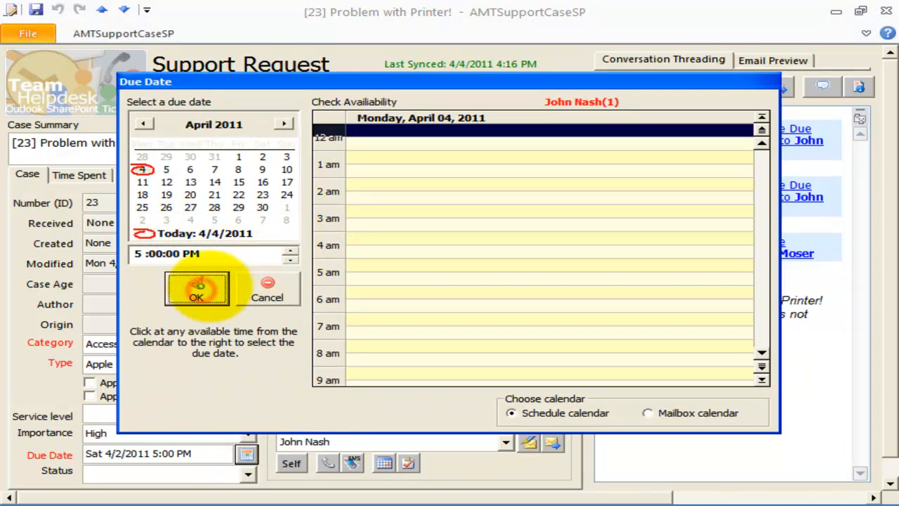
{"action": "left_click", "coordinate": [197, 290]}
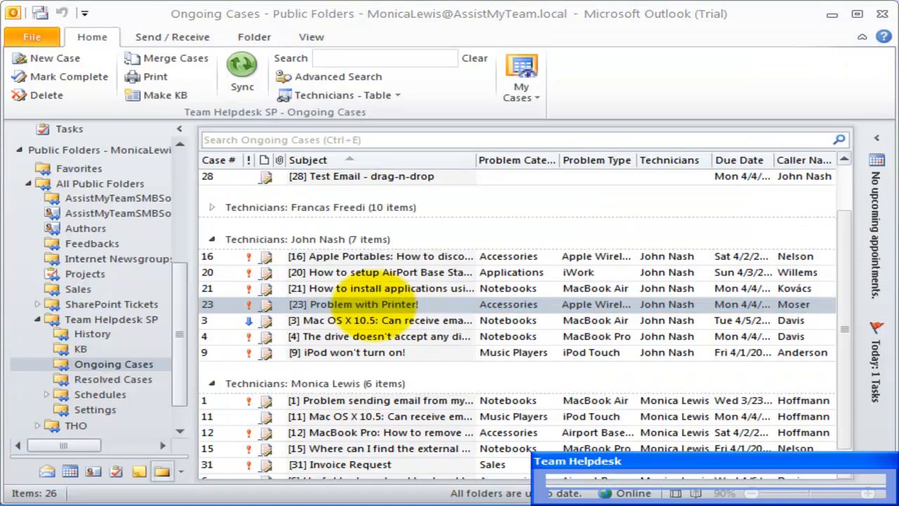
{"action": "left_click", "coordinate": [362, 303]}
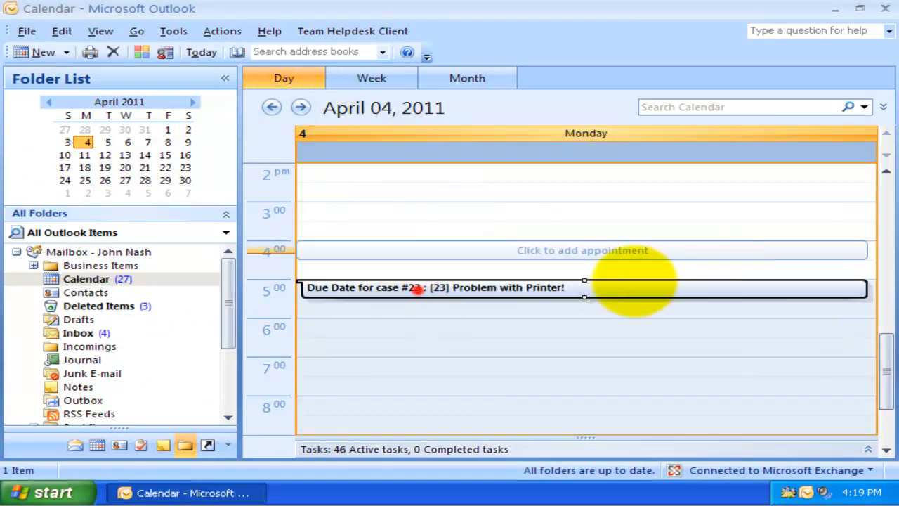
{"action": "mouse_move", "coordinate": [502, 284]}
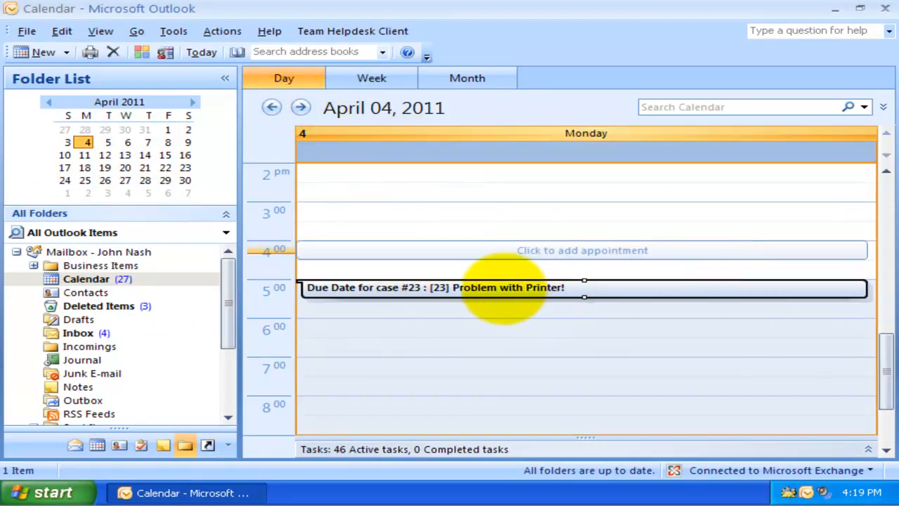
{"action": "mouse_move", "coordinate": [429, 288]}
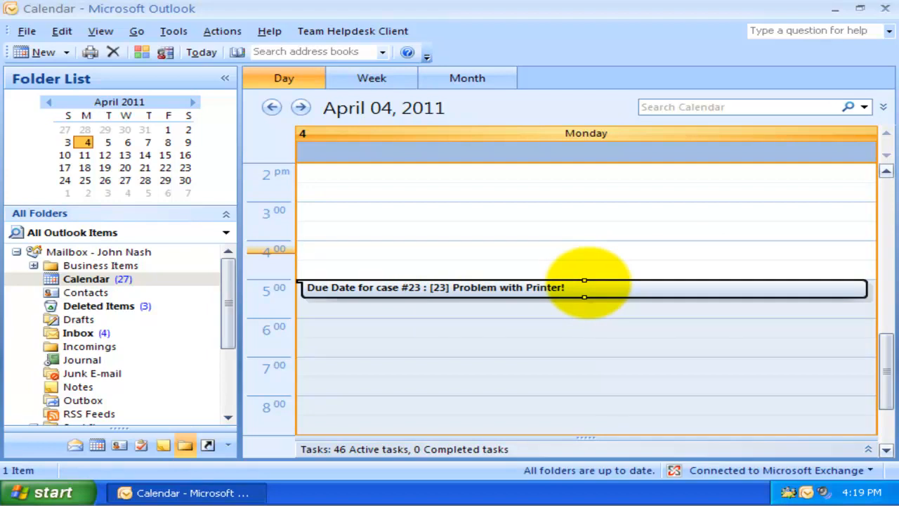
{"action": "mouse_move", "coordinate": [534, 302]}
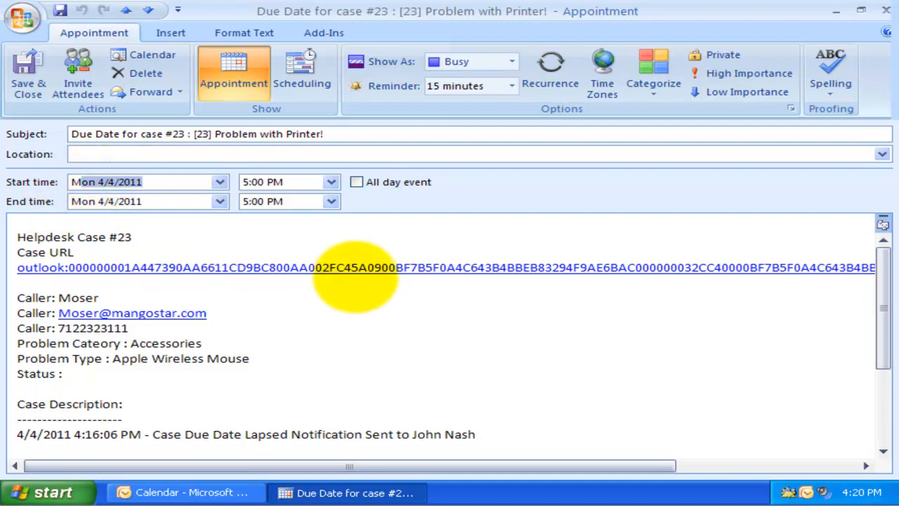
{"action": "mouse_move", "coordinate": [354, 267]}
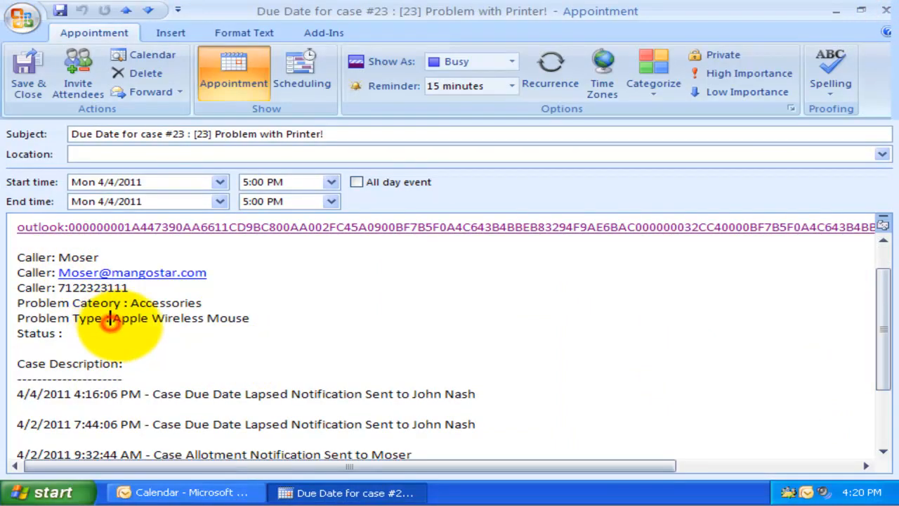
- Scroll through case 23's 5 PM due-date appointment details and close it
{"action": "scroll", "scroll_direction": "down", "scroll_amount": 3}
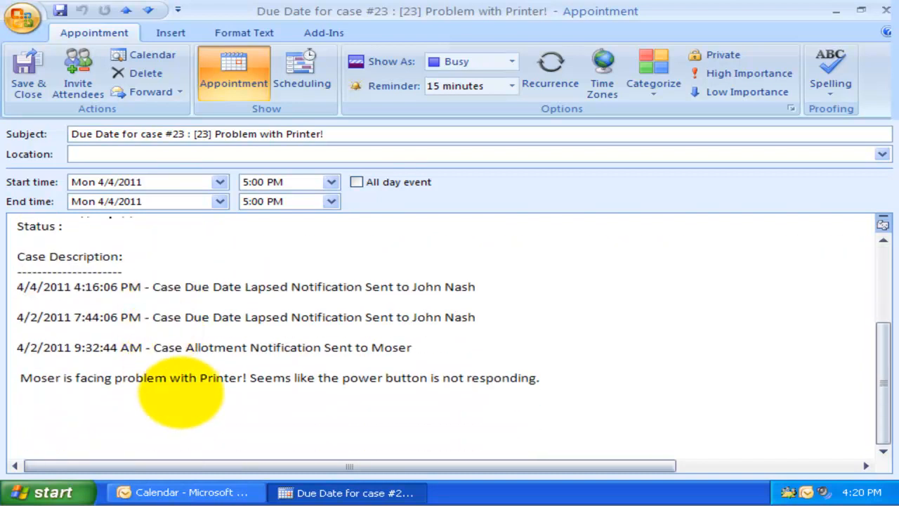
{"action": "scroll", "scroll_direction": "up", "scroll_amount": 3}
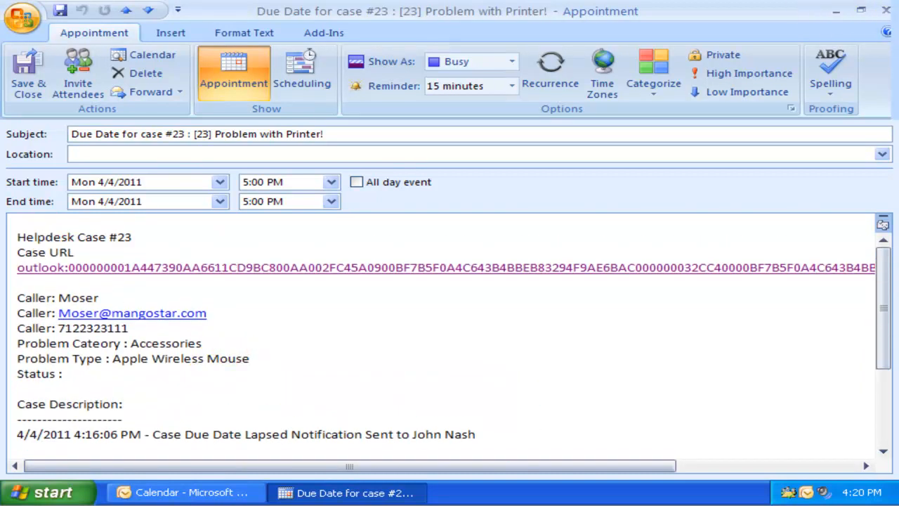
{"action": "left_click", "coordinate": [28, 77]}
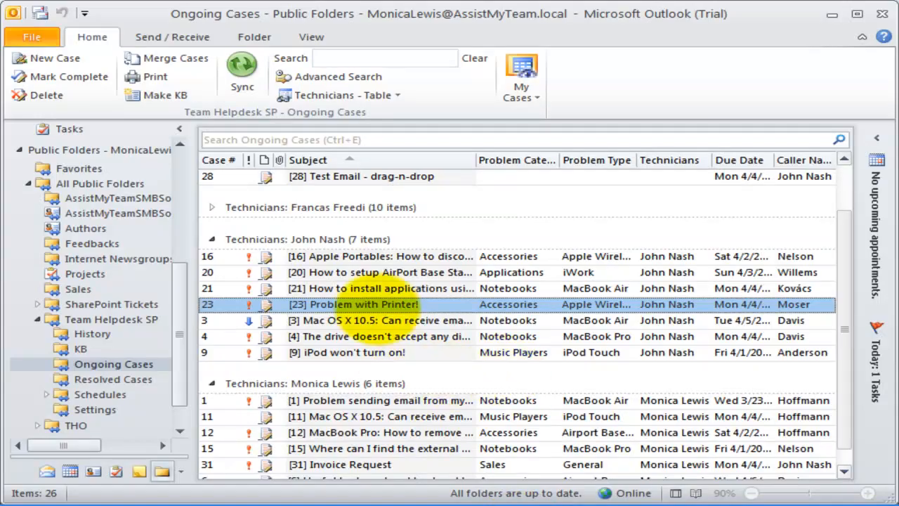
- Change case 23 'Problem with Printer!' due time to 6:00 PM on 4/4/2011 and save
{"action": "double_click", "coordinate": [363, 304]}
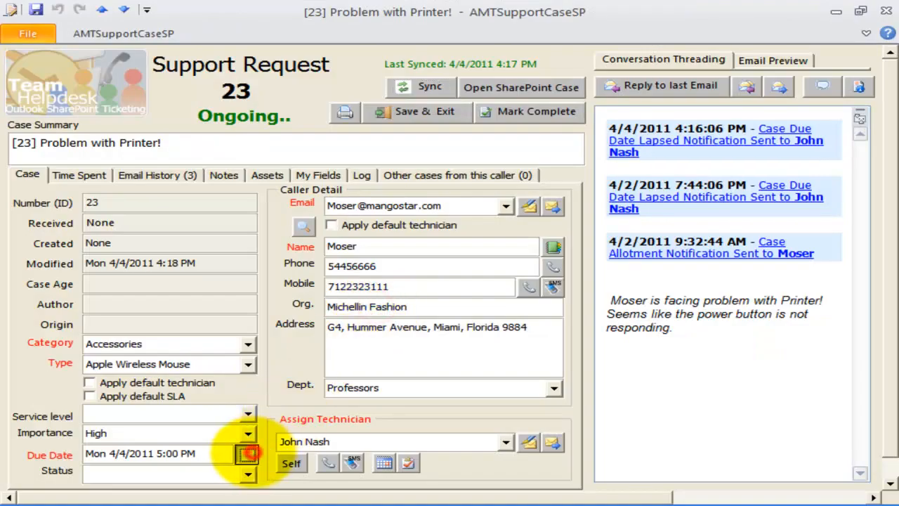
{"action": "left_click", "coordinate": [247, 452]}
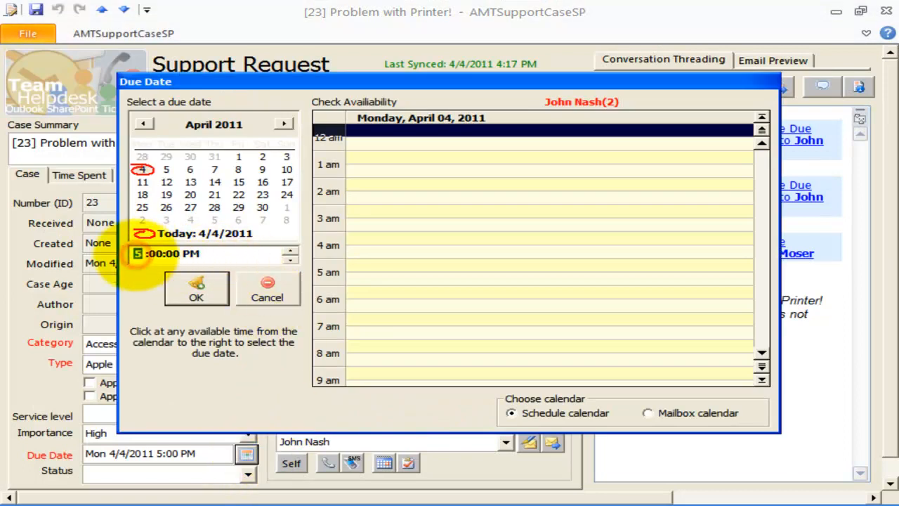
{"action": "left_click", "coordinate": [196, 294]}
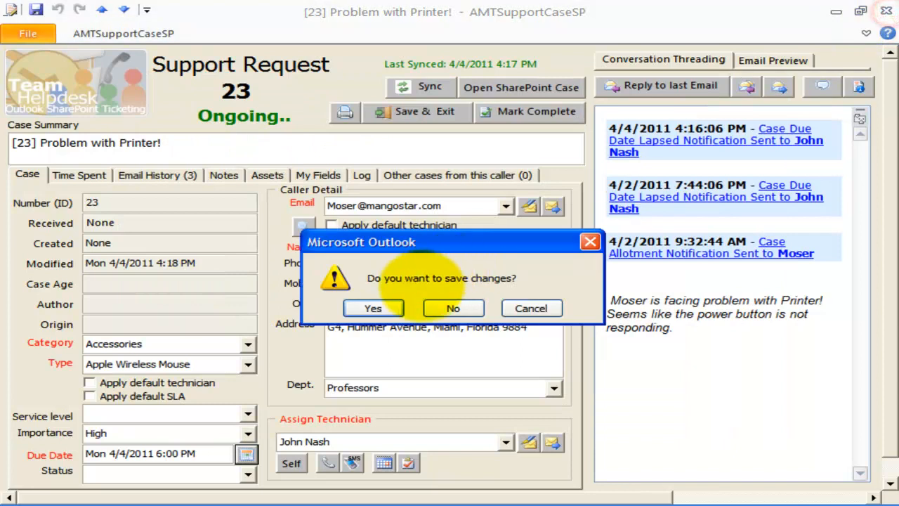
{"action": "left_click", "coordinate": [452, 308]}
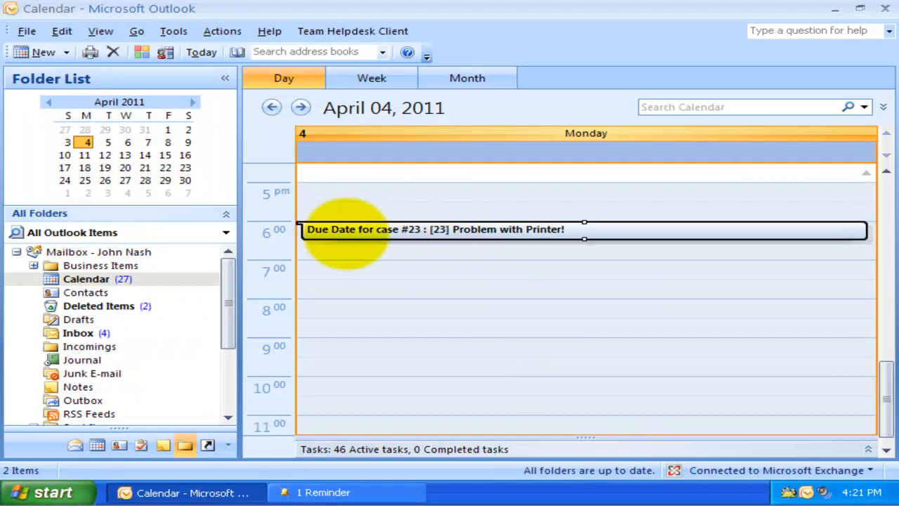
{"action": "mouse_move", "coordinate": [461, 287]}
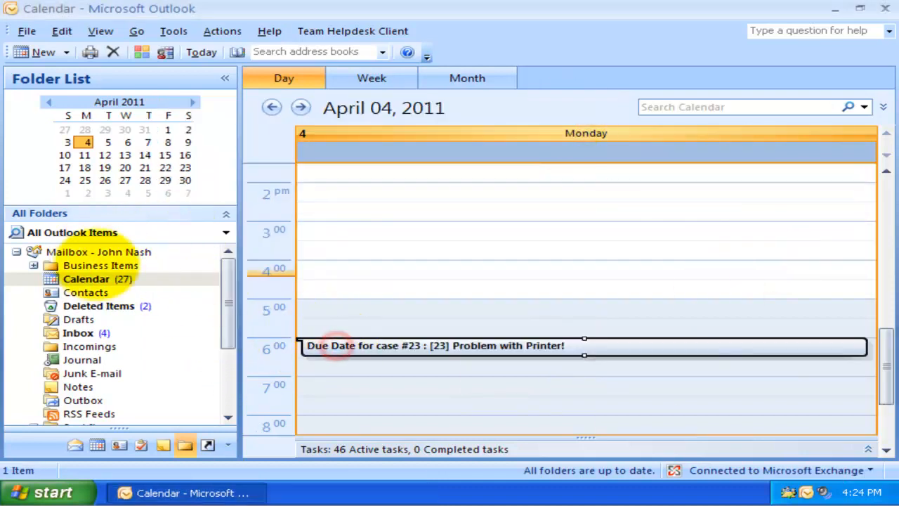
- Inspect case 23's rescheduled 6 PM appointment from the Outlook Today mailbox overview, then close it
{"action": "left_click", "coordinate": [98, 157]}
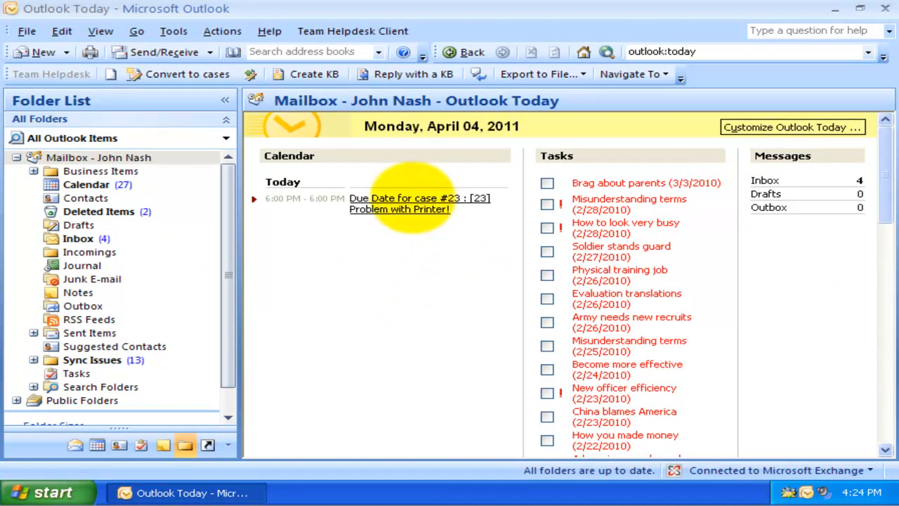
{"action": "double_click", "coordinate": [399, 204]}
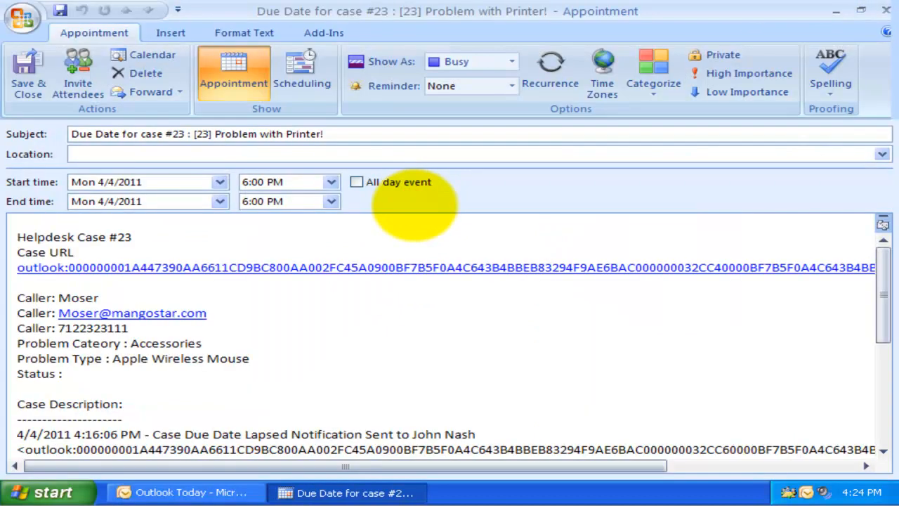
{"action": "left_click", "coordinate": [250, 358]}
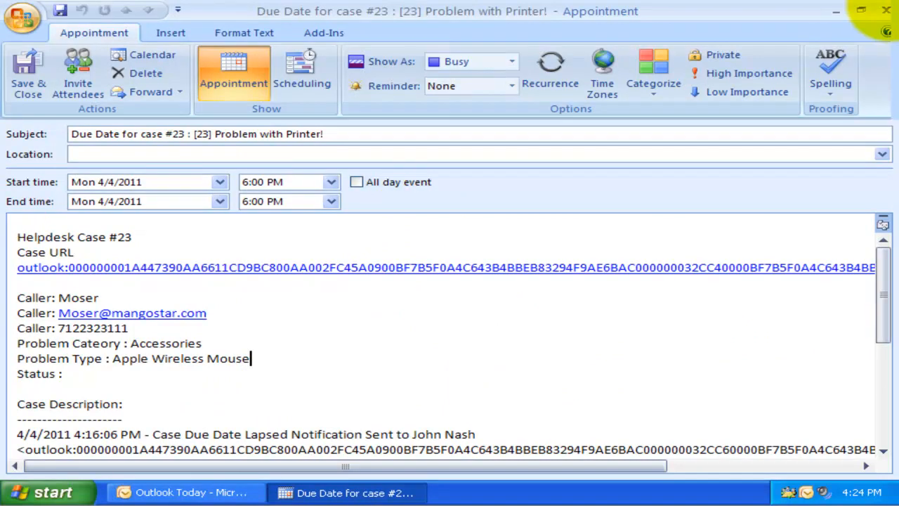
{"action": "left_click", "coordinate": [28, 73]}
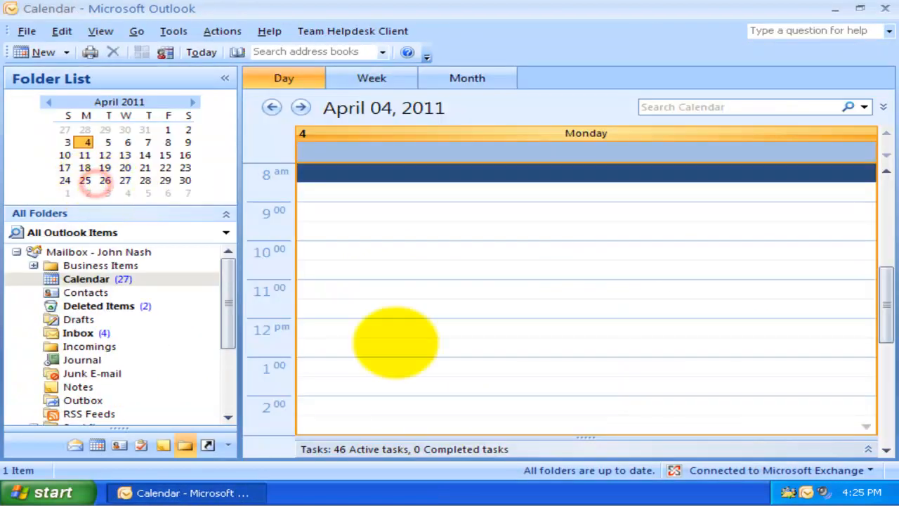
{"action": "scroll", "scroll_direction": "down", "scroll_amount": 3}
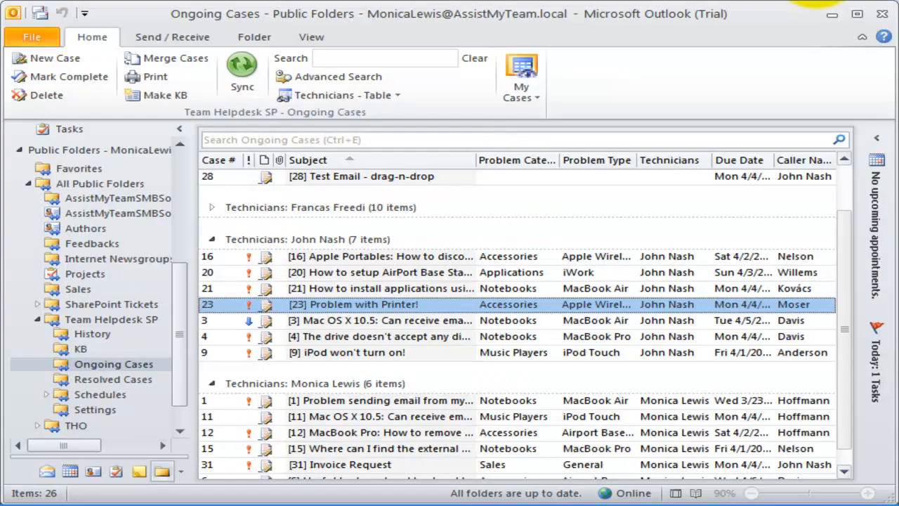
- Pick the 9:30 PM evening slot for case 23's due time via the mailbox calendar availability
{"action": "double_click", "coordinate": [362, 303]}
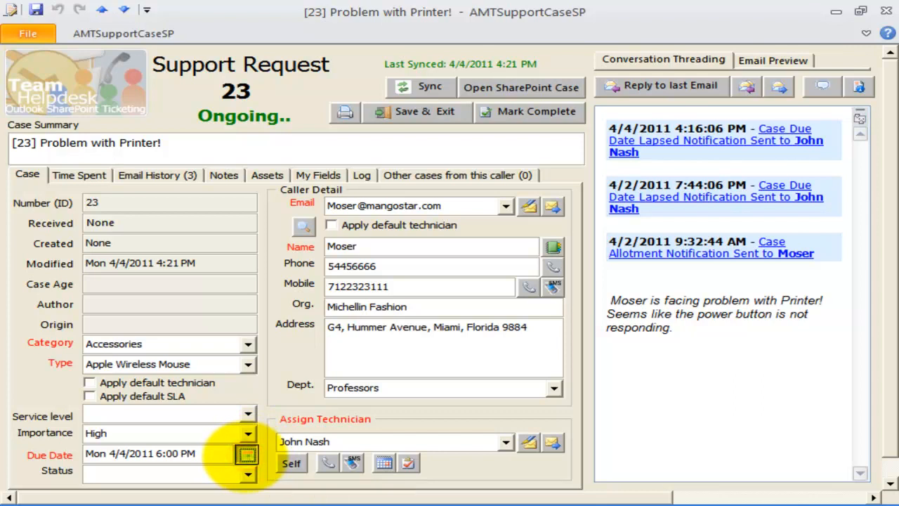
{"action": "left_click", "coordinate": [247, 454]}
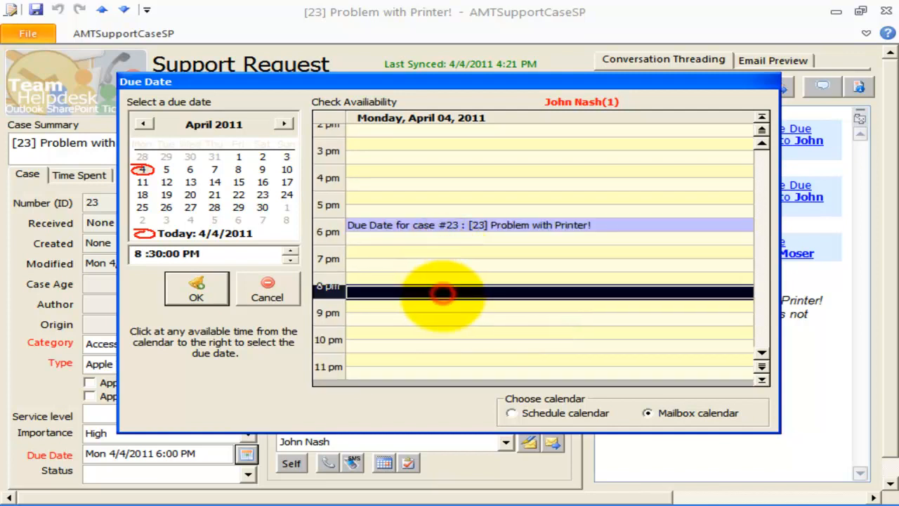
{"action": "left_click", "coordinate": [450, 316]}
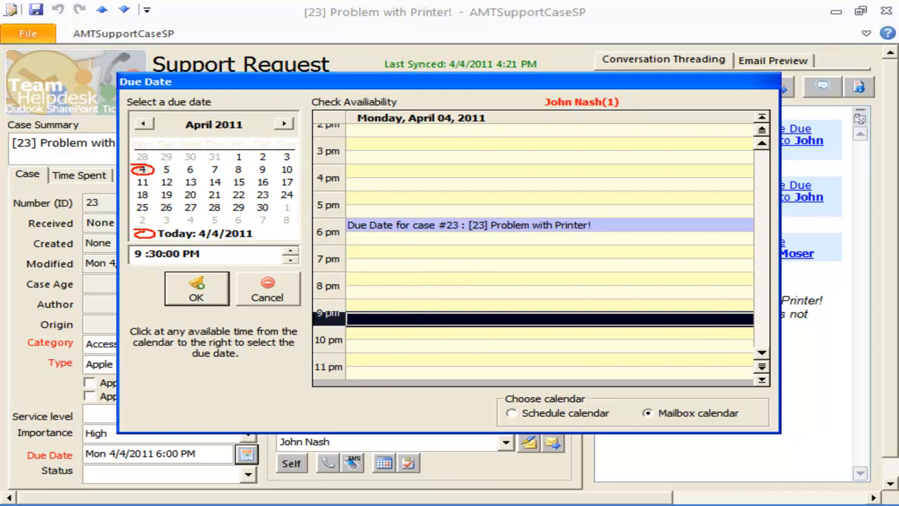
{"action": "left_click", "coordinate": [418, 270]}
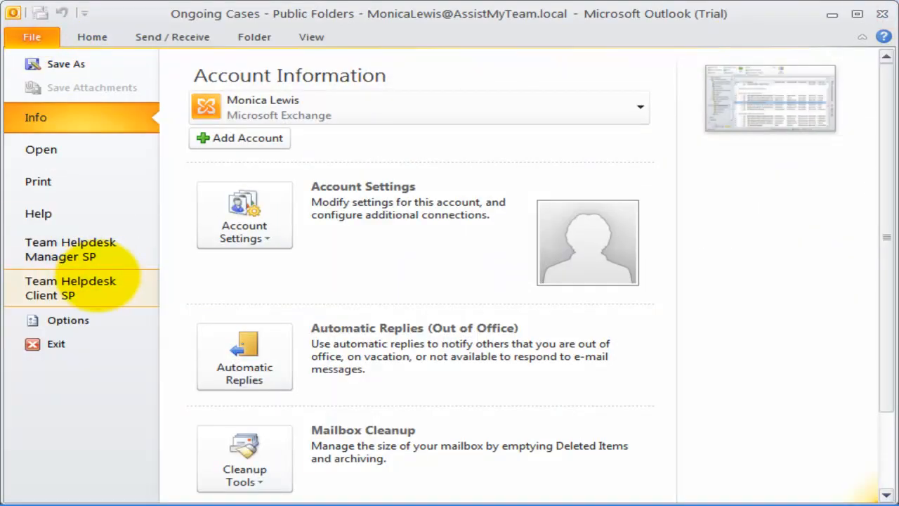
- Reach the Service Level Agreements panel through the Team Helpdesk Manager SP options
{"action": "left_click", "coordinate": [70, 248]}
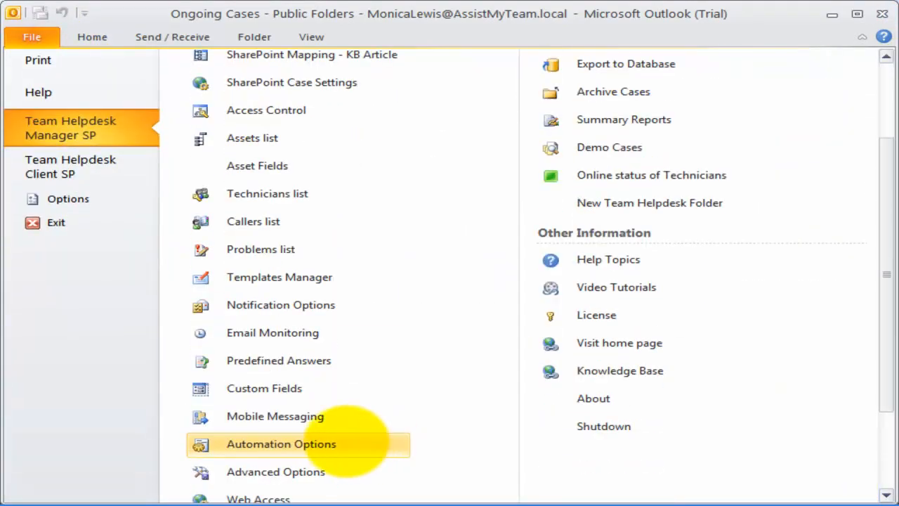
{"action": "left_click", "coordinate": [281, 444]}
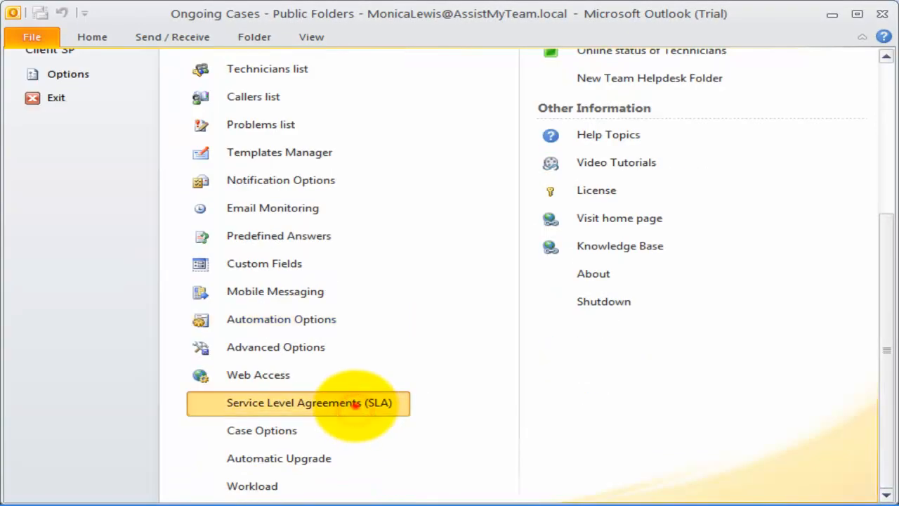
{"action": "left_click", "coordinate": [310, 402]}
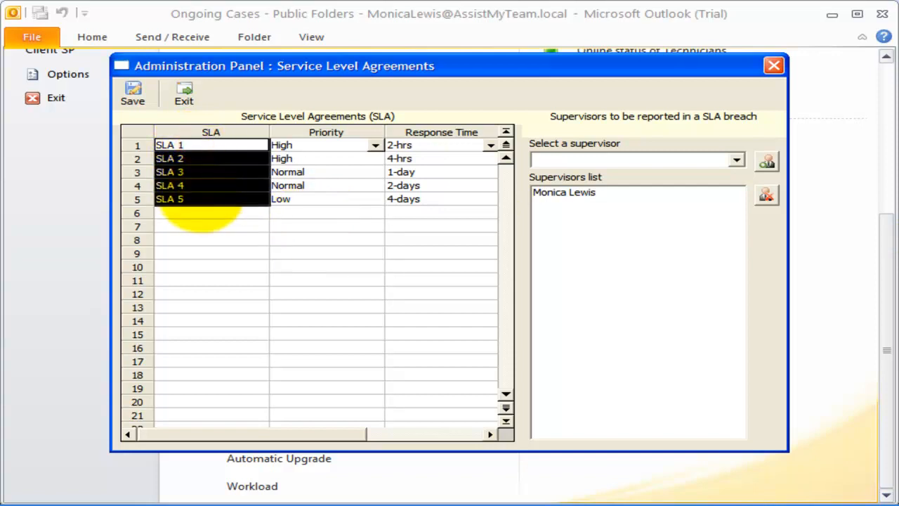
- Review the SLA rows' names, priorities and response times, keeping SLA 2 at High priority
{"action": "left_click", "coordinate": [211, 212]}
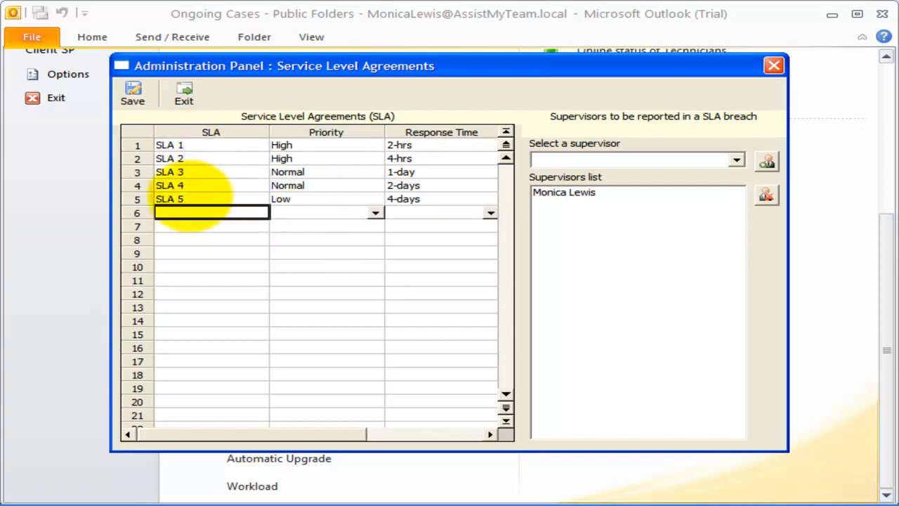
{"action": "left_click", "coordinate": [169, 171]}
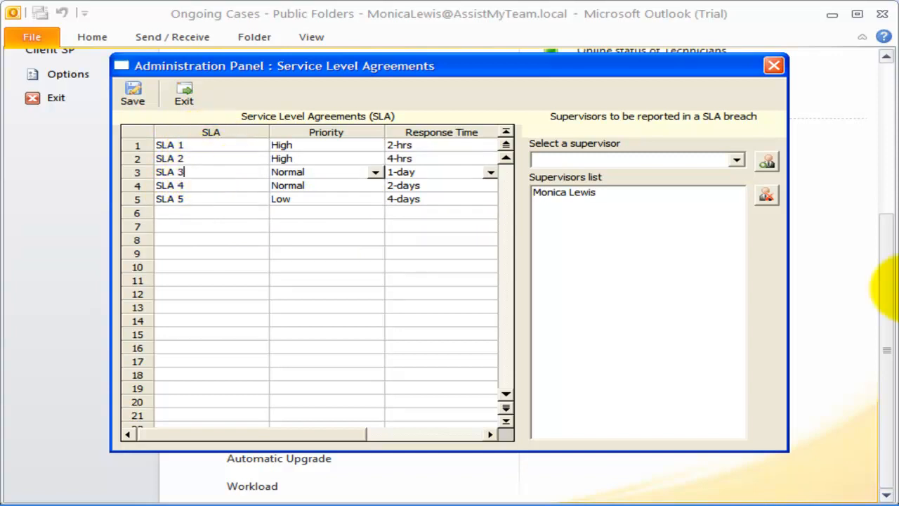
{"action": "left_click", "coordinate": [326, 144]}
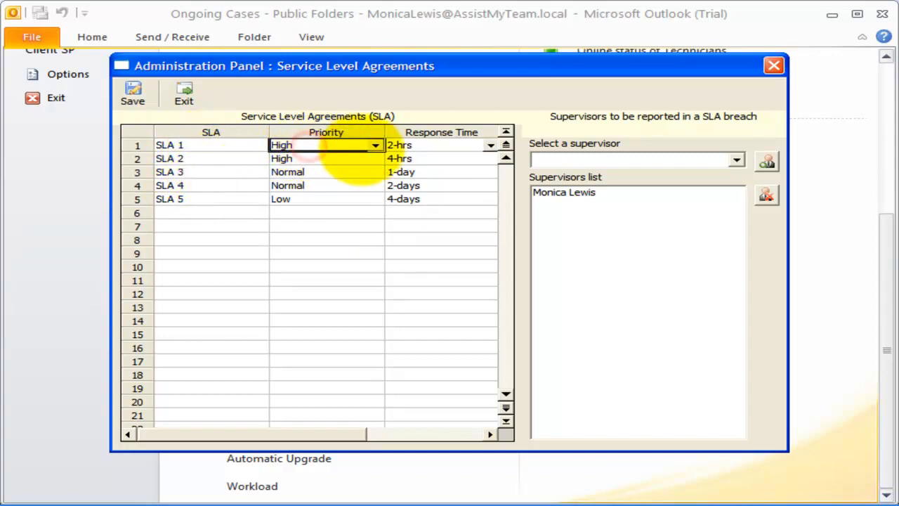
{"action": "left_click", "coordinate": [375, 157]}
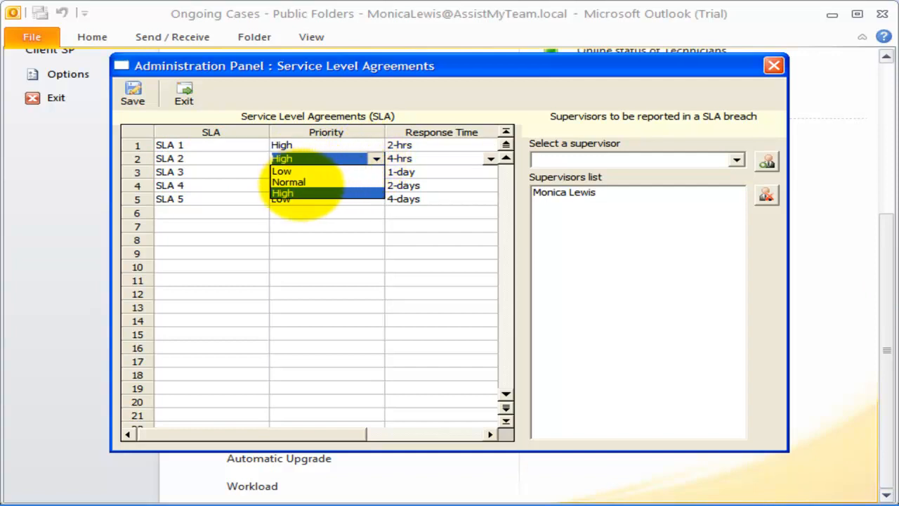
{"action": "left_click", "coordinate": [288, 182]}
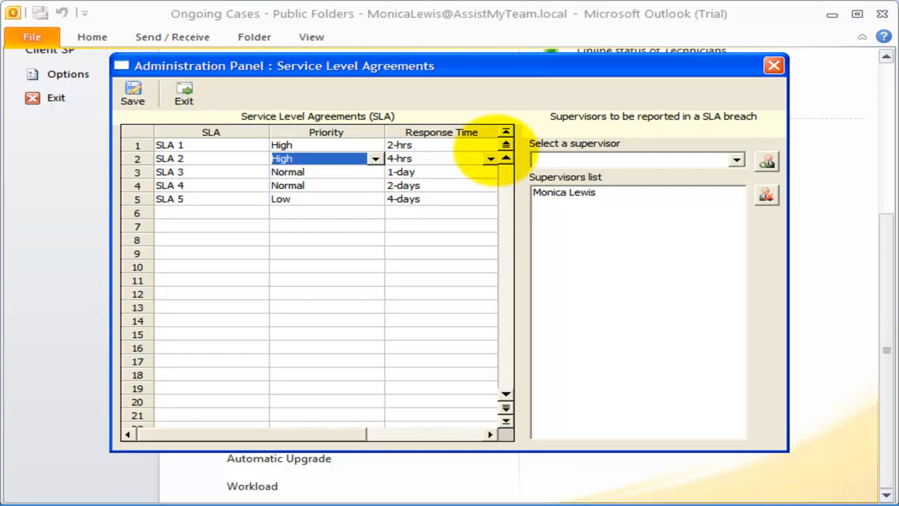
{"action": "left_click", "coordinate": [376, 144]}
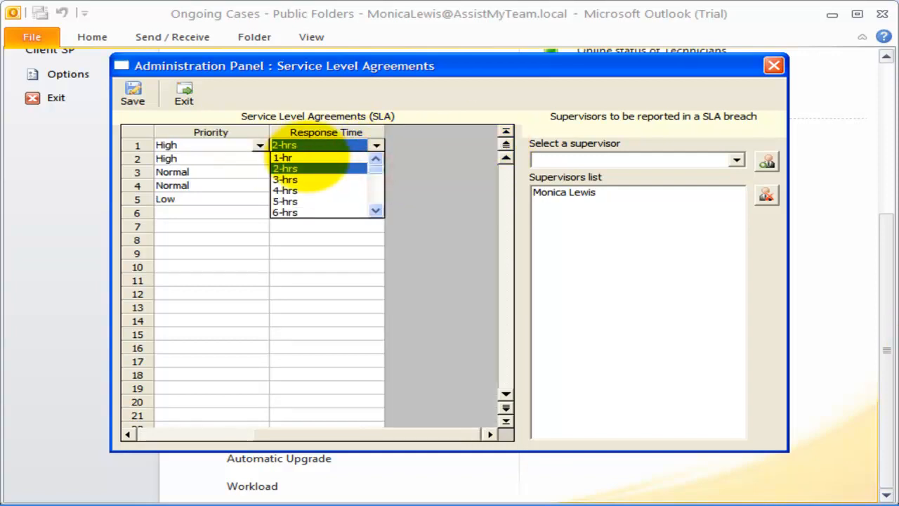
{"action": "scroll", "scroll_direction": "down", "scroll_amount": 3}
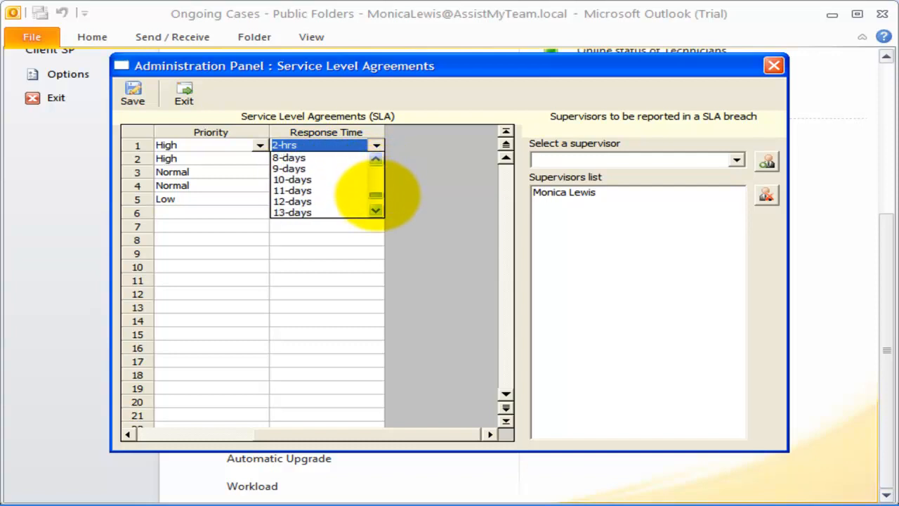
{"action": "scroll", "scroll_direction": "down", "scroll_amount": 3}
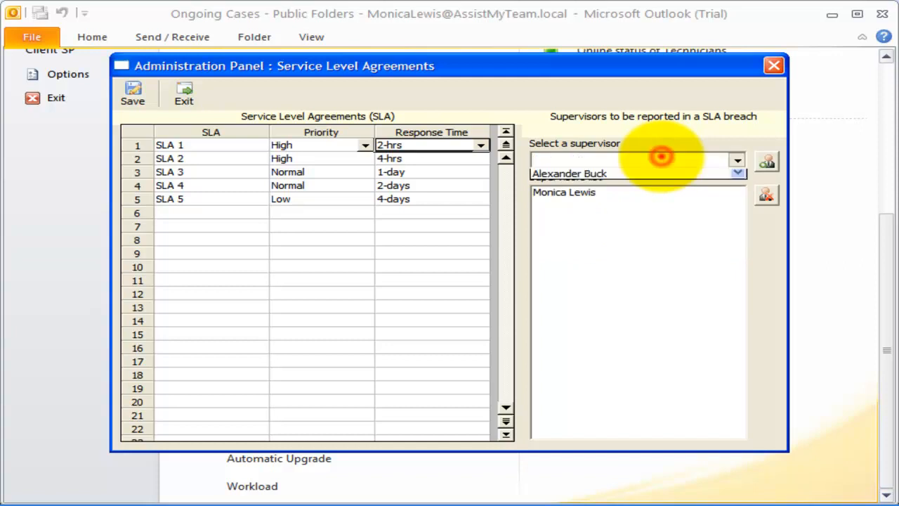
{"action": "left_click", "coordinate": [736, 160]}
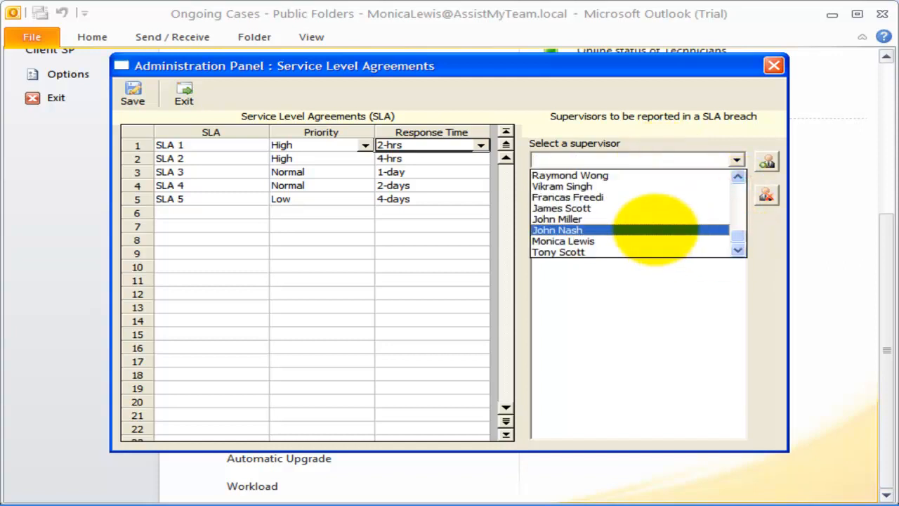
{"action": "left_click", "coordinate": [767, 160]}
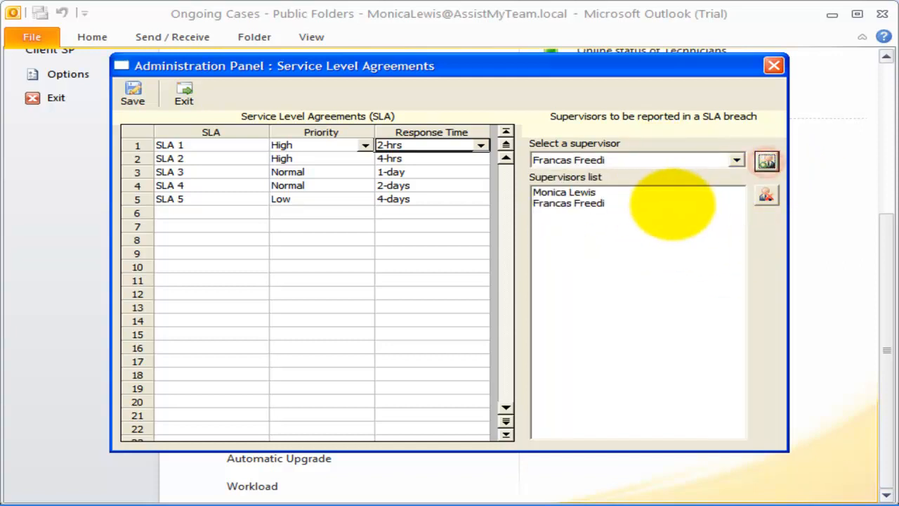
{"action": "left_click", "coordinate": [567, 203]}
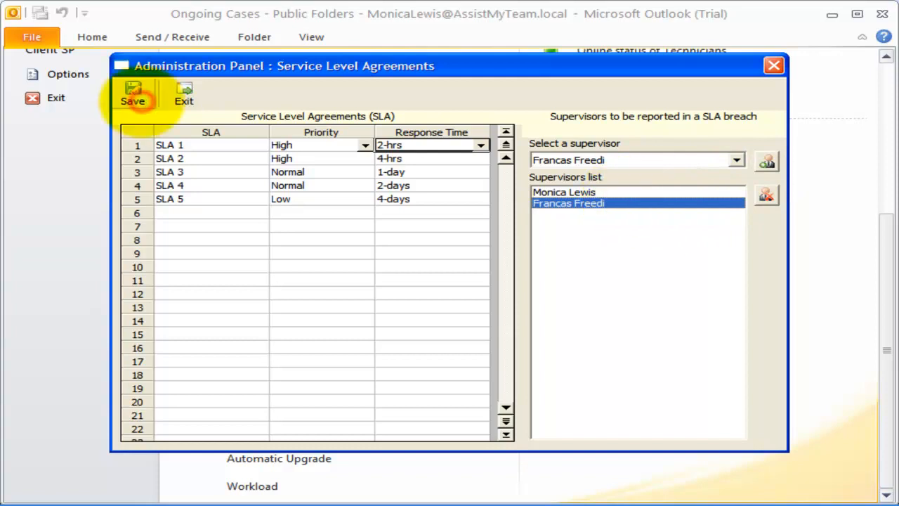
{"action": "left_click", "coordinate": [182, 95]}
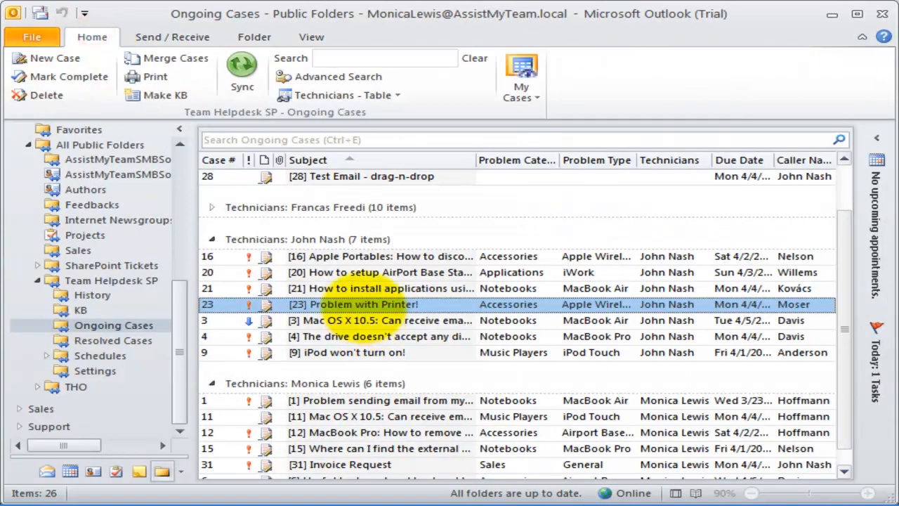
- Assign SLA 1 to case 23 and accept updating its due date and priority from the SLA
{"action": "double_click", "coordinate": [354, 303]}
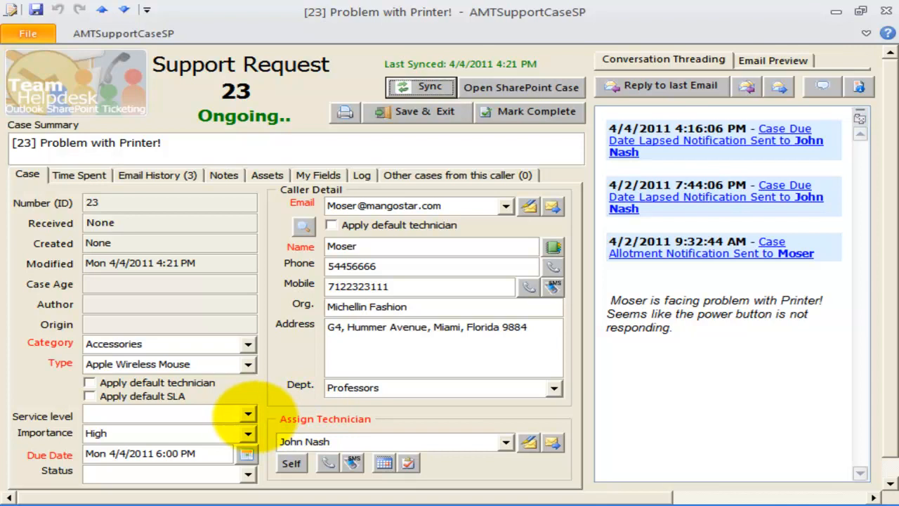
{"action": "left_click", "coordinate": [248, 413]}
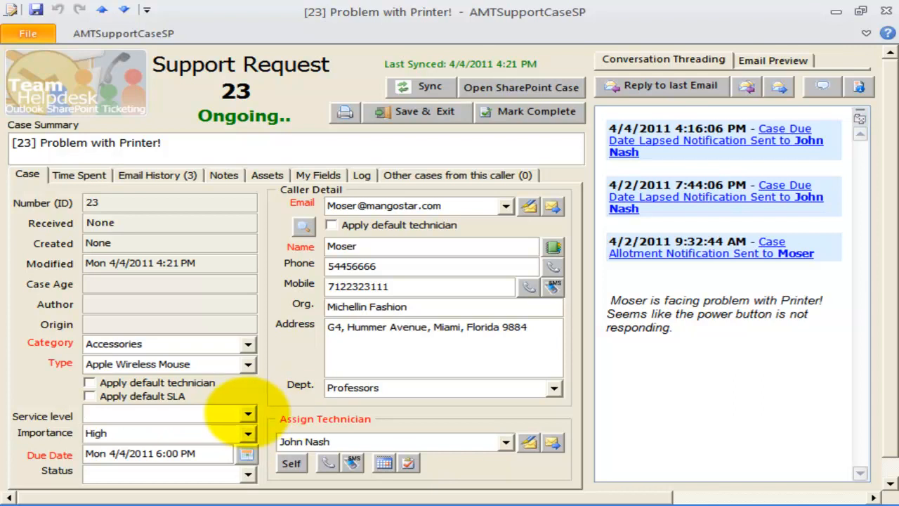
{"action": "left_click", "coordinate": [247, 413]}
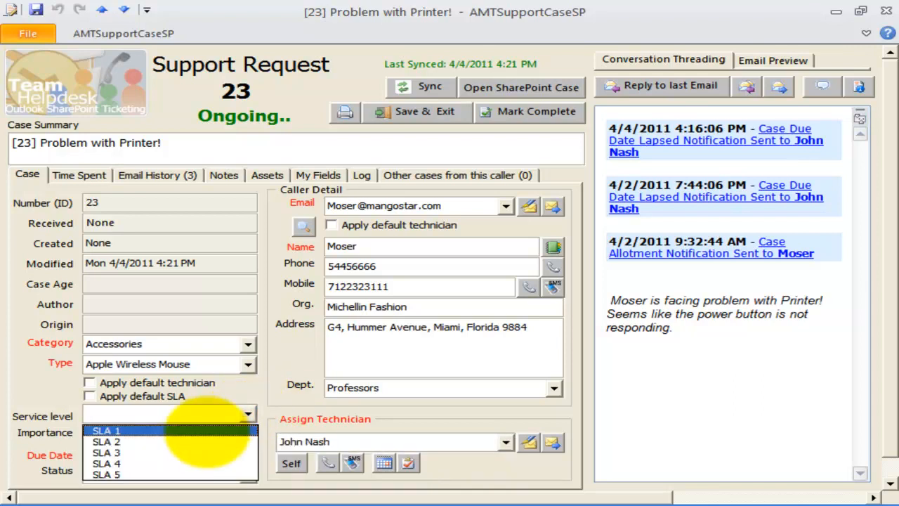
{"action": "left_click", "coordinate": [106, 430]}
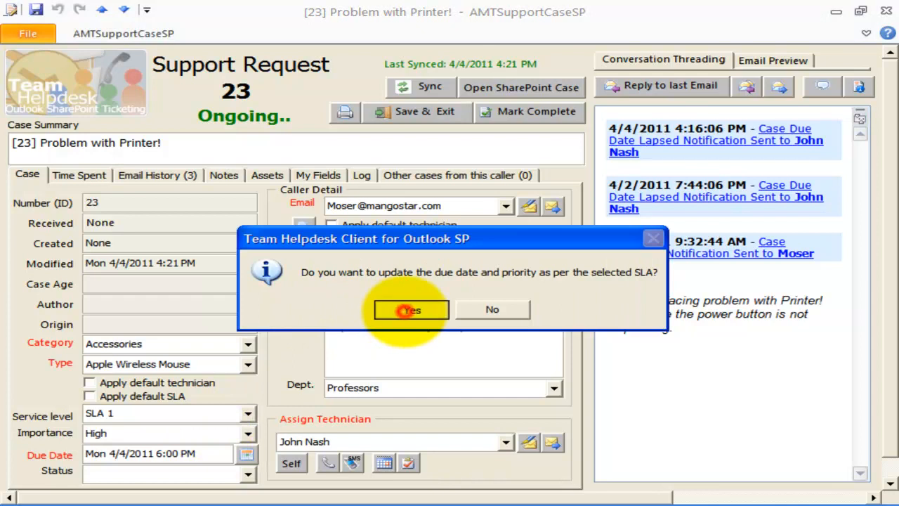
{"action": "left_click", "coordinate": [410, 309]}
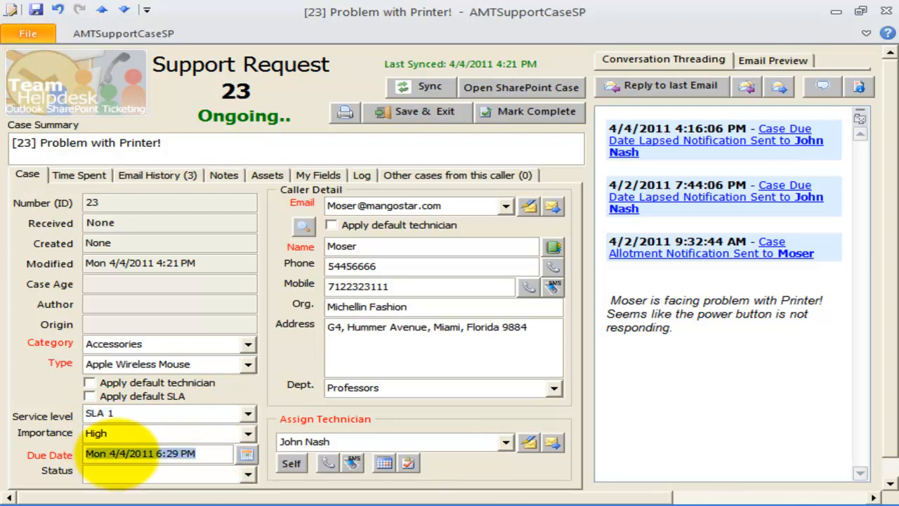
- Keep case 23's importance at High
{"action": "left_click", "coordinate": [247, 432]}
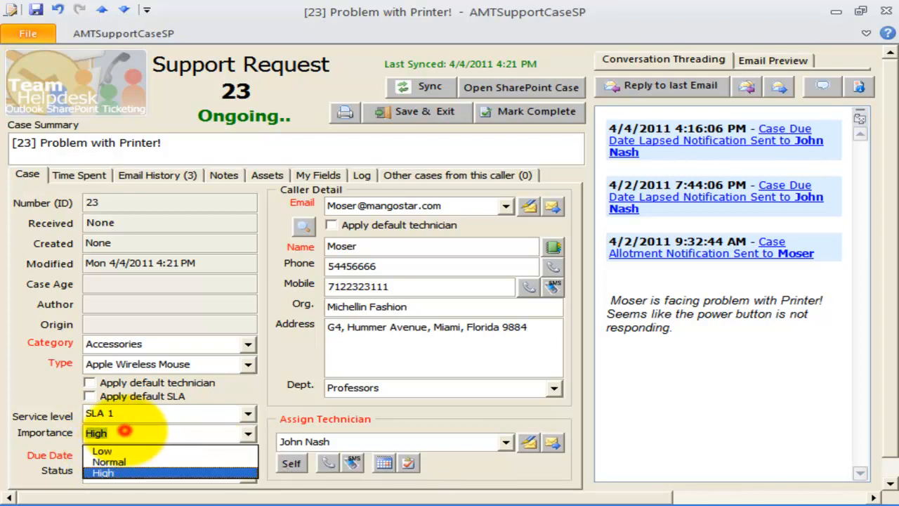
{"action": "left_click", "coordinate": [104, 472]}
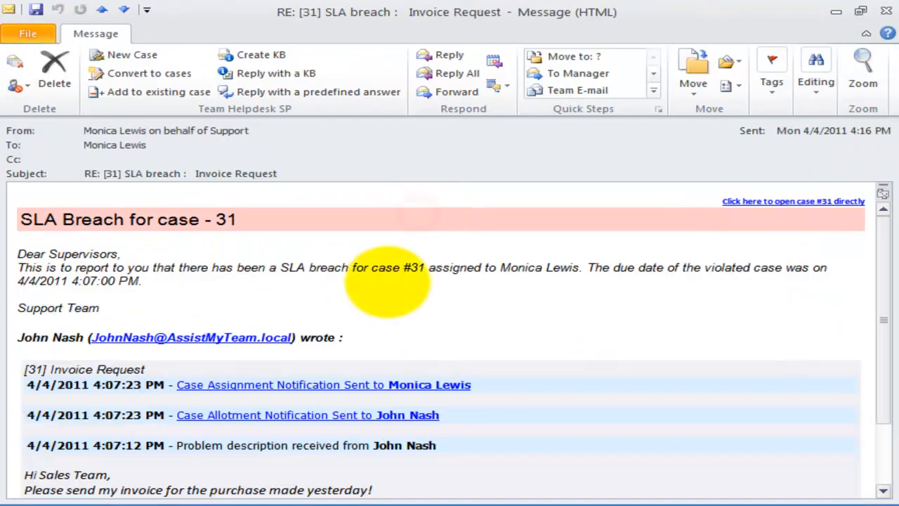
- Read through the case 31 SLA breach email and go to the Ongoing Cases folder
{"action": "scroll", "scroll_direction": "down", "scroll_amount": 3}
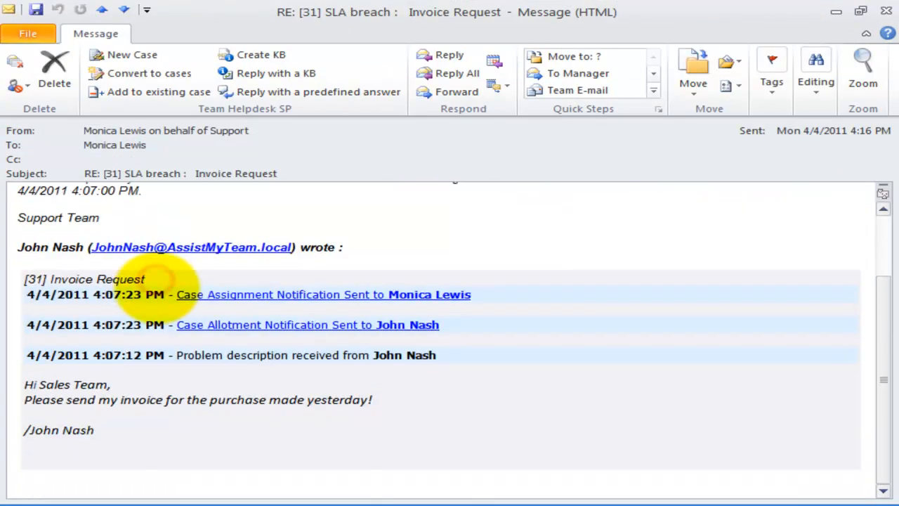
{"action": "scroll", "scroll_direction": "up", "scroll_amount": 3}
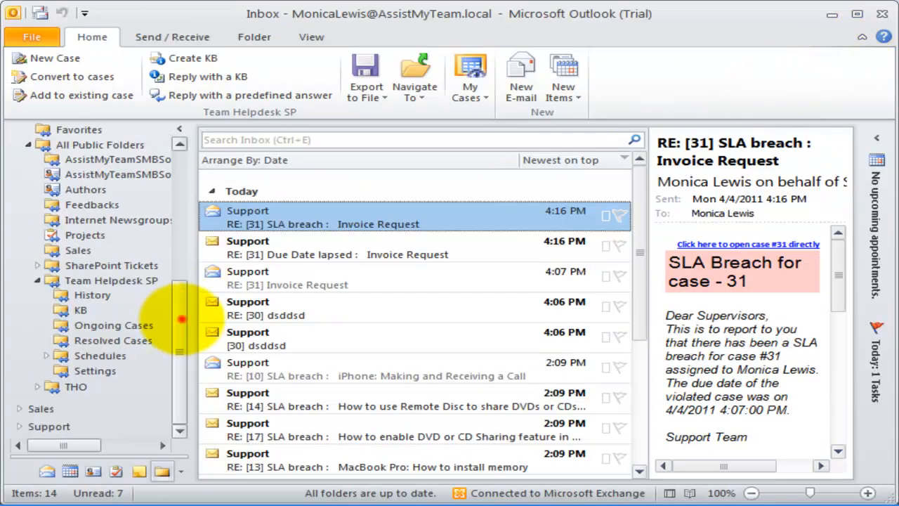
{"action": "left_click", "coordinate": [114, 324]}
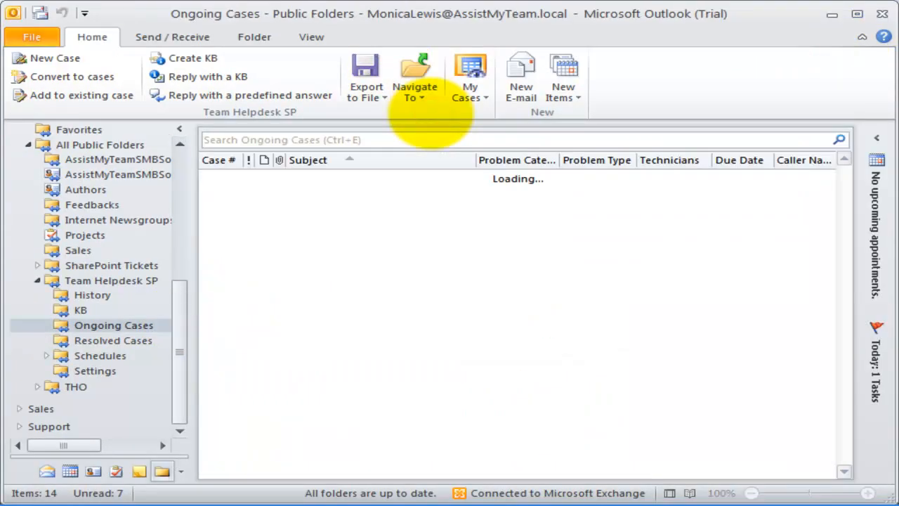